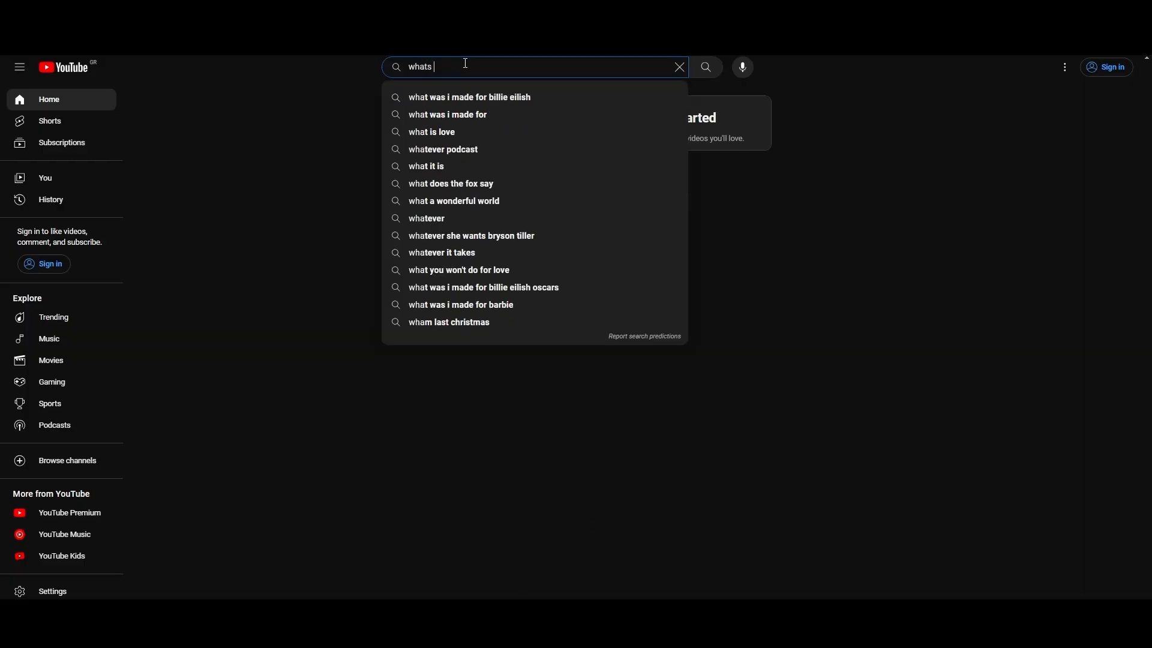
# Search YouTube for 'the best vpn??????' and scroll down through the video results
pyautogui.write('the best vpn??????')
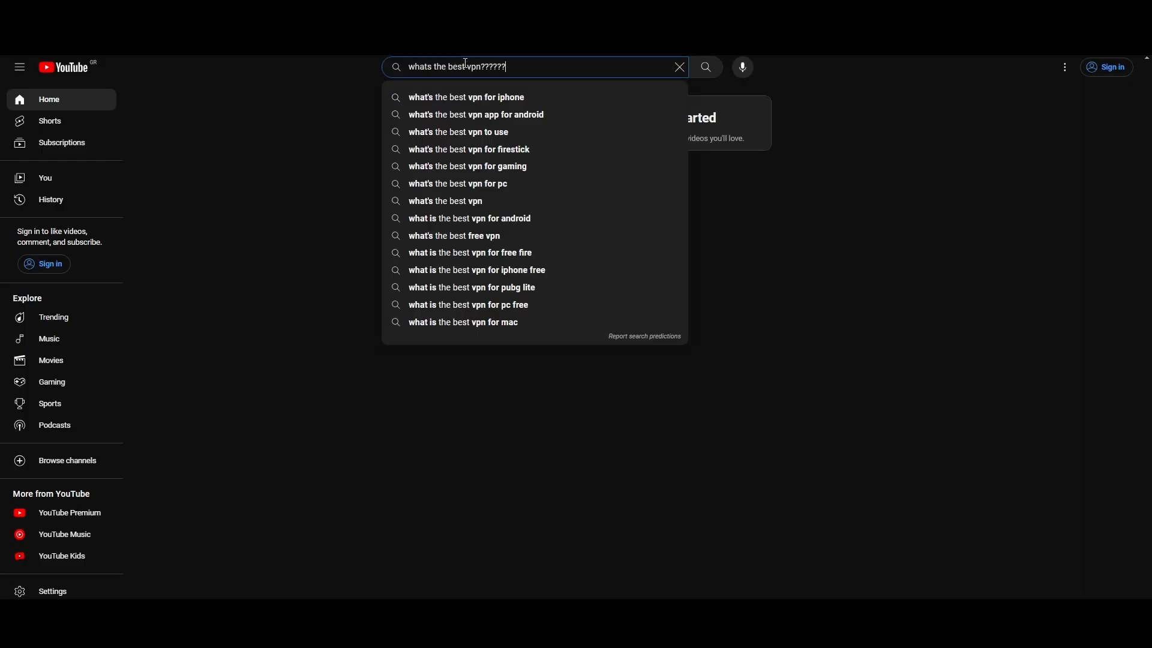
pyautogui.click(704, 67)
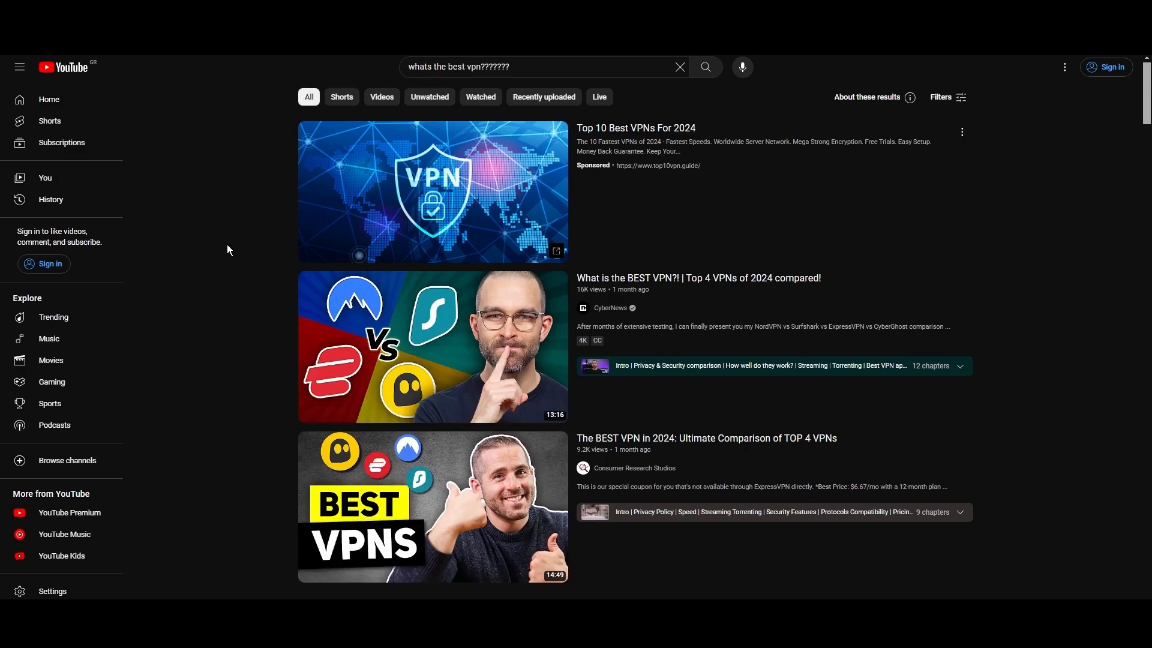
pyautogui.scroll(-3)
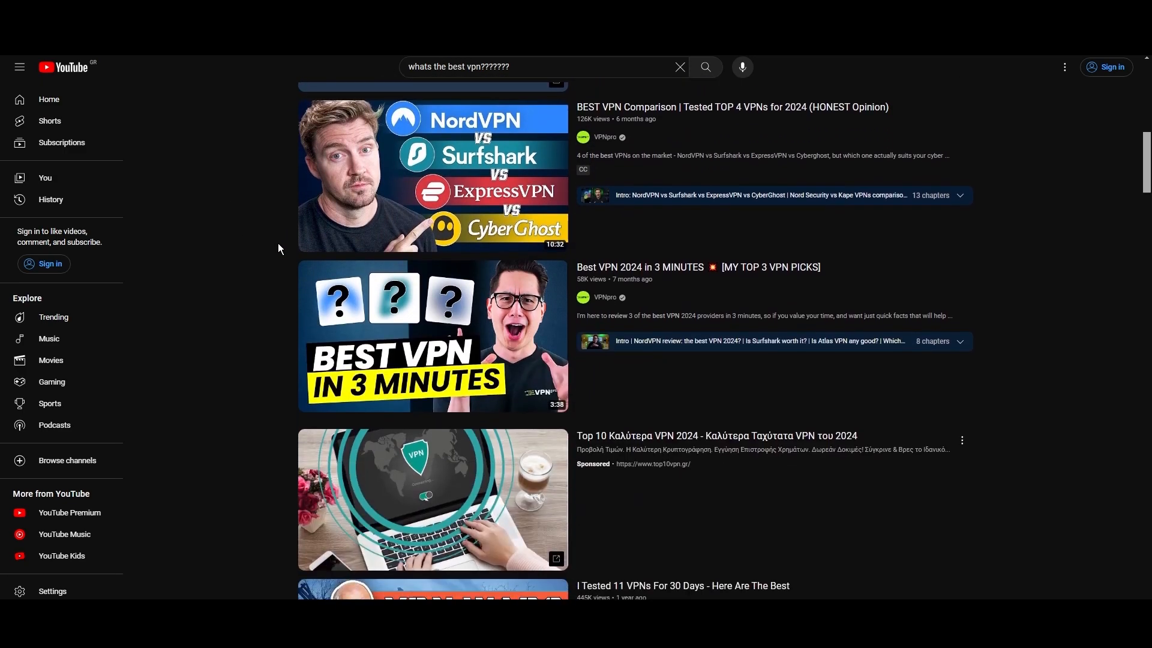
pyautogui.scroll(-3)
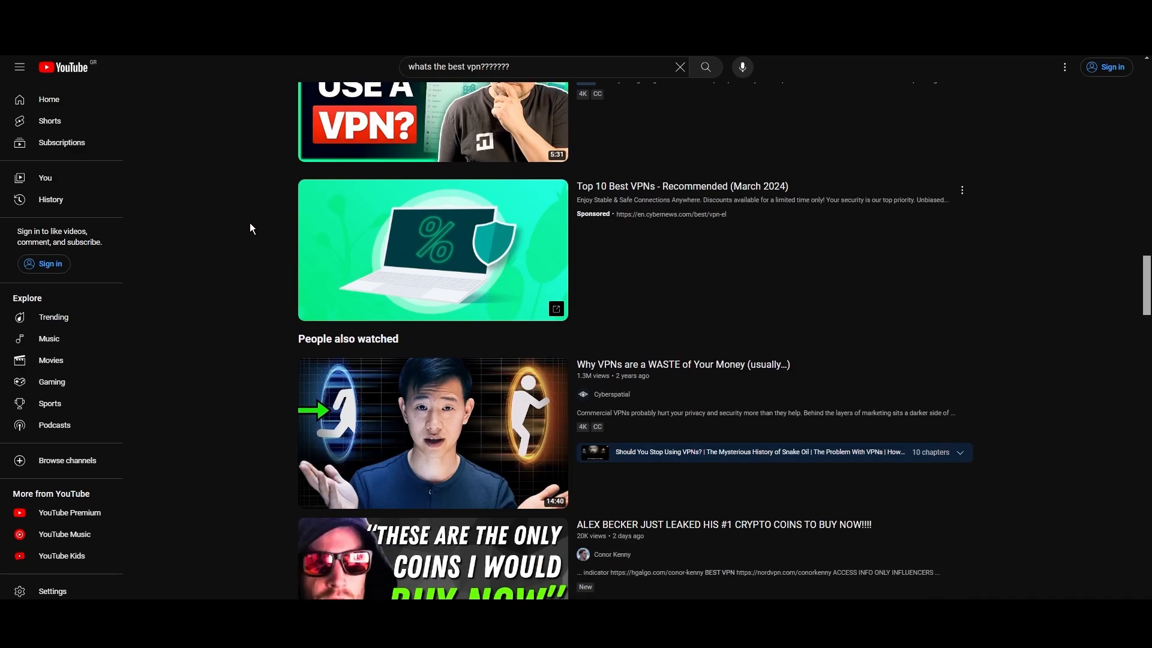
pyautogui.scroll(-3)
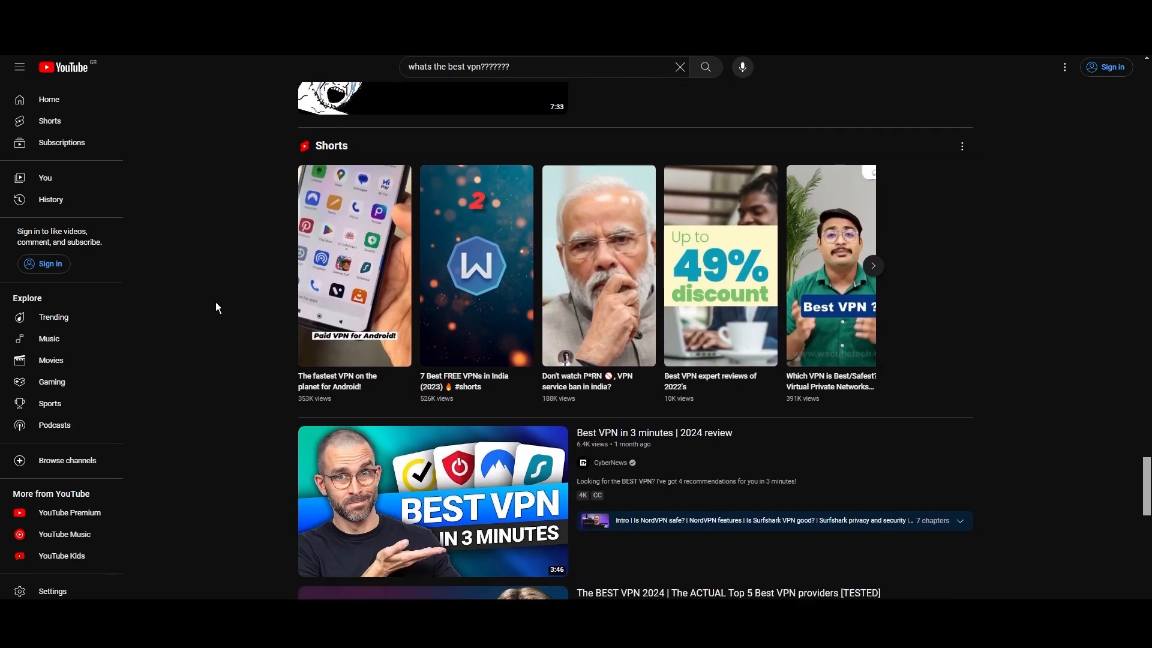
pyautogui.scroll(-3)
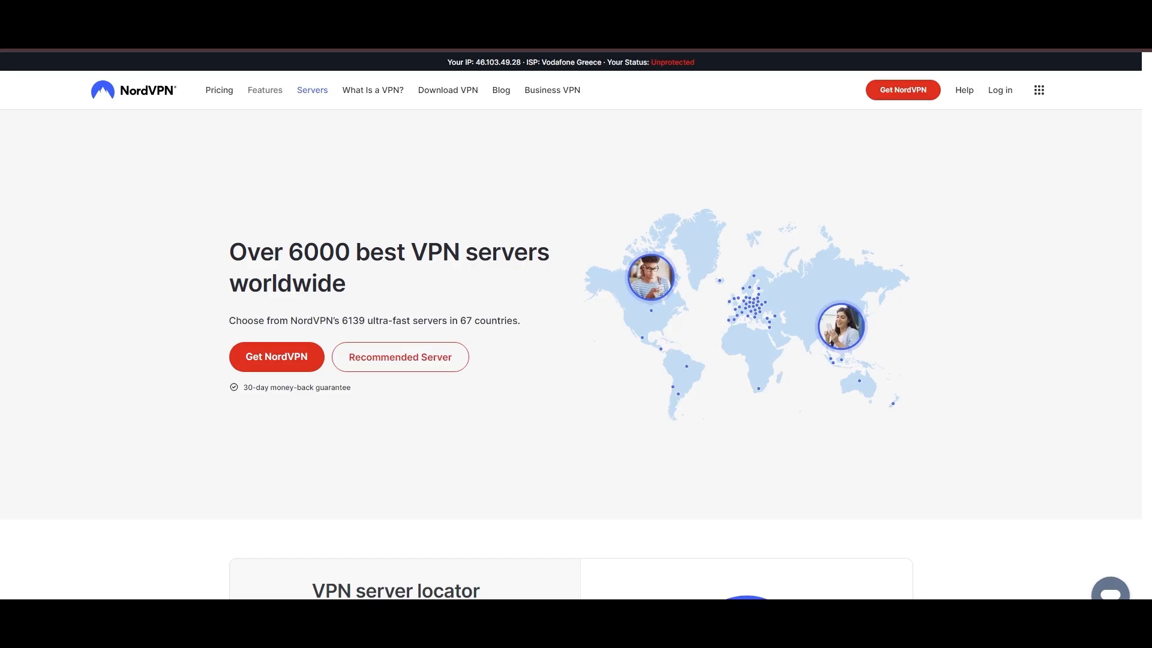
# Scroll through NordVPN's country server availability table down to the city section
pyautogui.scroll(-3)
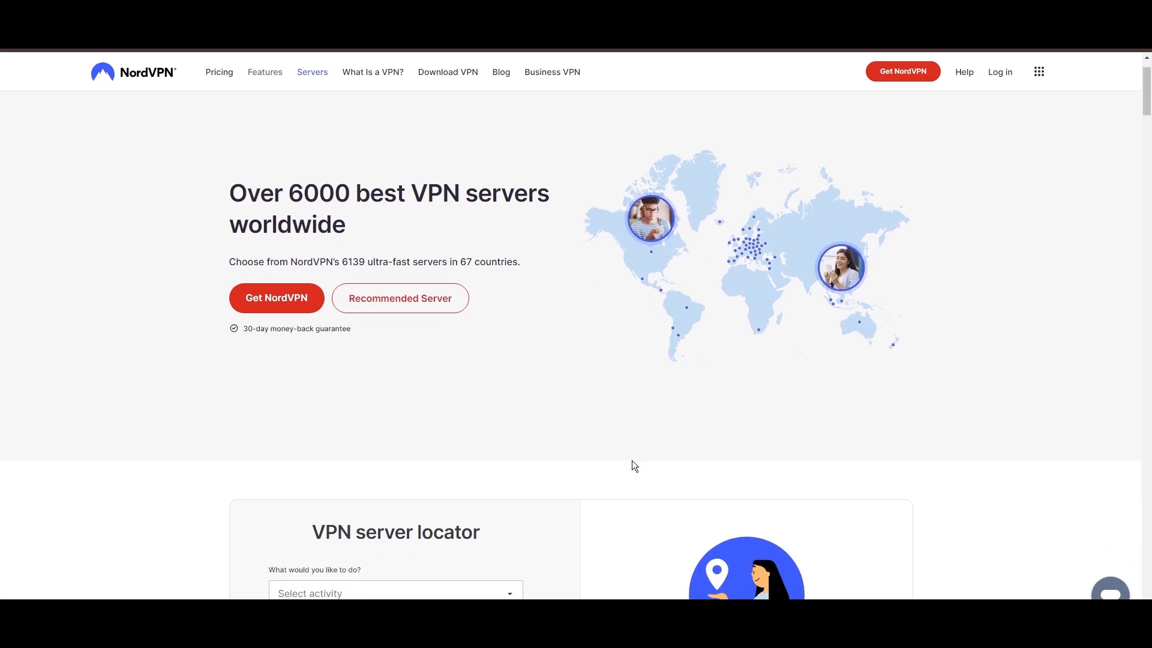
pyautogui.scroll(-3)
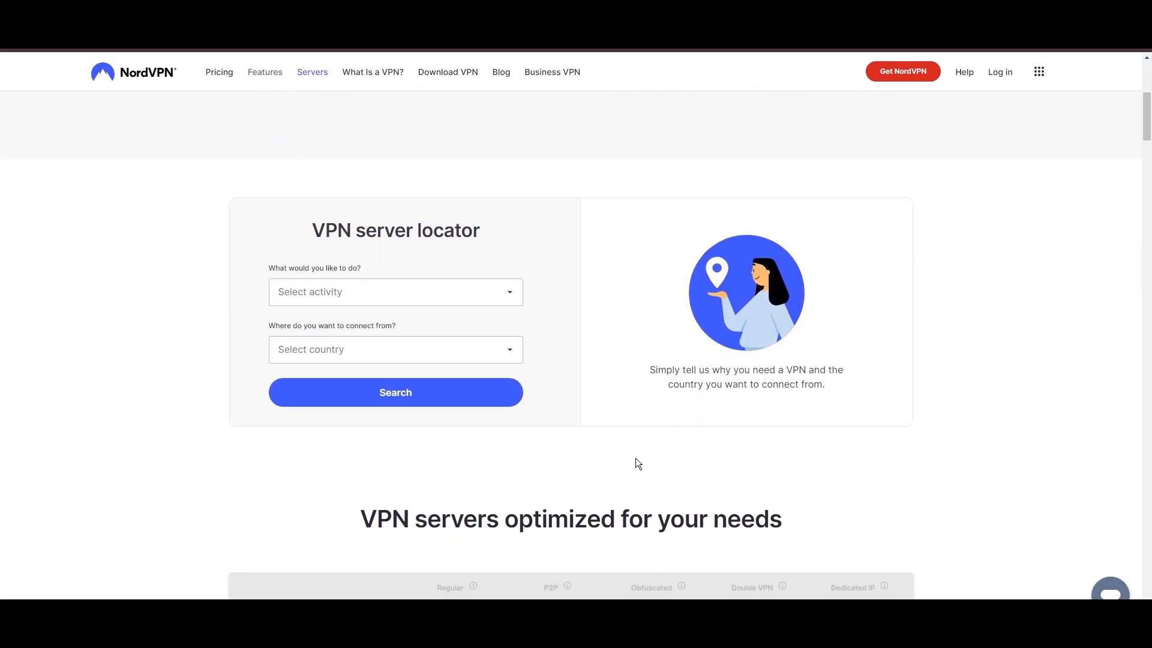
pyautogui.scroll(-3)
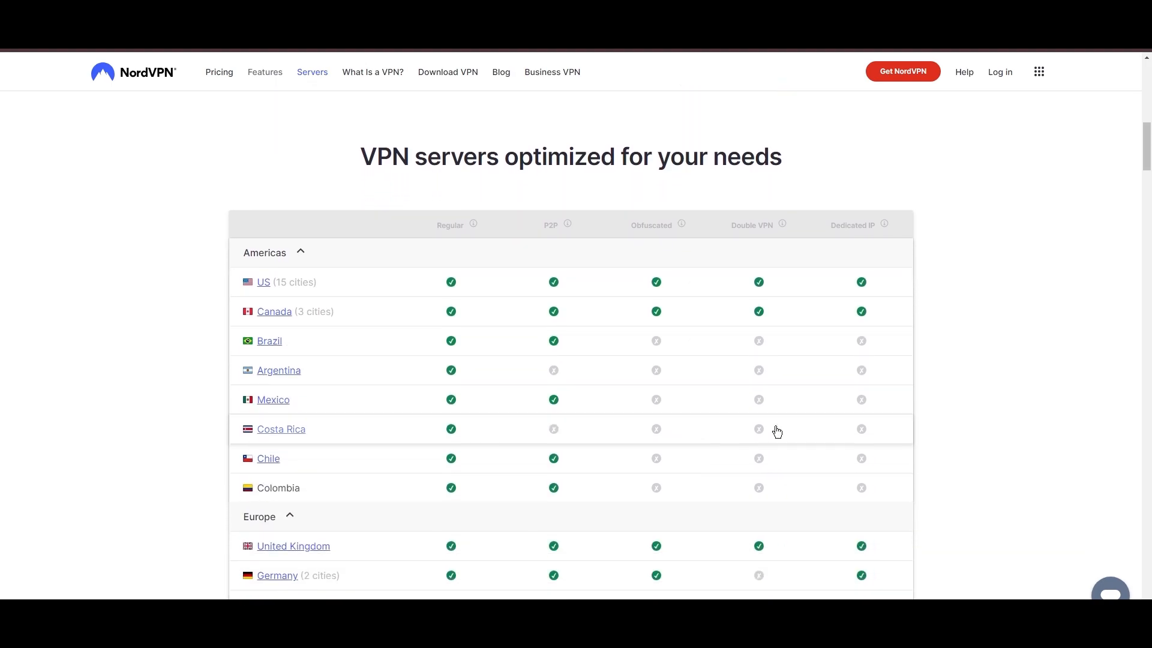
pyautogui.scroll(-3)
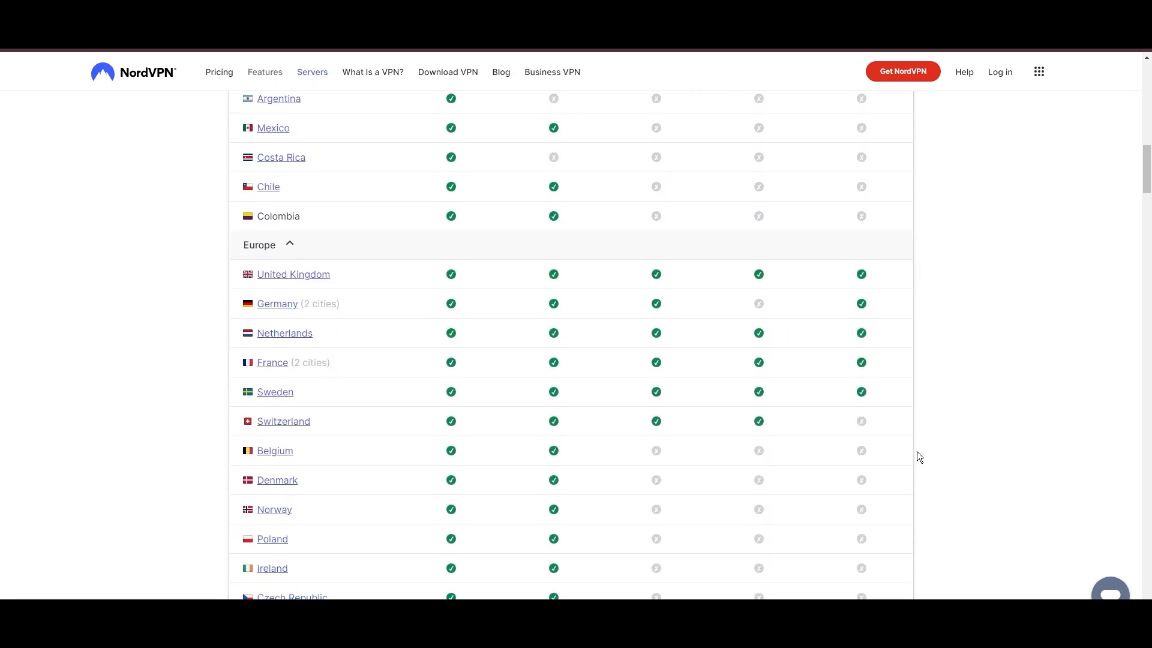
pyautogui.scroll(-3)
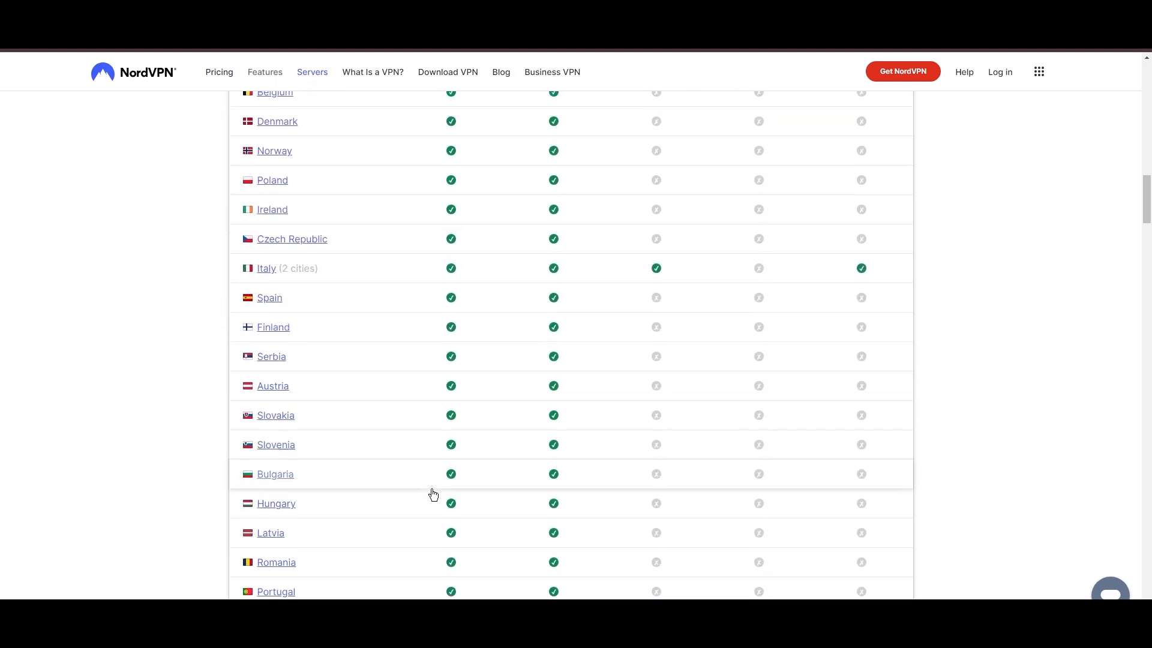
pyautogui.scroll(-3)
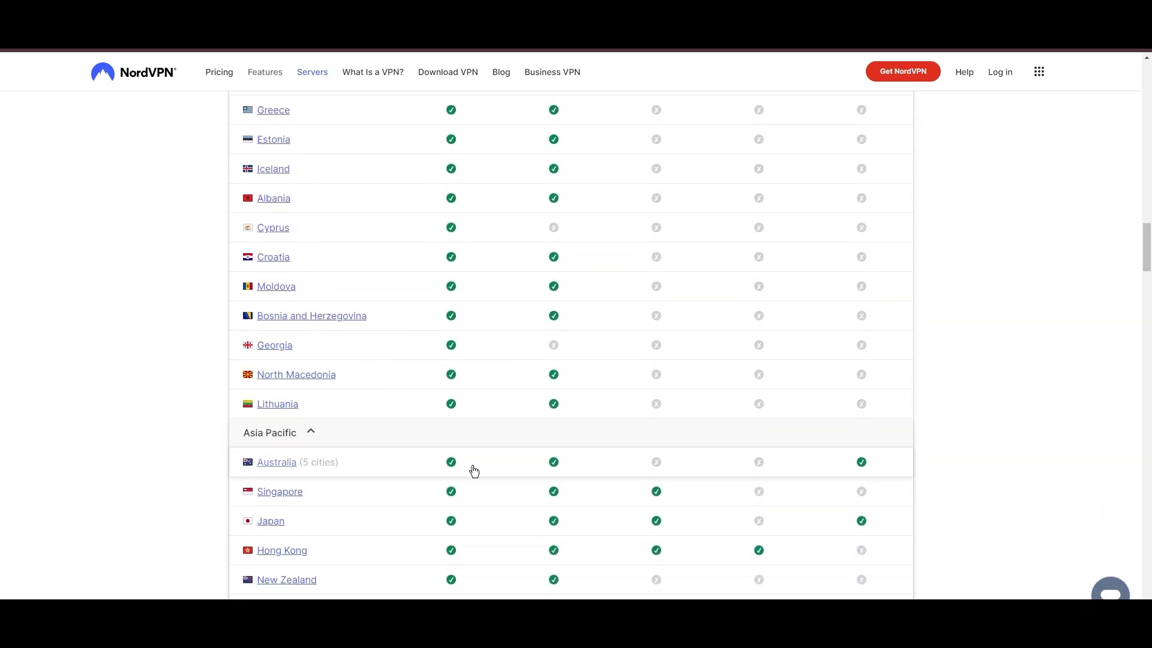
pyautogui.scroll(-3)
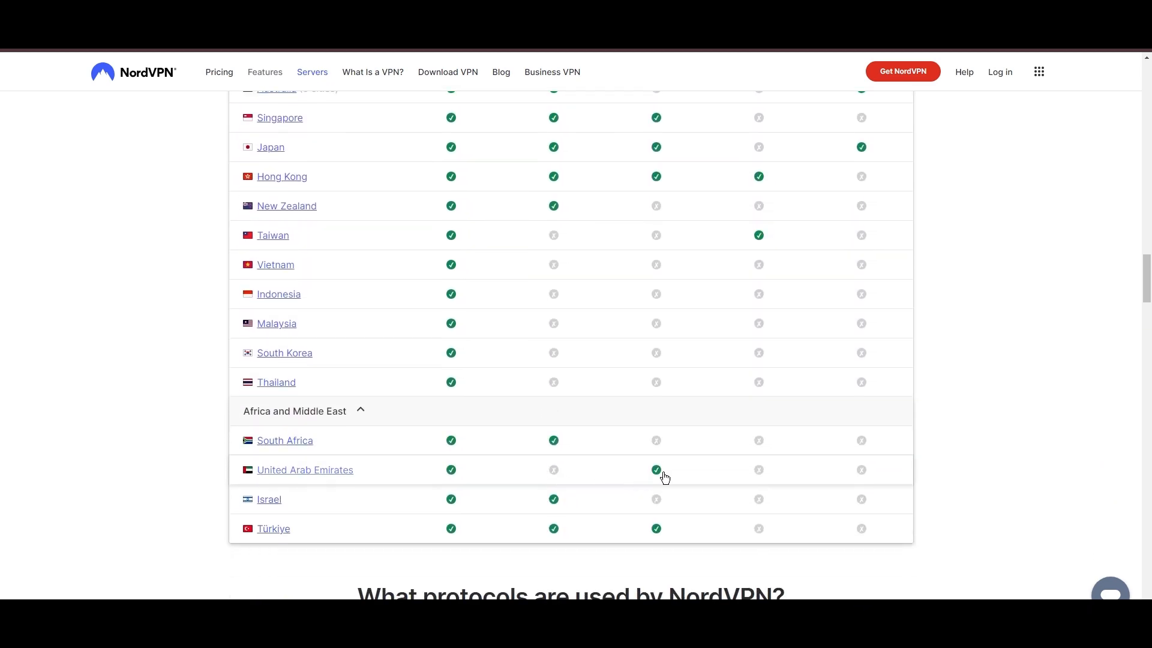
pyautogui.scroll(-3)
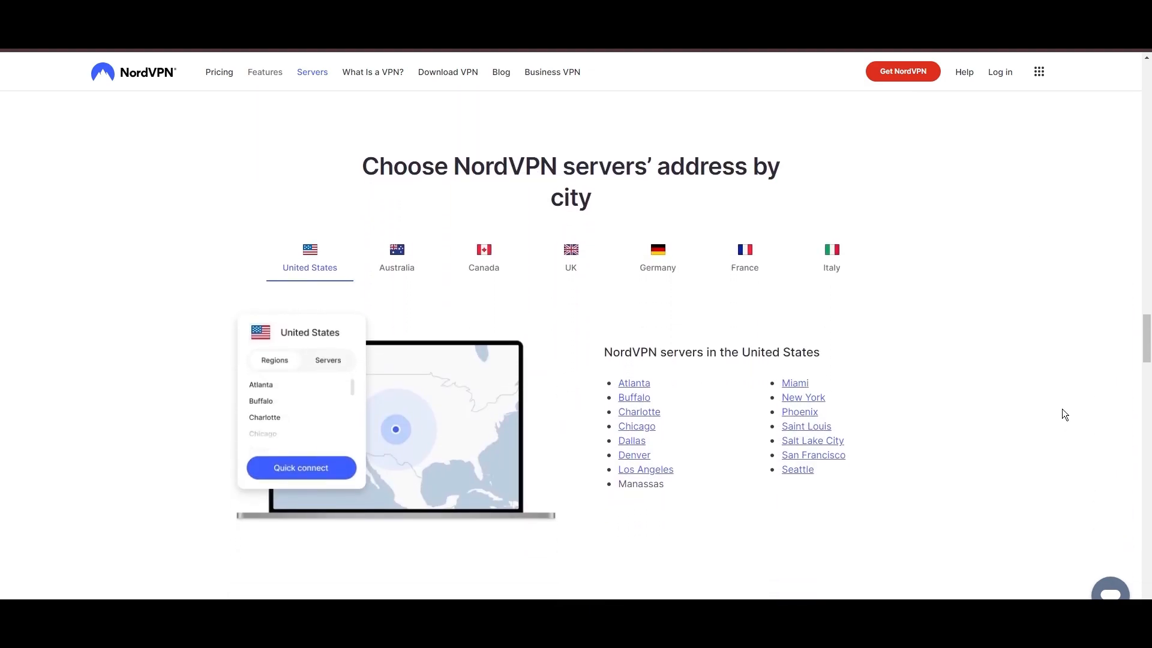
# View the NordVPN server cities for Canada and France, then the next country tab
pyautogui.click(483, 257)
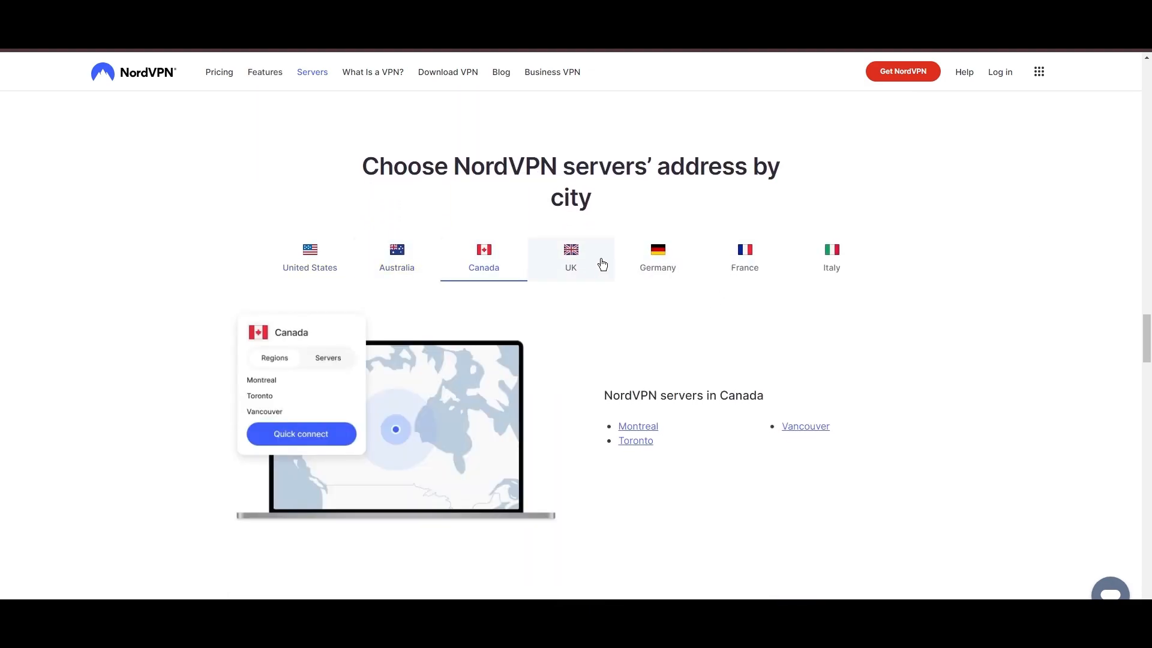
pyautogui.click(744, 258)
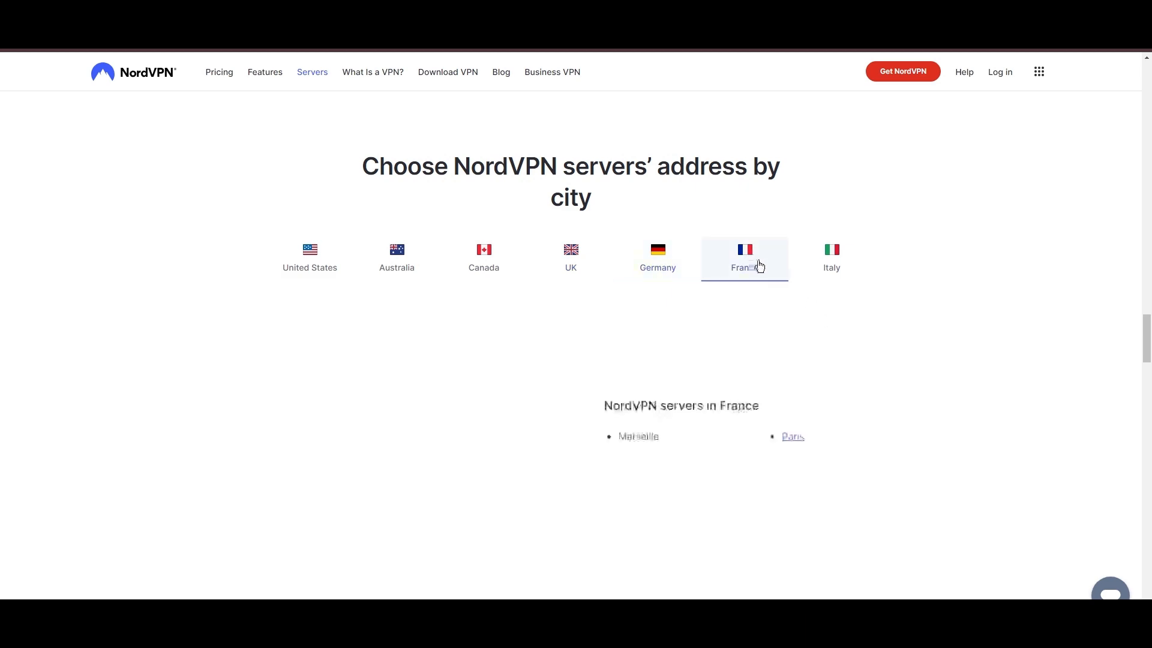
pyautogui.click(830, 257)
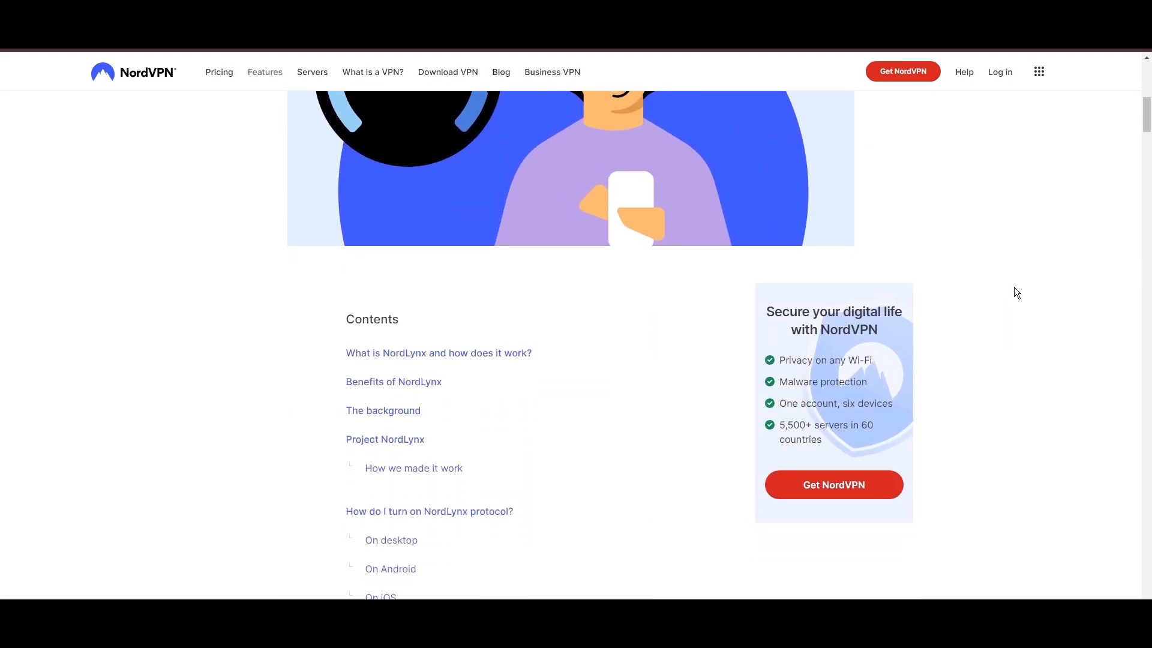
# Scroll through the 'What is NordLynx' section of the NordLynx article
pyautogui.scroll(-3)
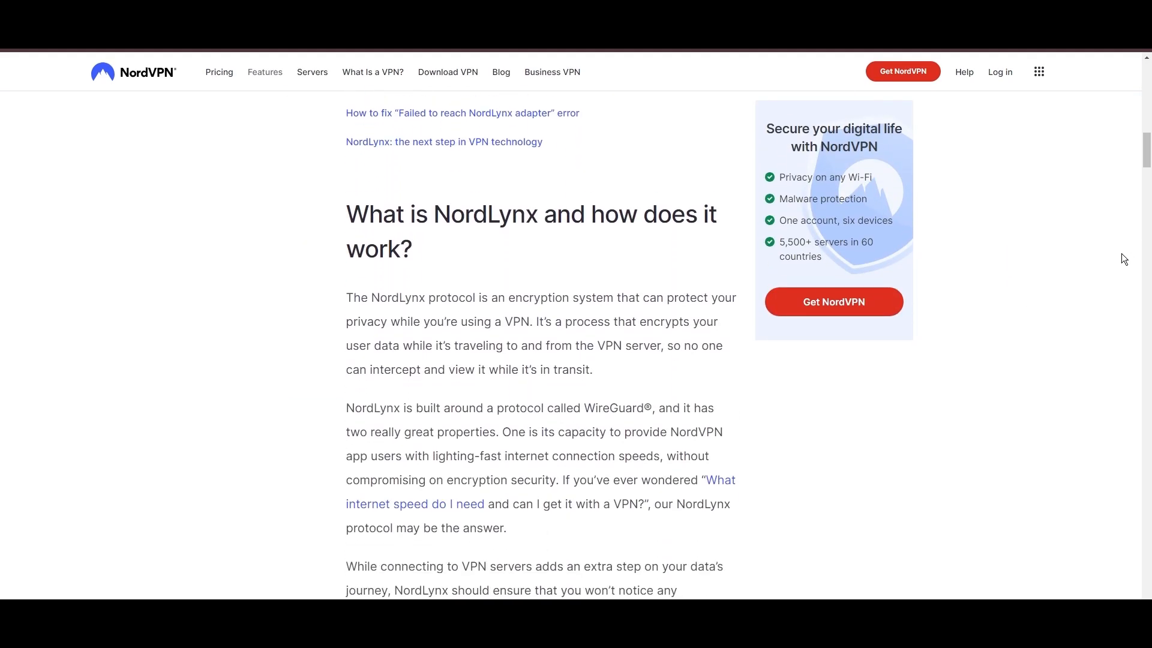
pyautogui.scroll(-3)
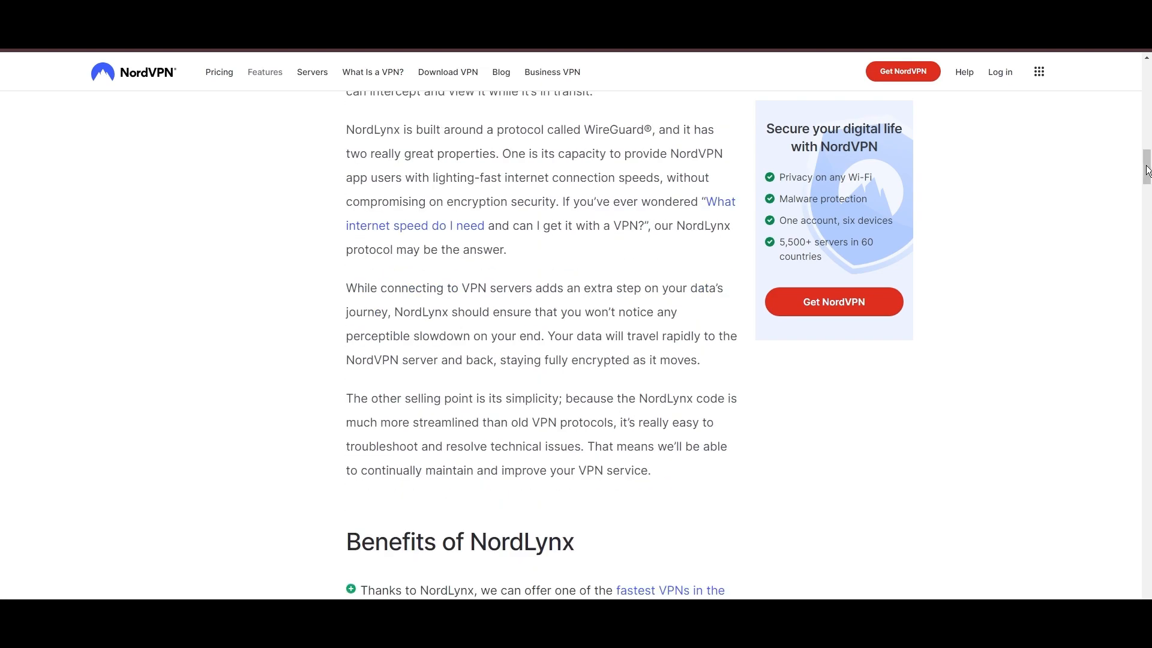
pyautogui.scroll(-3)
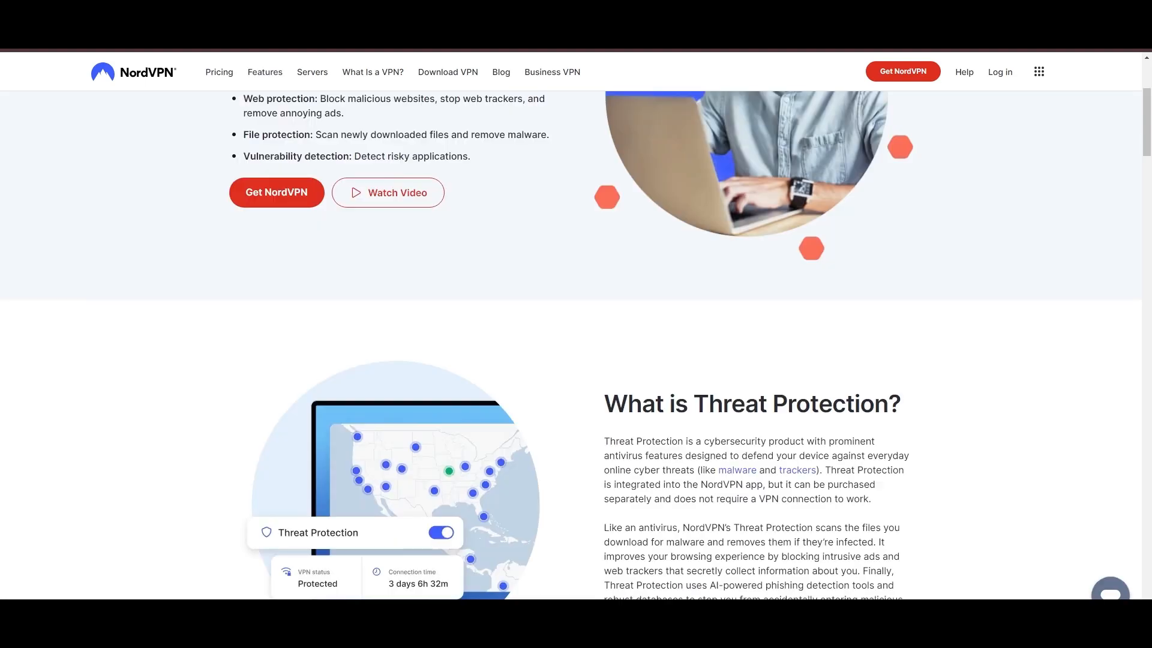
# Scroll to Threat Protection benefits and view the File protection and Vulnerability detection tabs
pyautogui.scroll(-3)
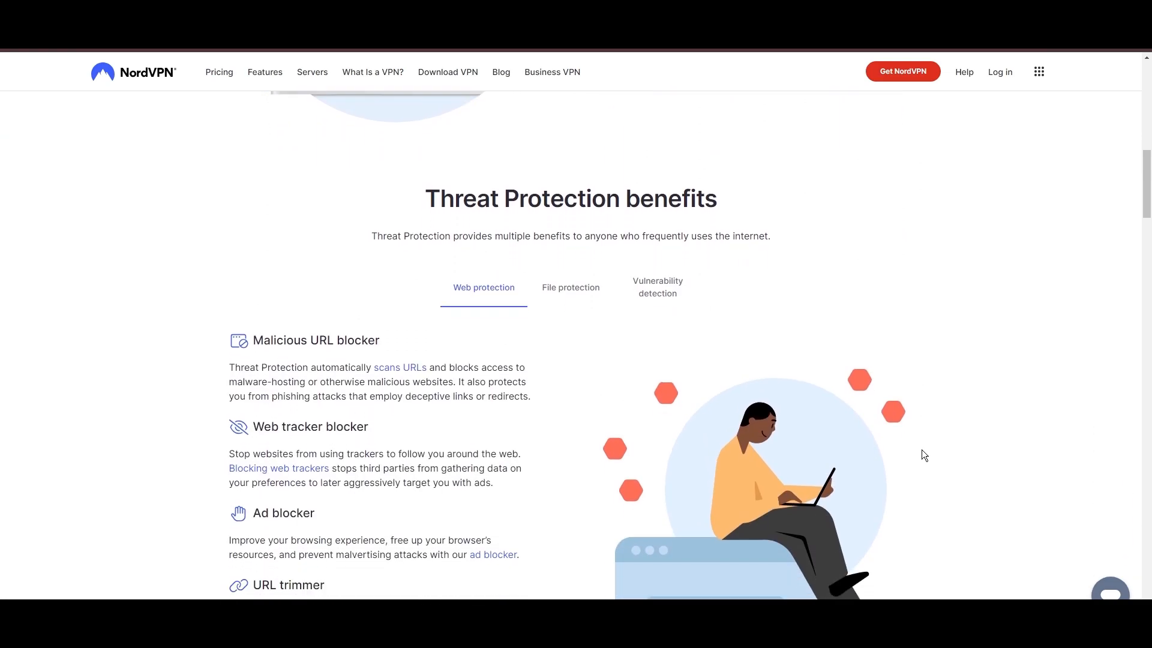
pyautogui.scroll(-3)
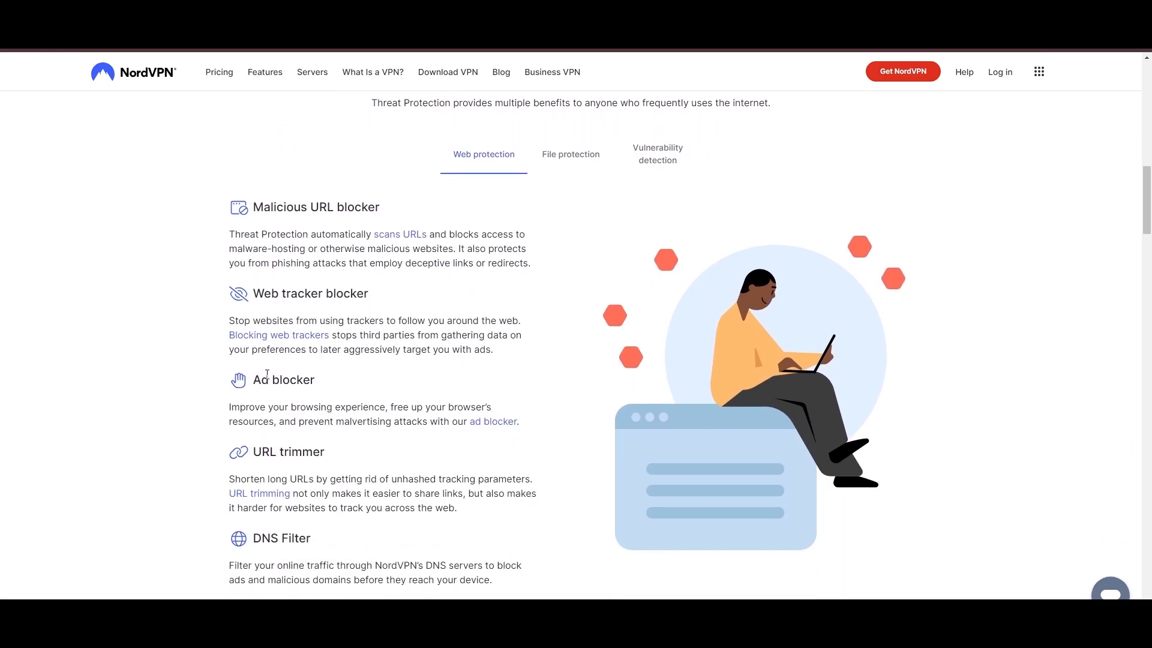
pyautogui.moveTo(283, 524)
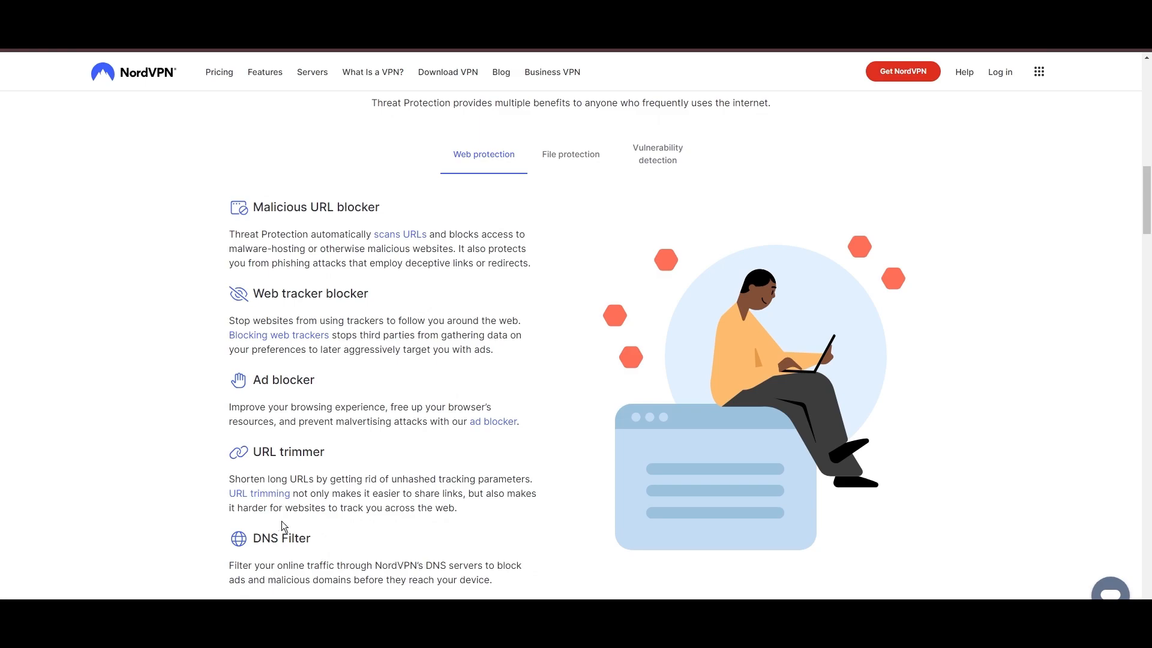
pyautogui.click(570, 154)
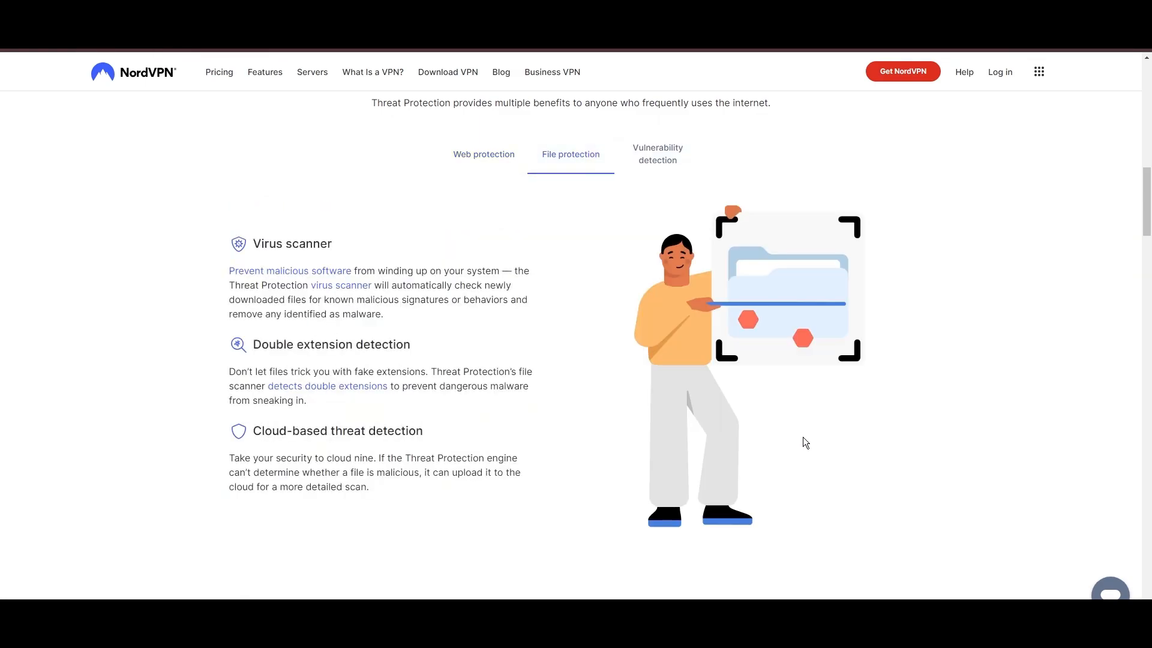
pyautogui.moveTo(656, 154)
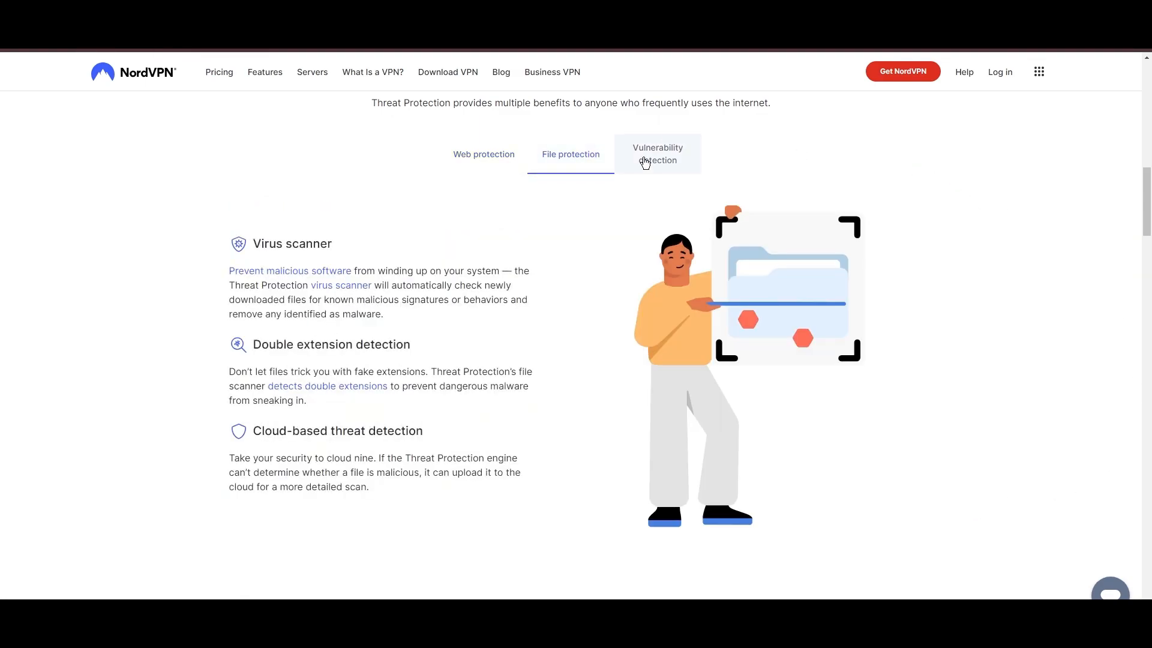
pyautogui.click(656, 153)
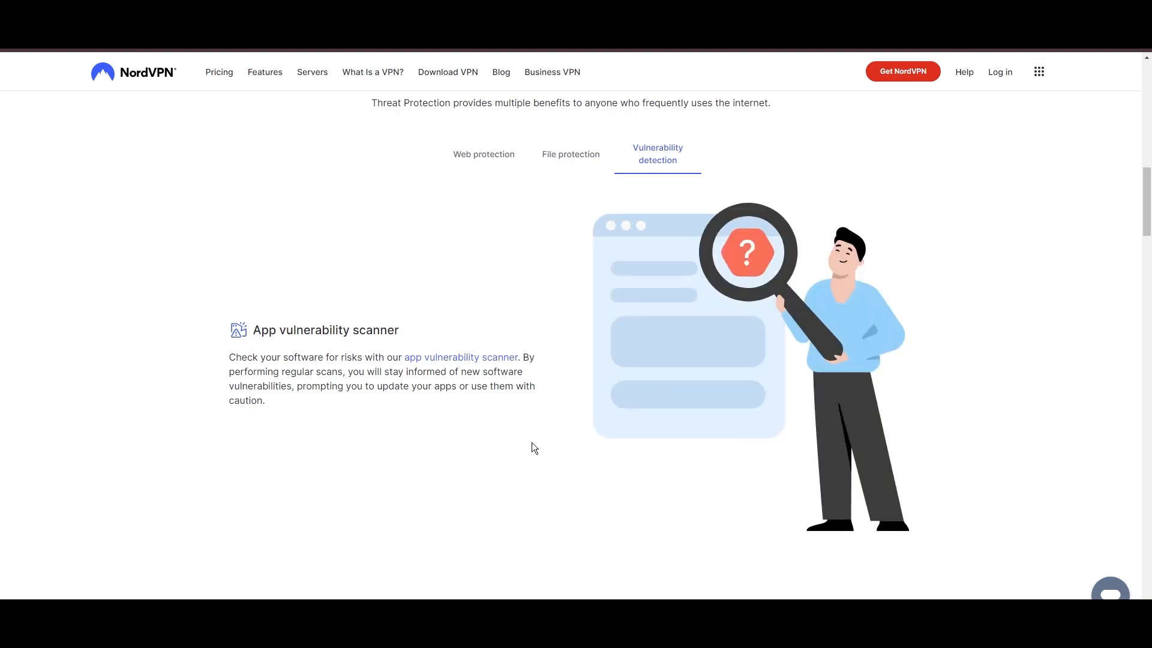
pyautogui.scroll(-3)
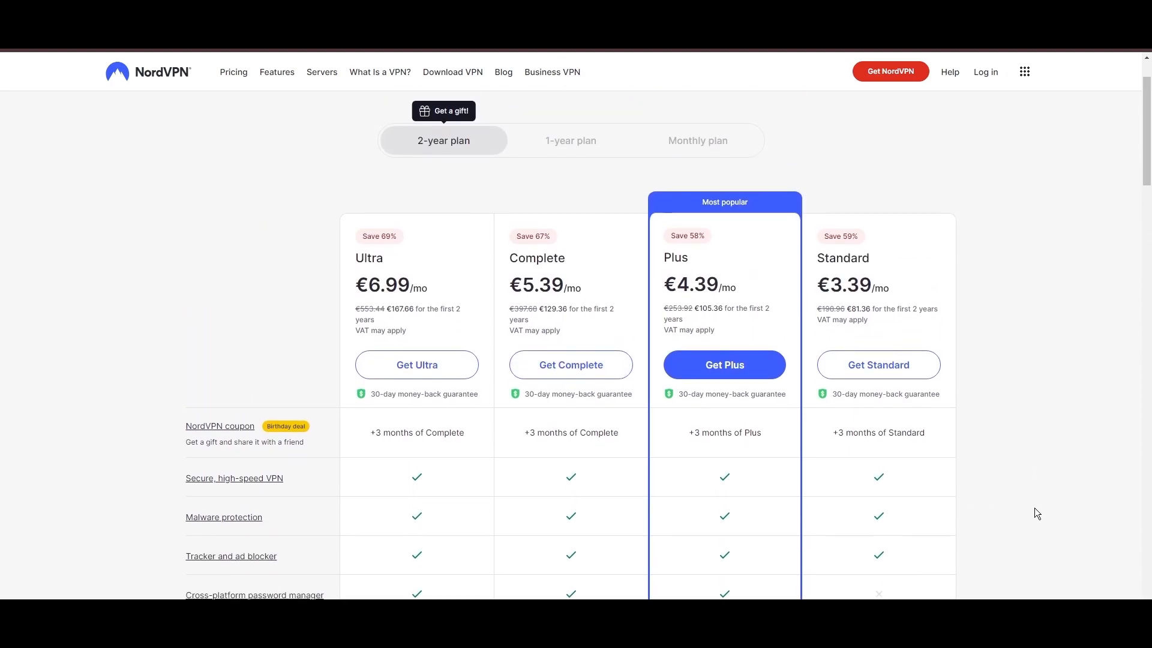
# Scroll through NordVPN's 2-year Ultra, Complete, Plus and Standard plan comparison
pyautogui.scroll(-3)
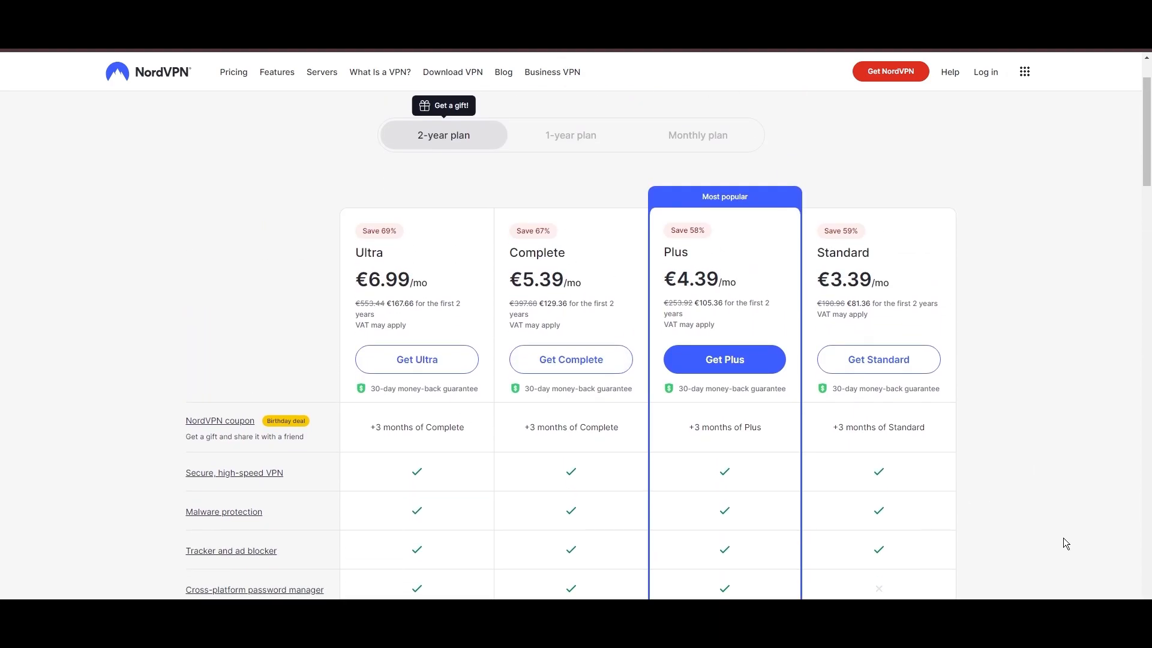
pyautogui.scroll(-3)
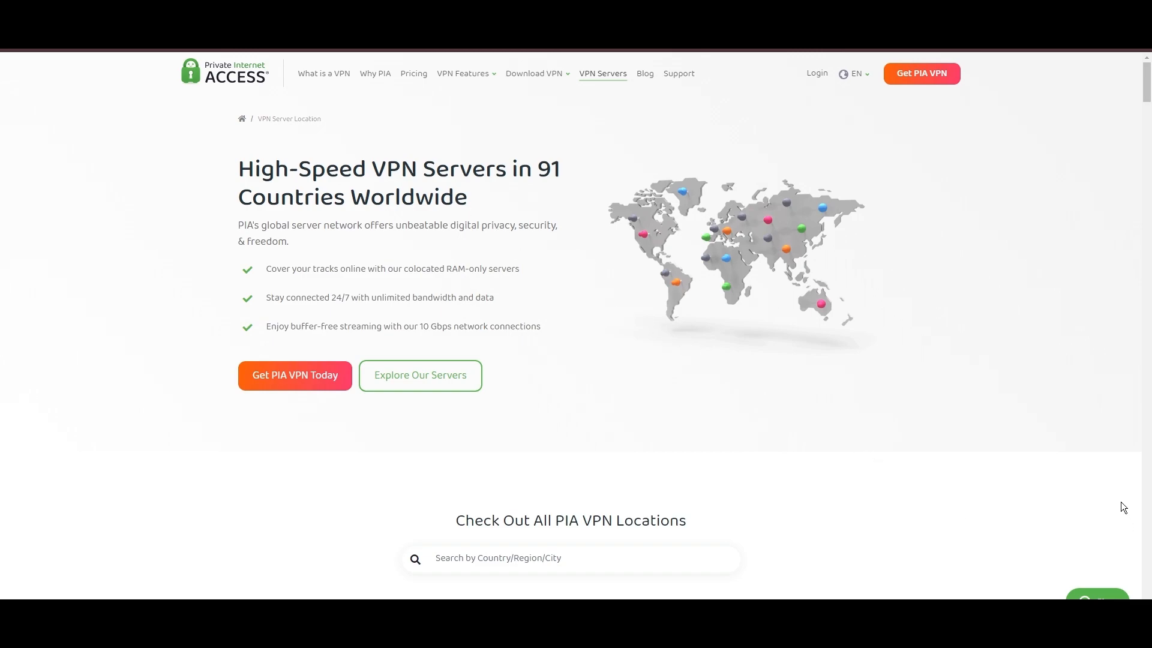
# Scroll through PIA's Americas and Europe server location tables
pyautogui.scroll(-3)
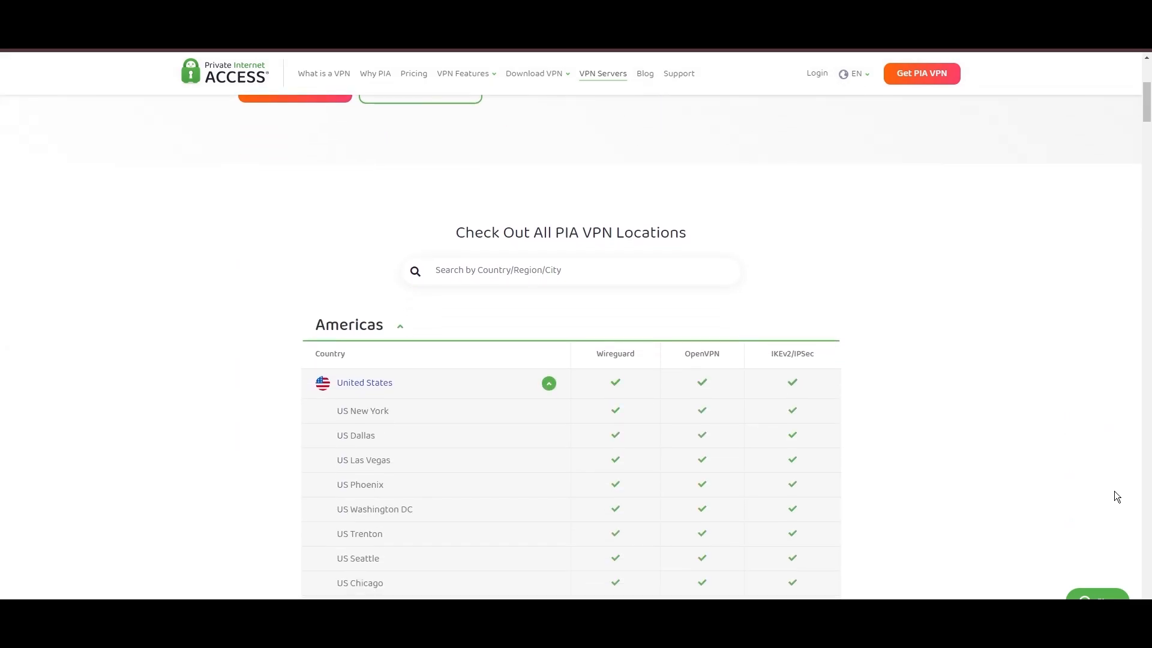
pyautogui.scroll(-3)
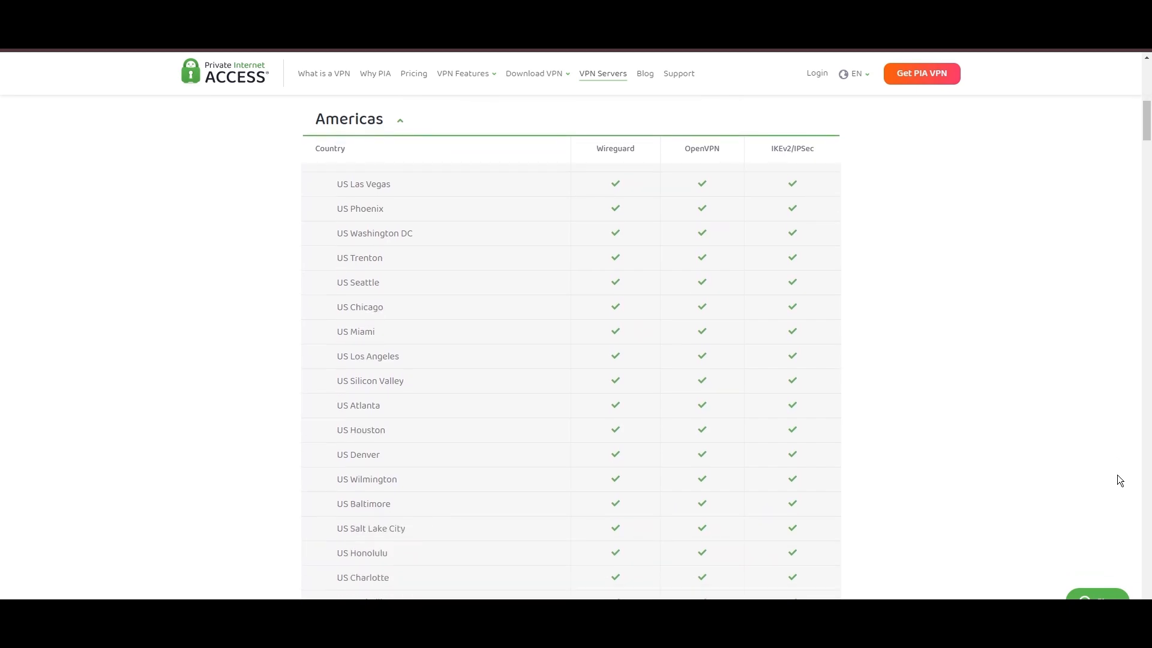
pyautogui.scroll(-3)
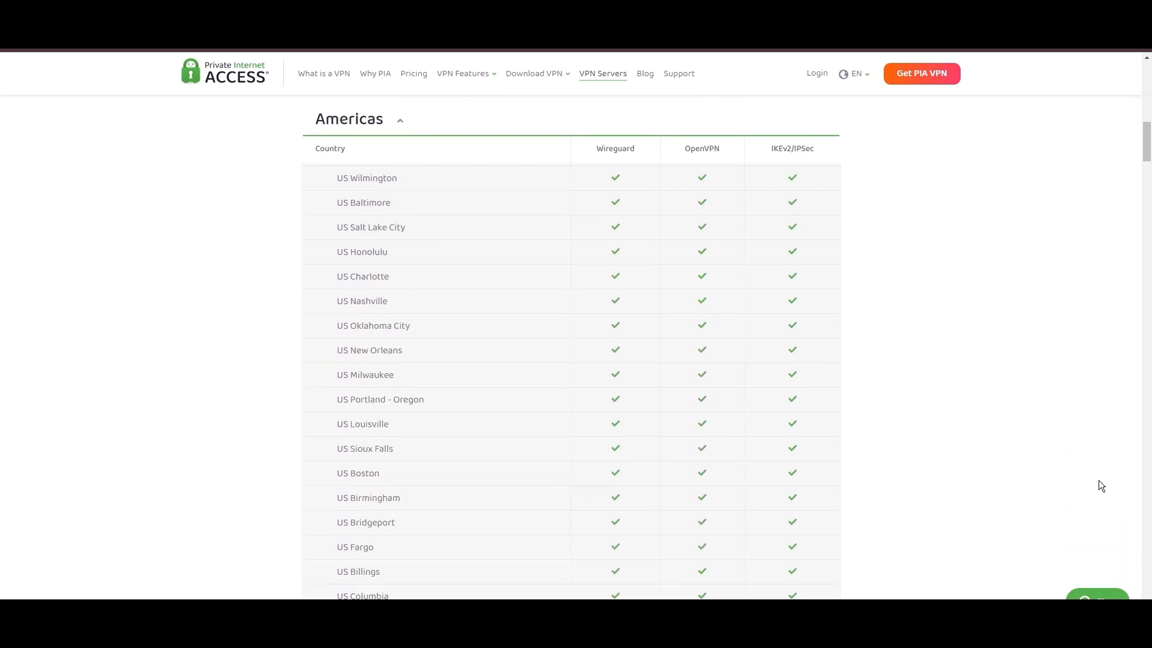
pyautogui.scroll(-3)
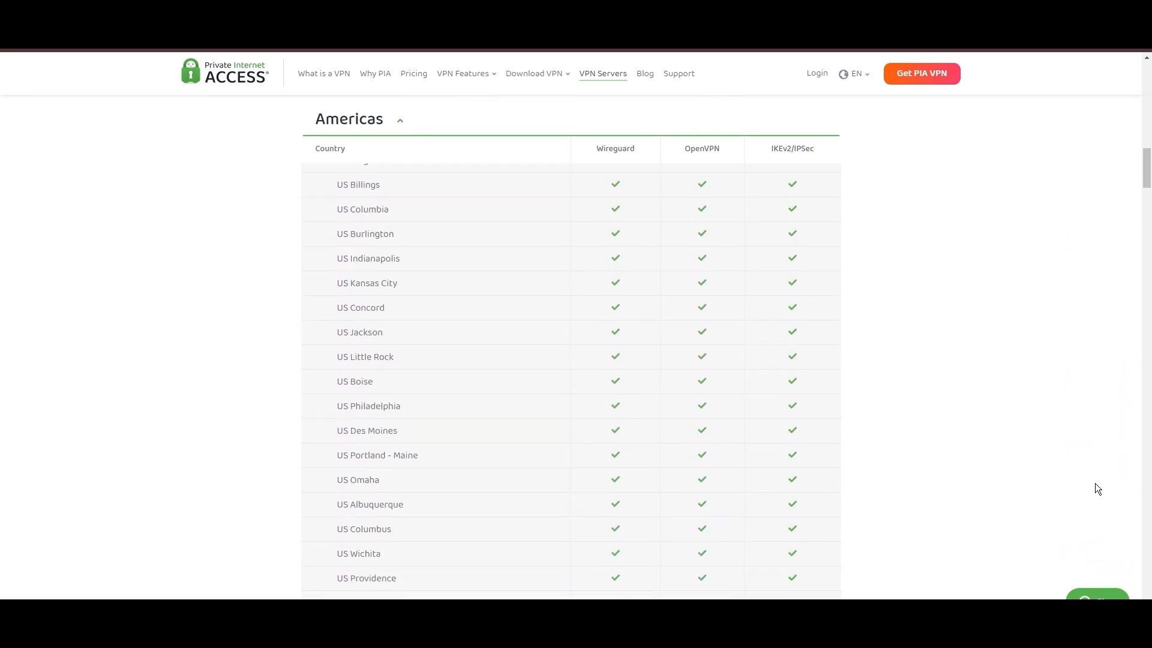
pyautogui.scroll(-3)
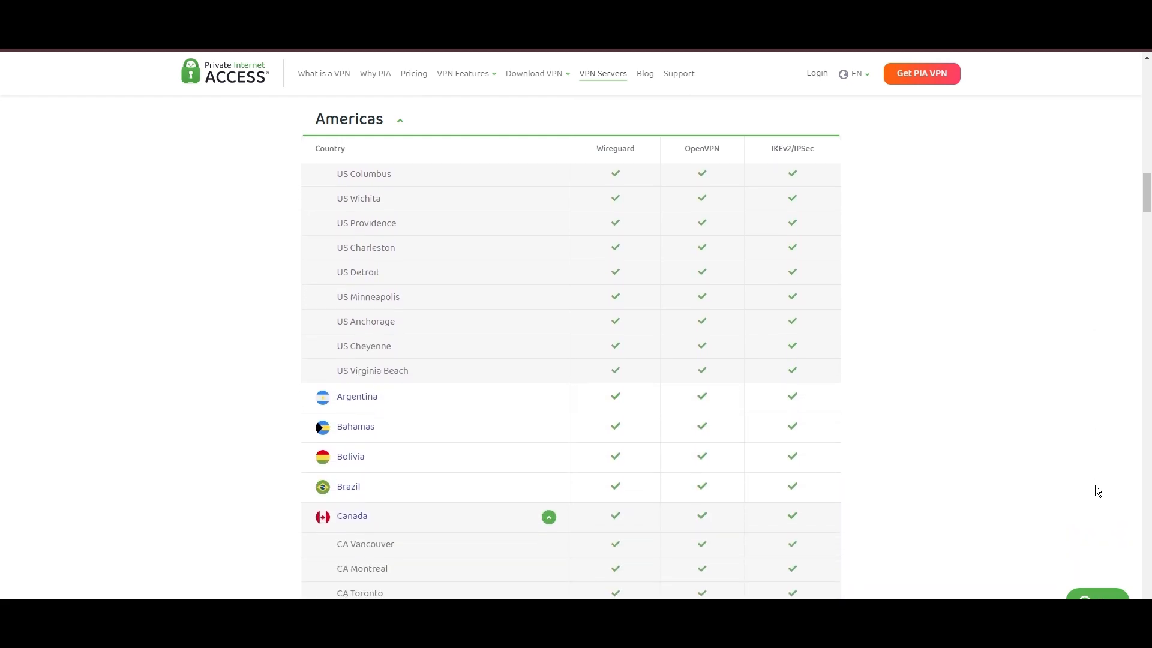
pyautogui.scroll(-3)
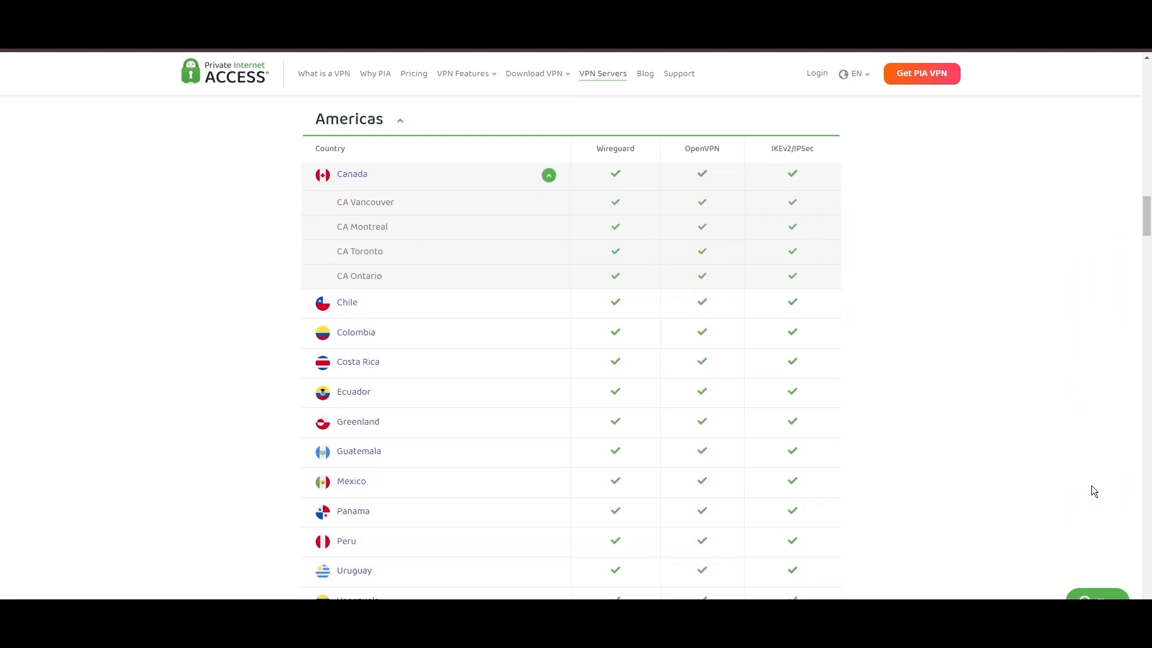
pyautogui.scroll(-3)
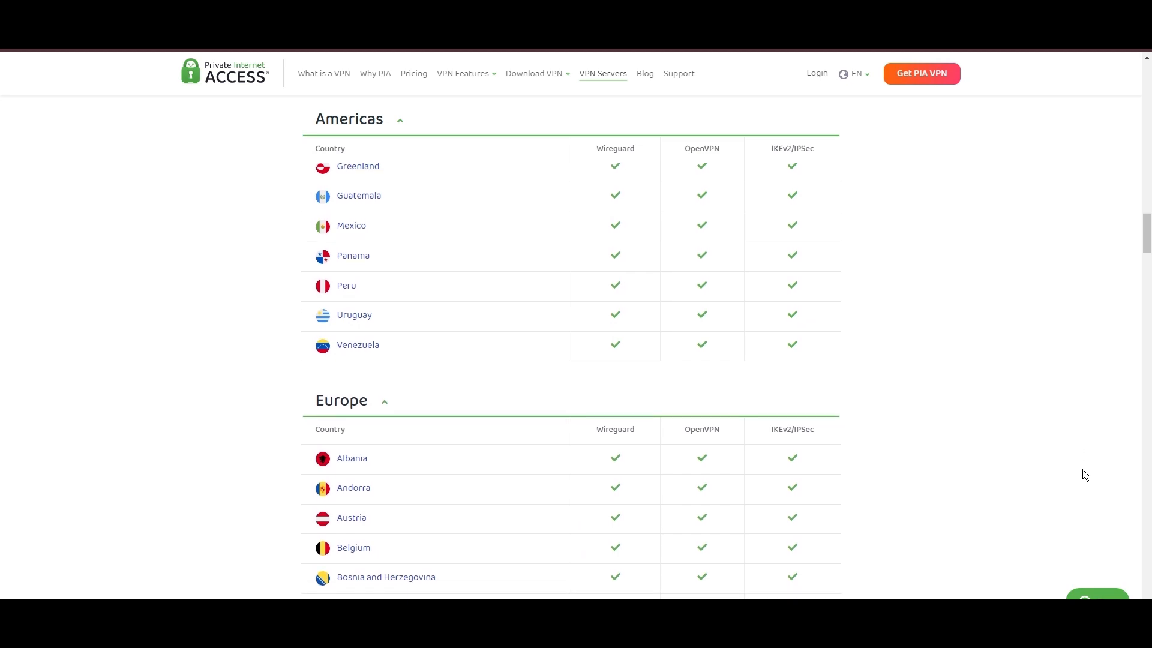
pyautogui.scroll(-3)
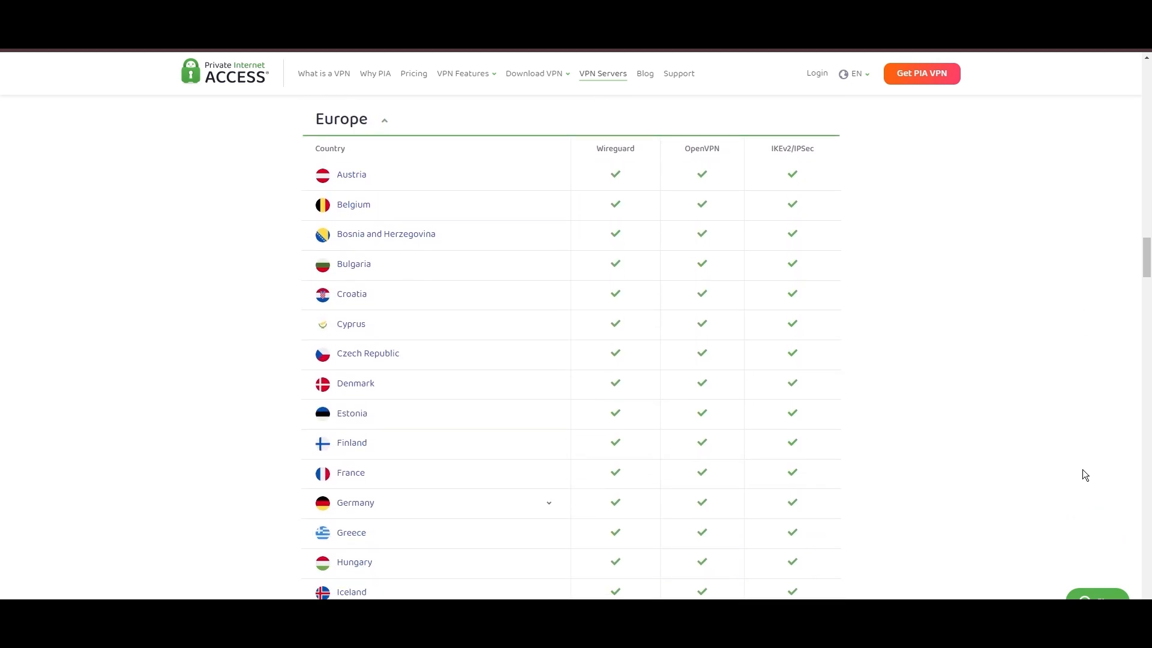
# Continue through the Asia Pacific and Middle East, Africa & Central Asia tables to 'The Best Servers in the Industry'
pyautogui.scroll(-3)
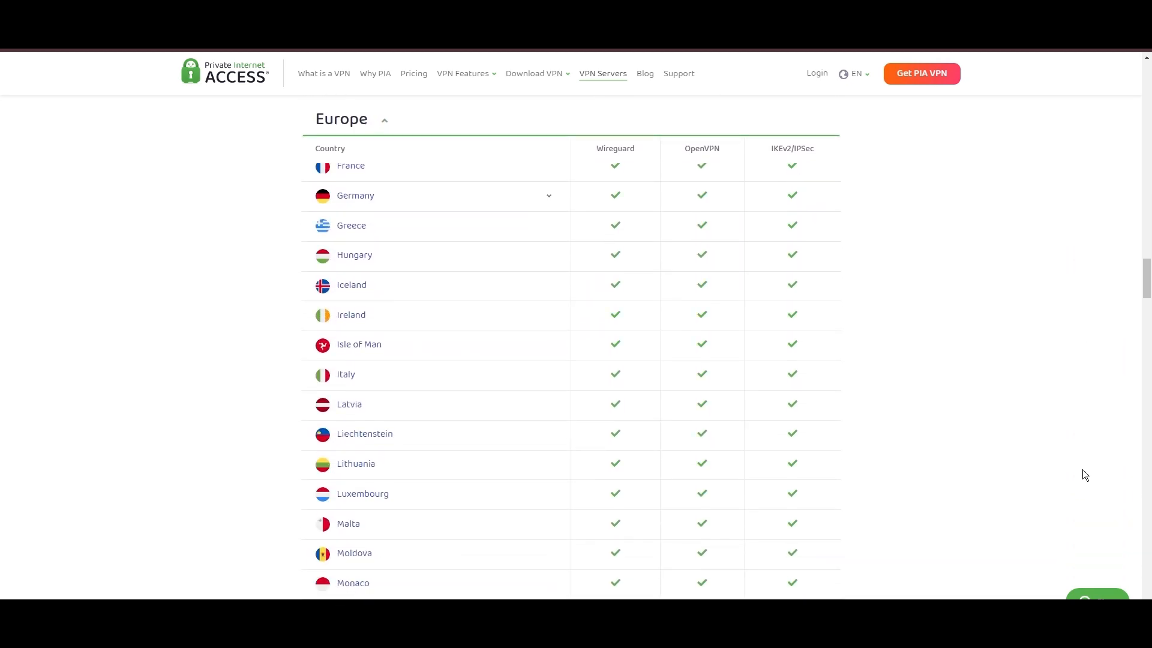
pyautogui.scroll(-3)
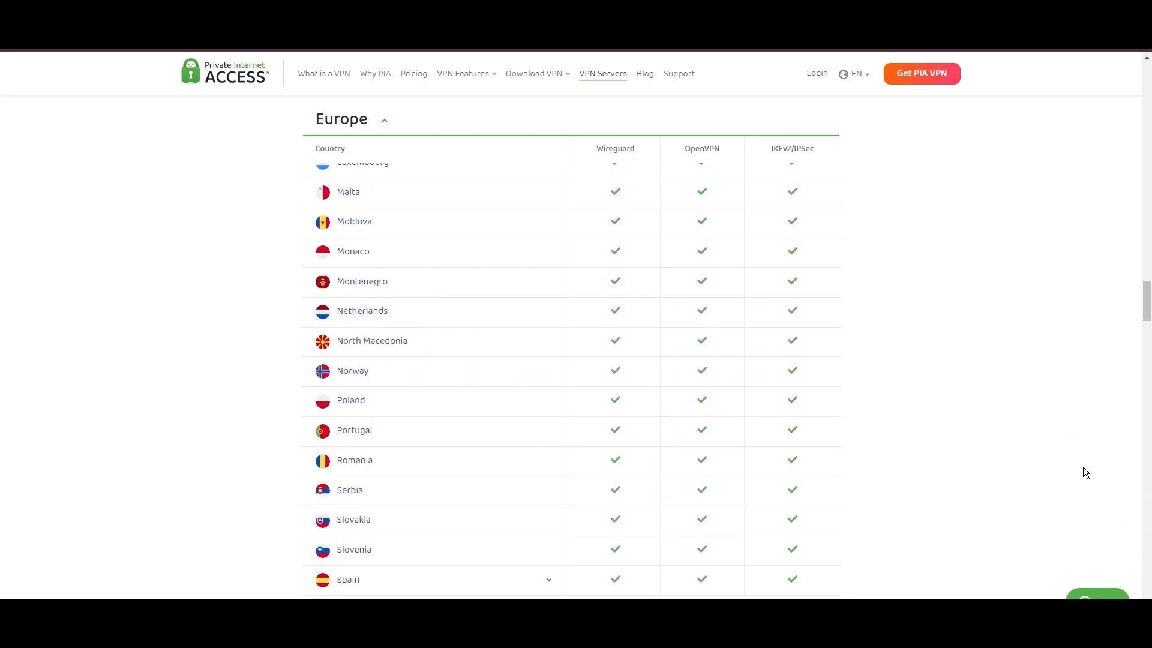
pyautogui.scroll(-3)
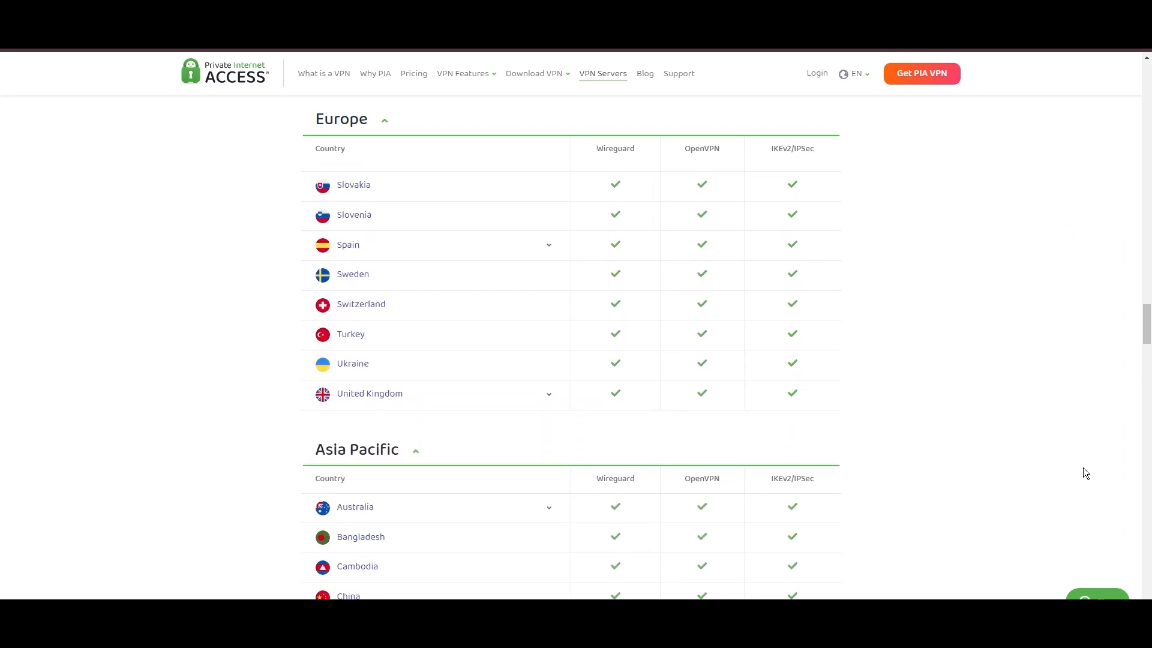
pyautogui.scroll(-3)
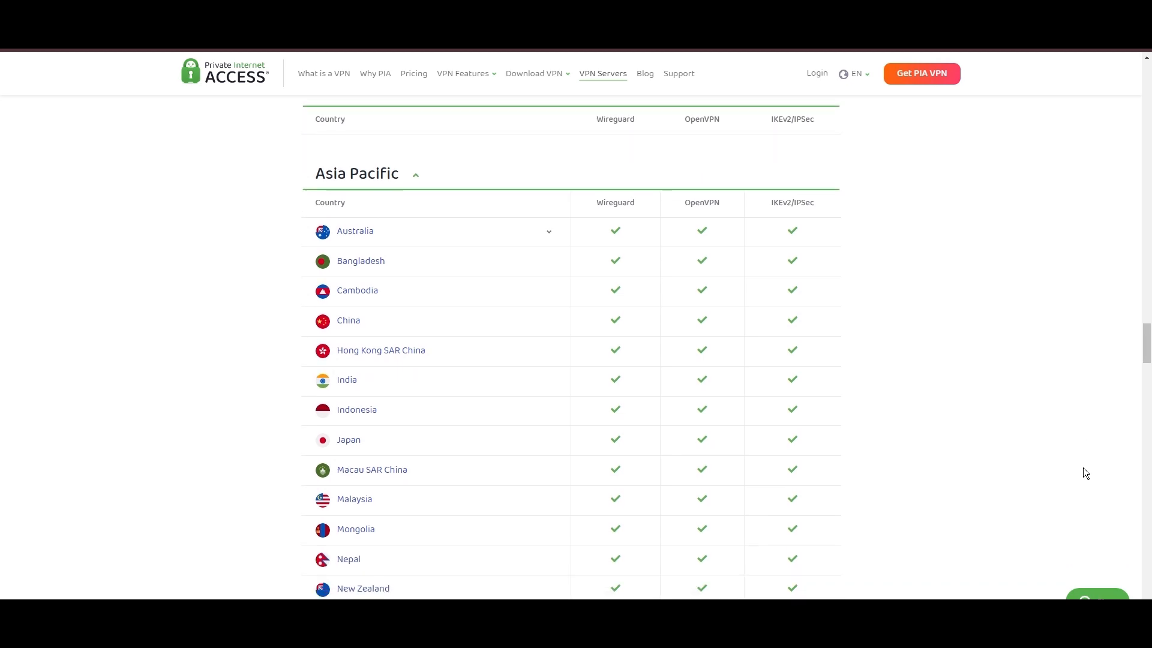
pyautogui.scroll(-3)
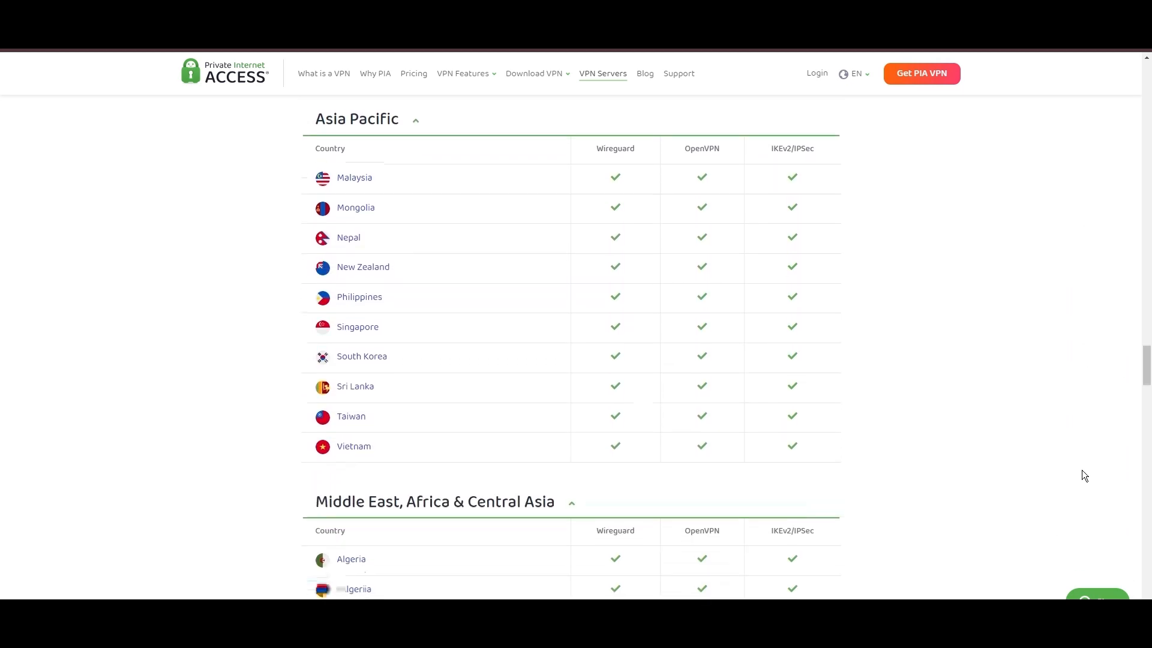
pyautogui.scroll(-3)
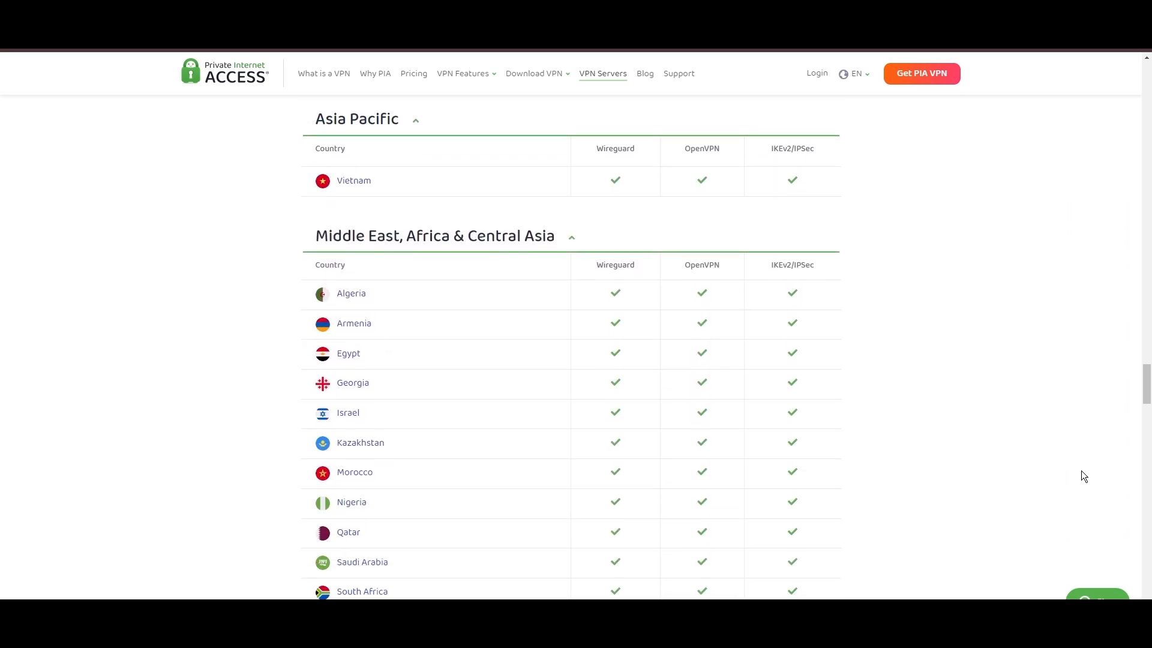
pyautogui.scroll(-3)
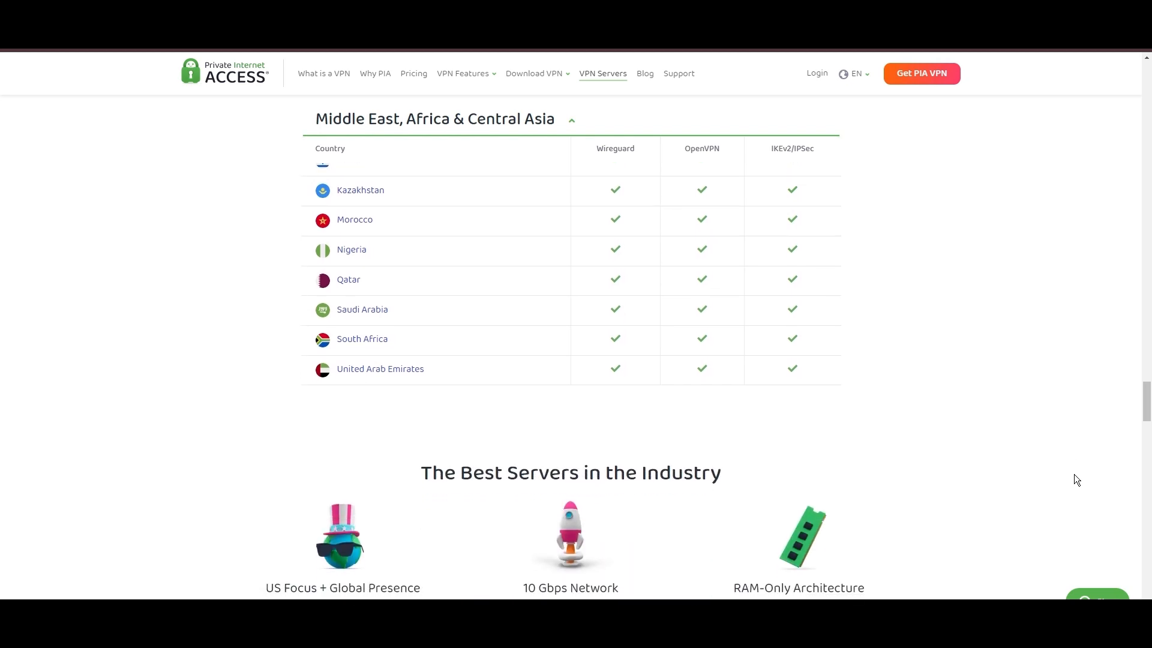
pyautogui.scroll(-3)
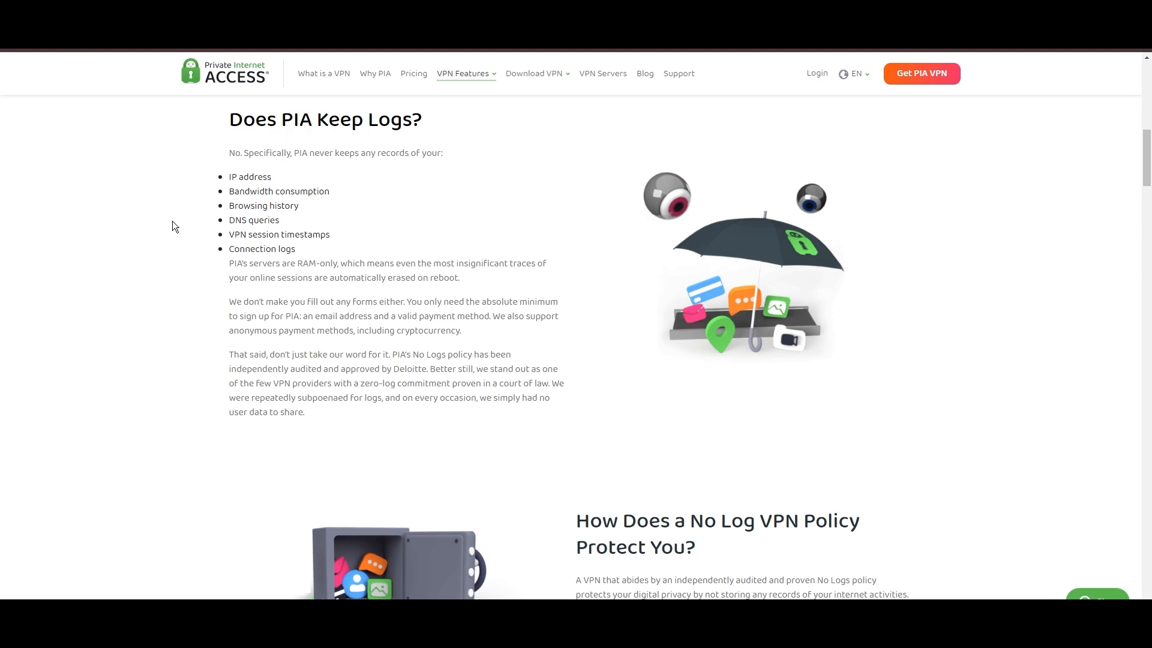
pyautogui.moveTo(2, 319)
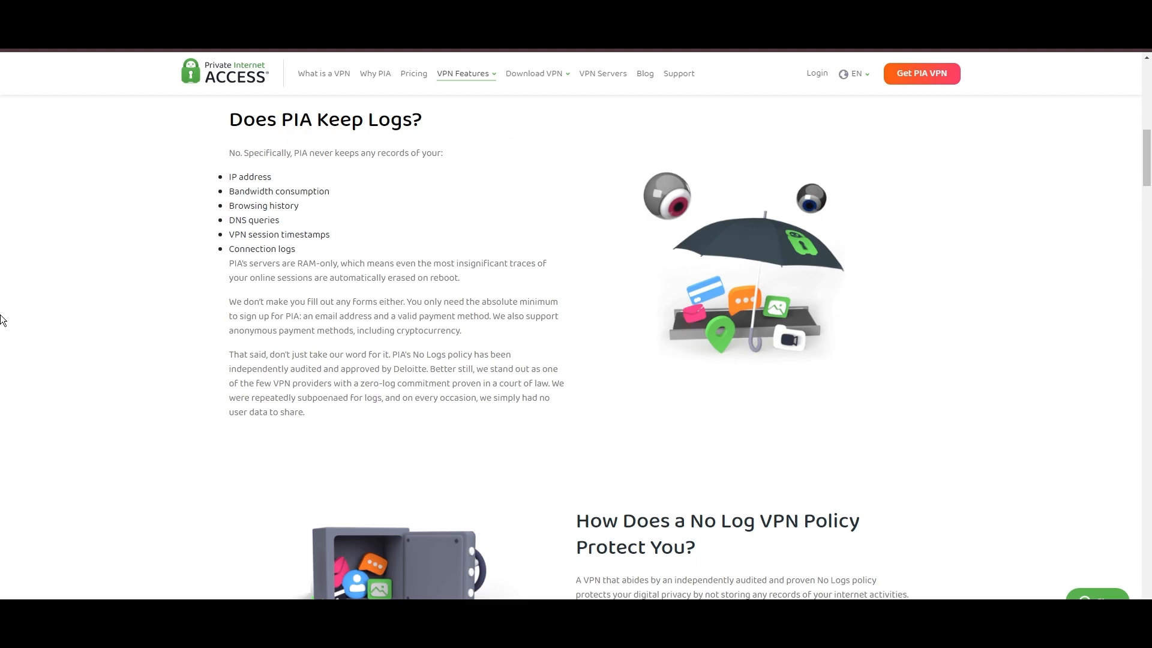
pyautogui.moveTo(5, 317)
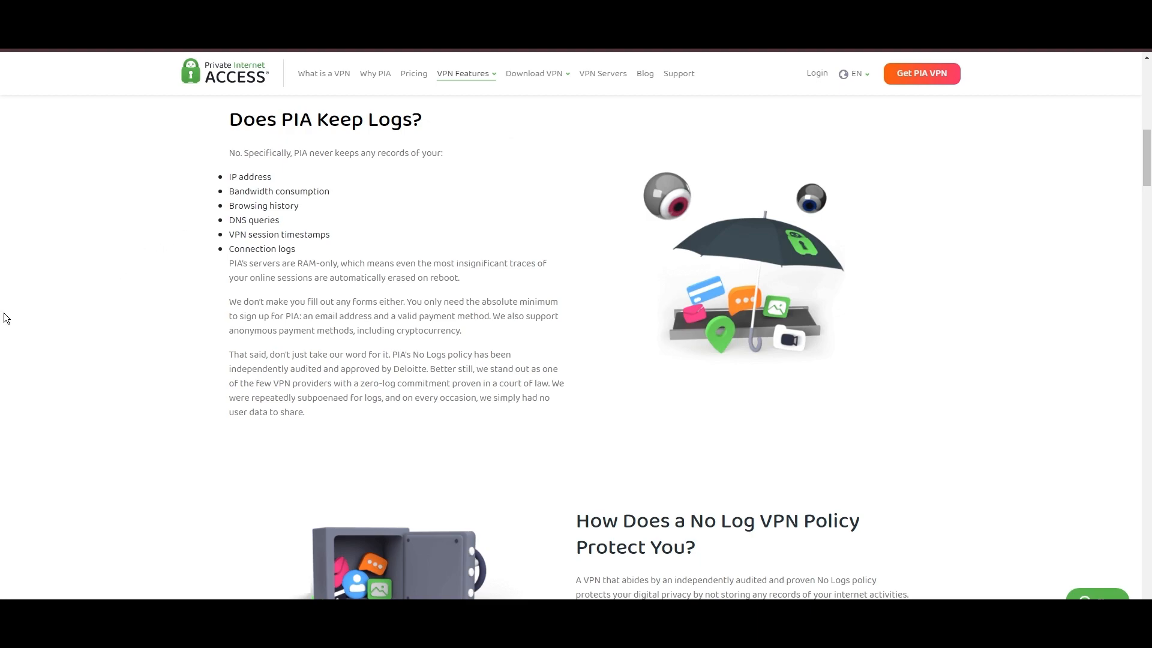
pyautogui.moveTo(41, 315)
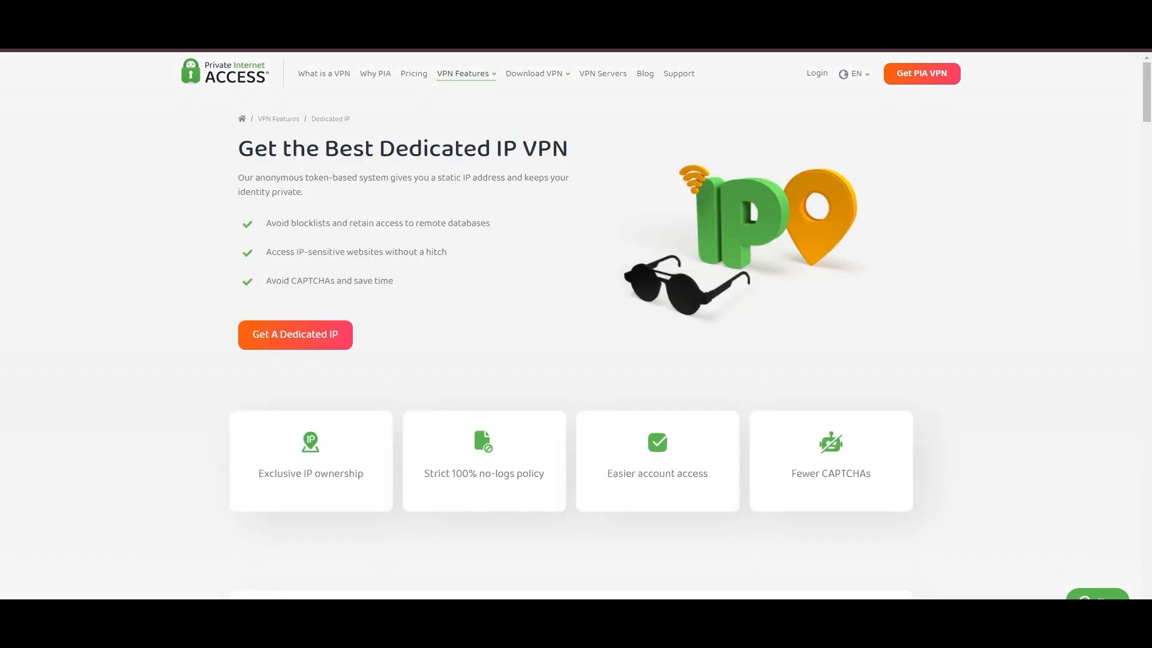
pyautogui.moveTo(428, 132)
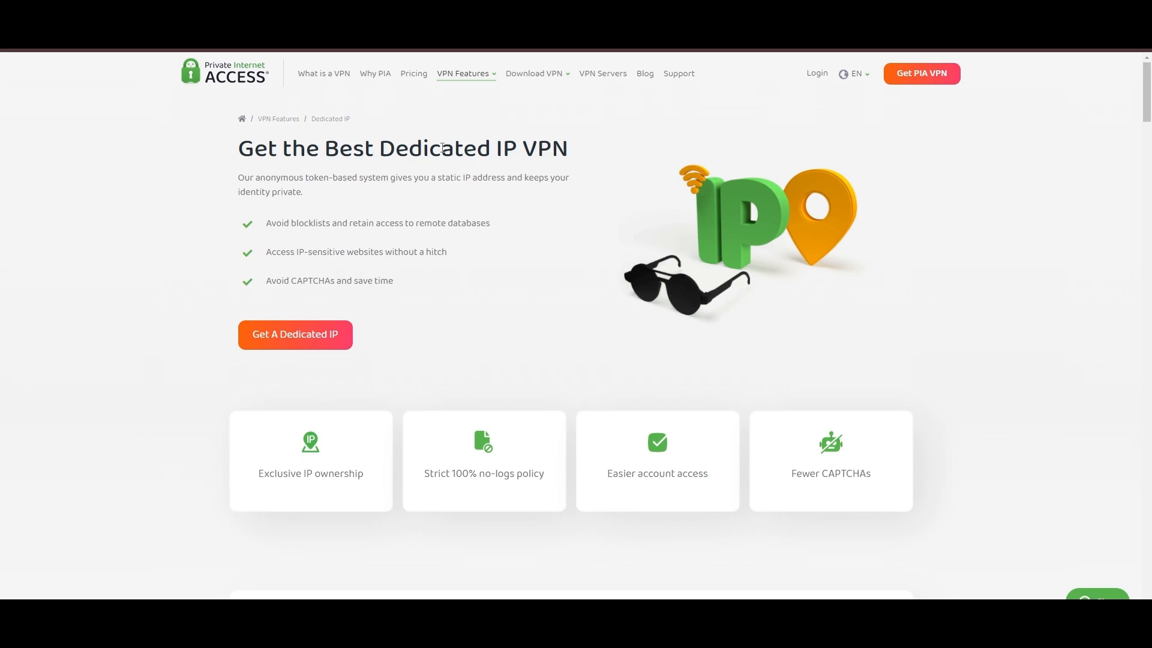
pyautogui.moveTo(643, 128)
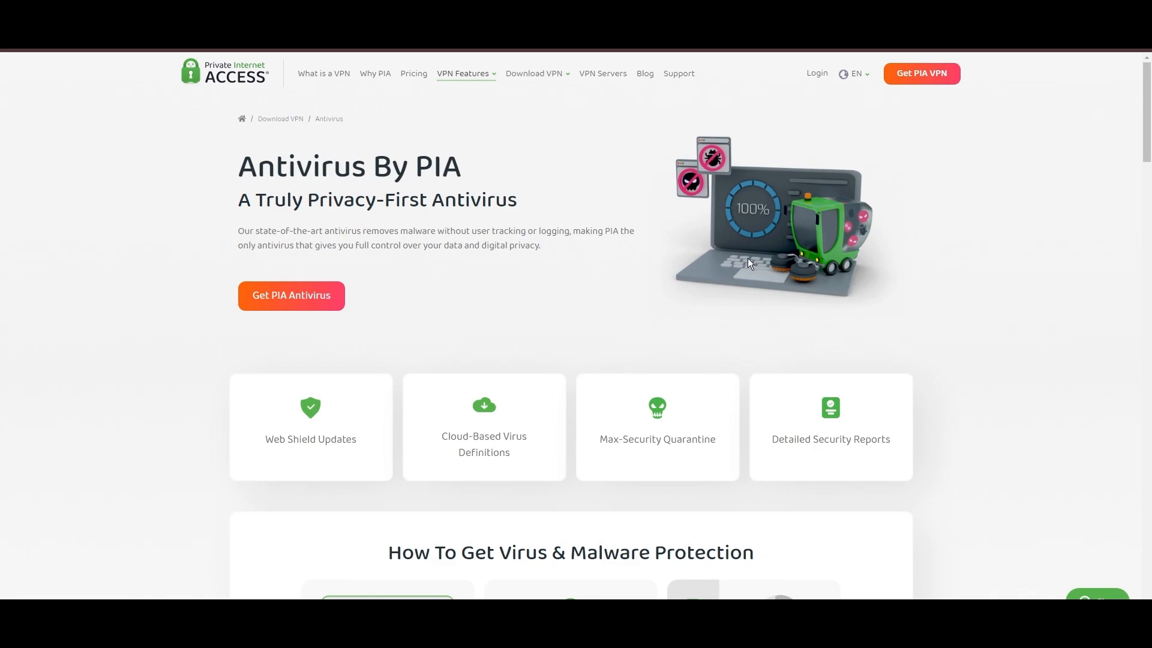
pyautogui.moveTo(613, 289)
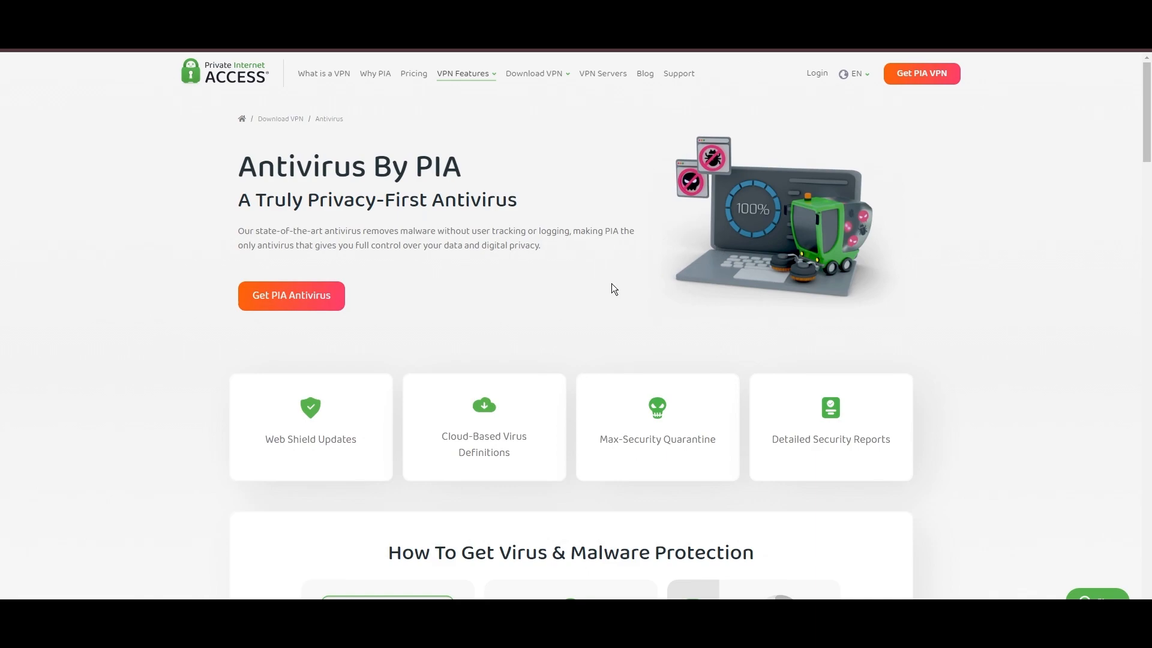
pyautogui.moveTo(641, 308)
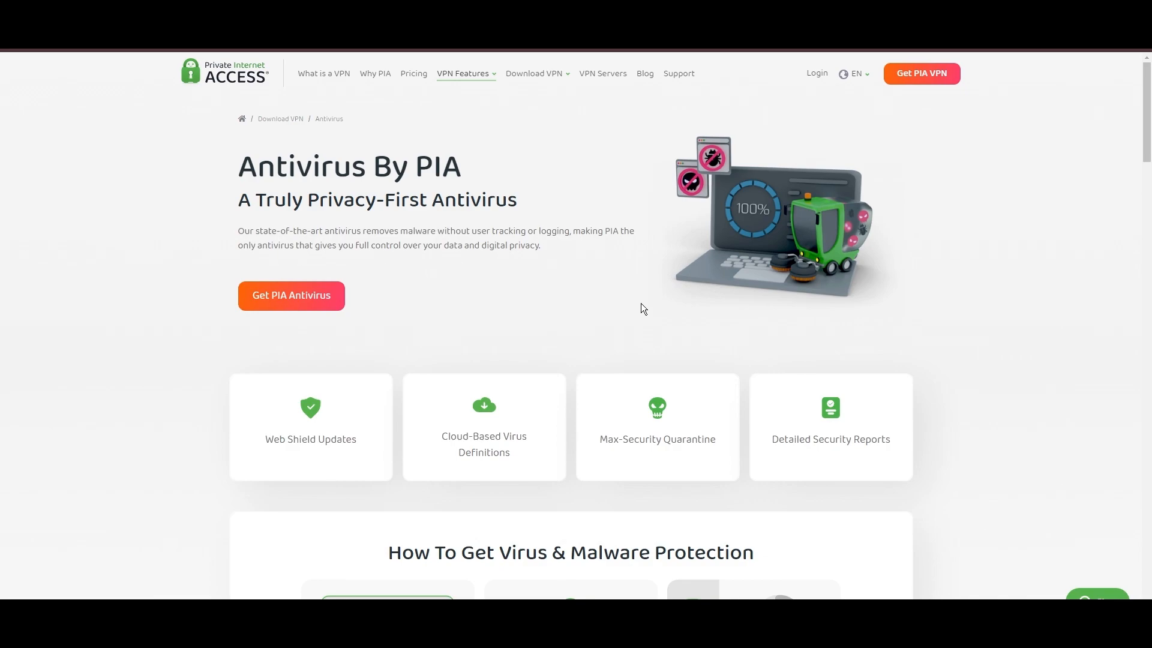
pyautogui.moveTo(837, 214)
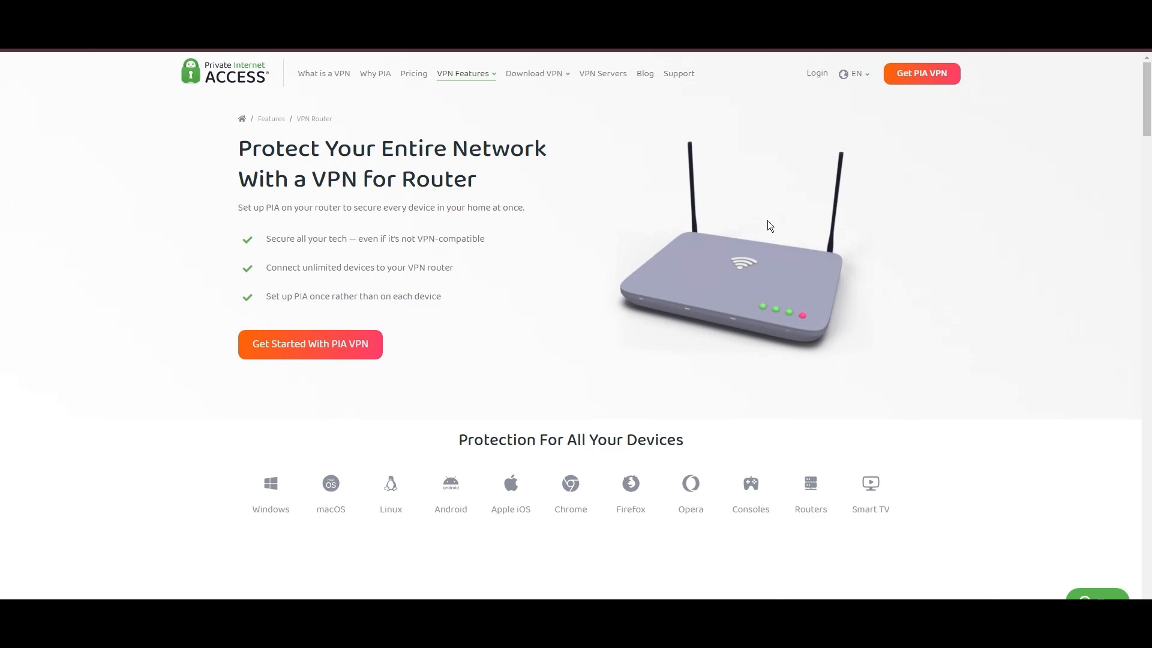
pyautogui.moveTo(813, 281)
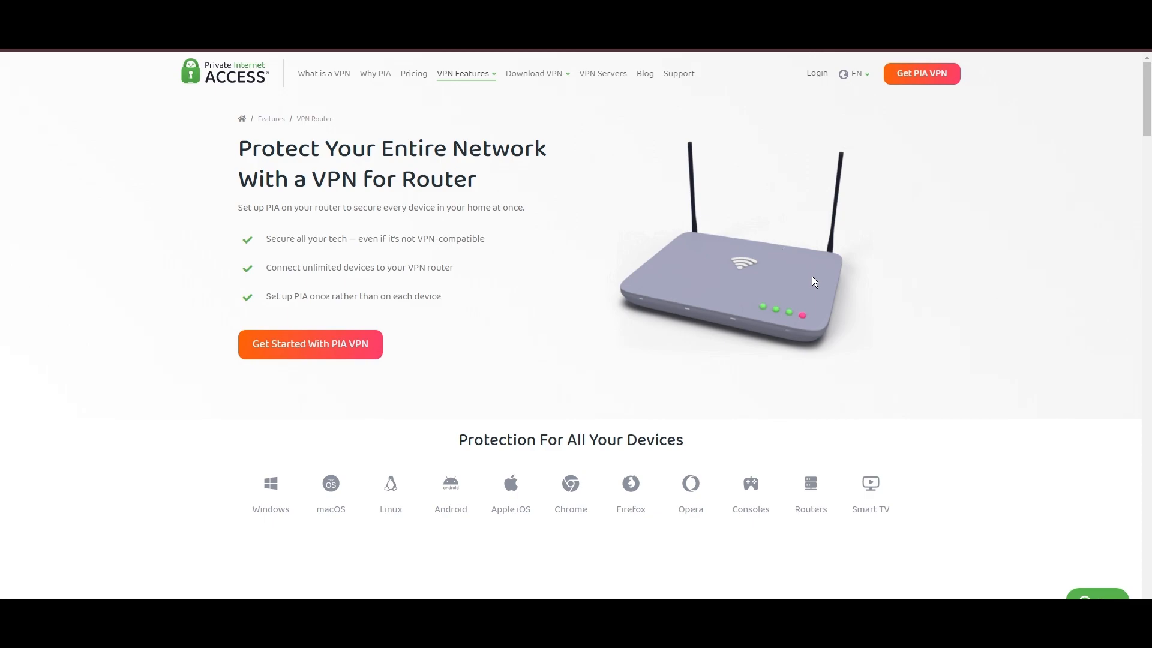
# Scroll PIA's VPN Router page to 'What Is a VPN Router?' and go to Pricing
pyautogui.scroll(-3)
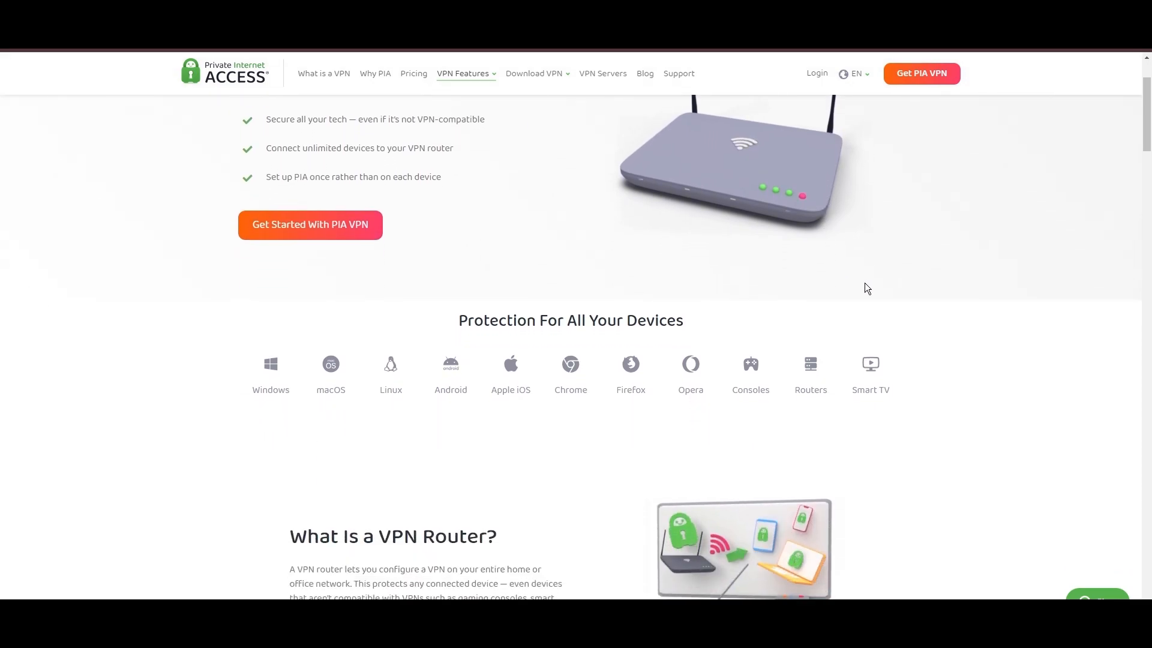
pyautogui.scroll(-3)
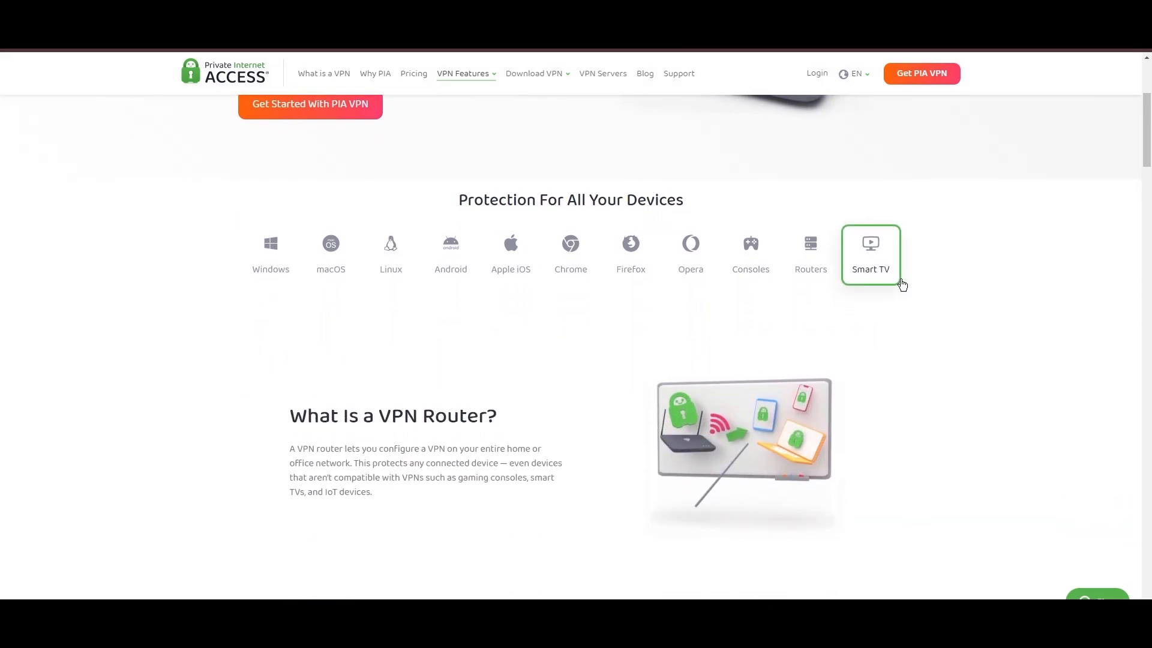
pyautogui.scroll(-3)
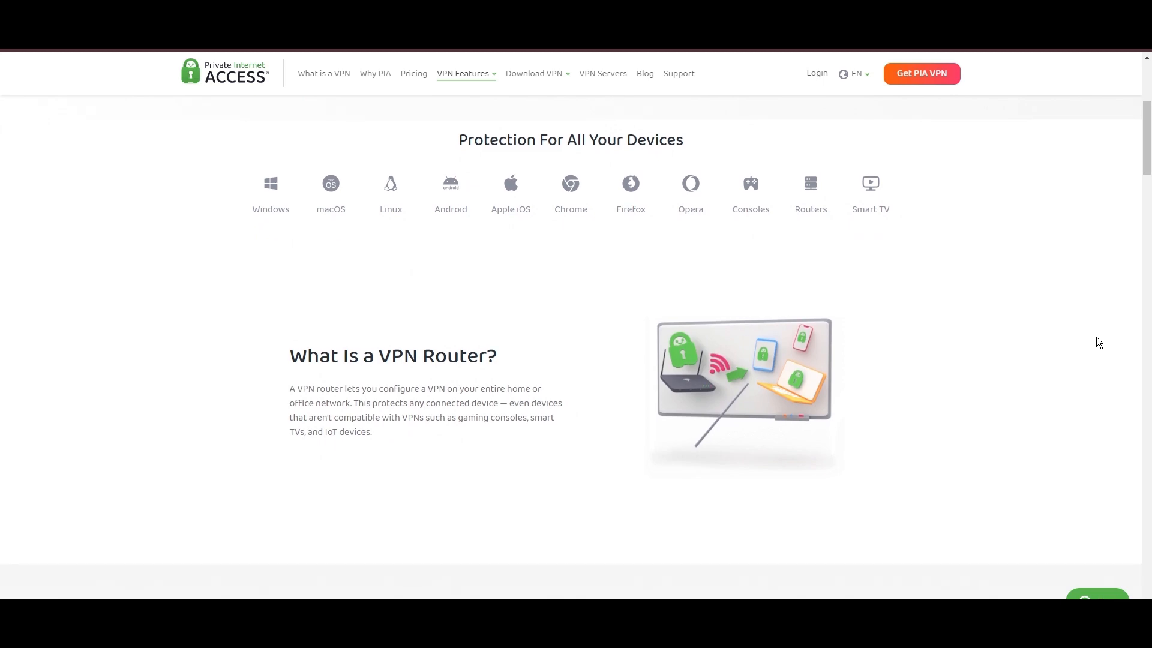
pyautogui.moveTo(870, 194)
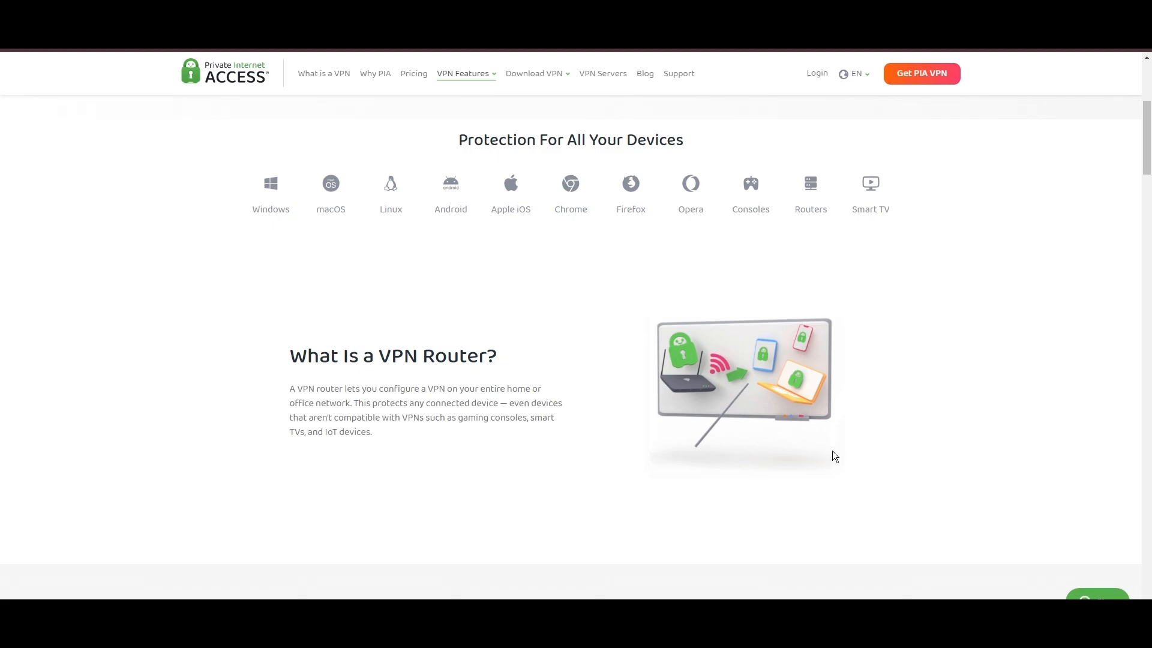
pyautogui.click(414, 73)
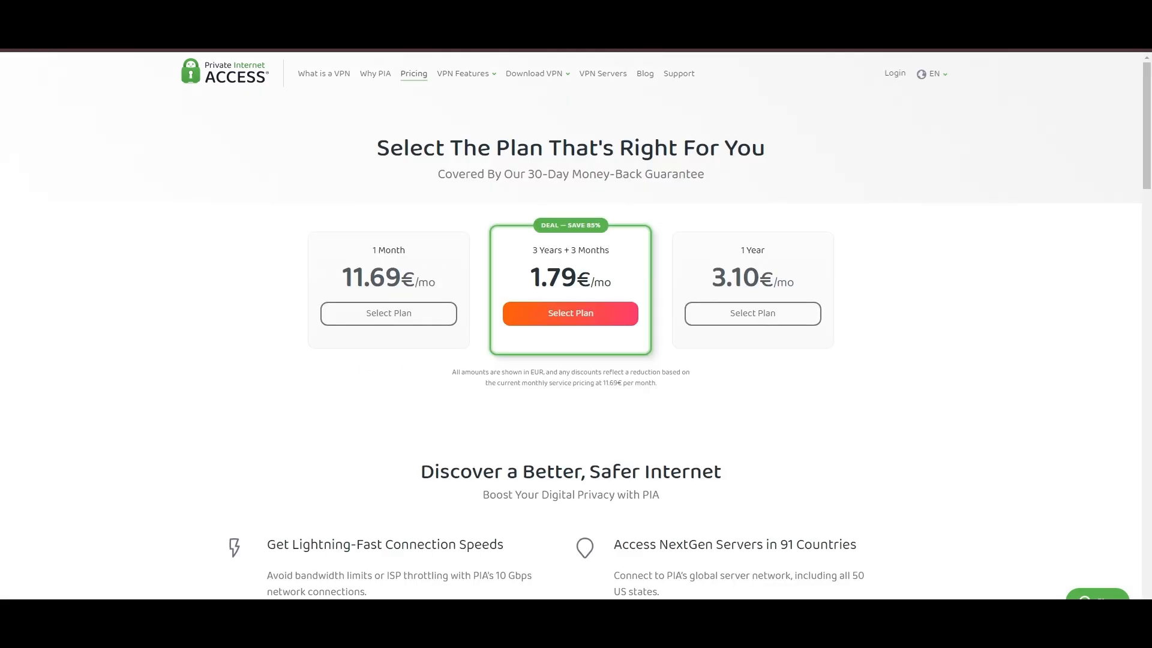
pyautogui.moveTo(1084, 238)
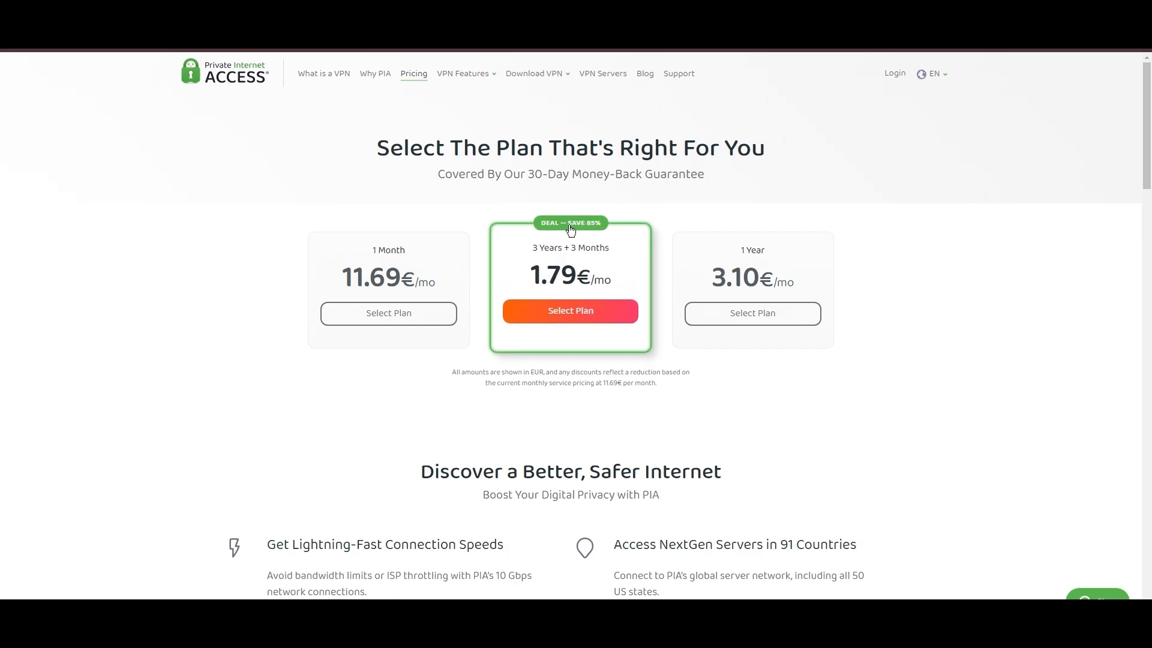
pyautogui.moveTo(852, 443)
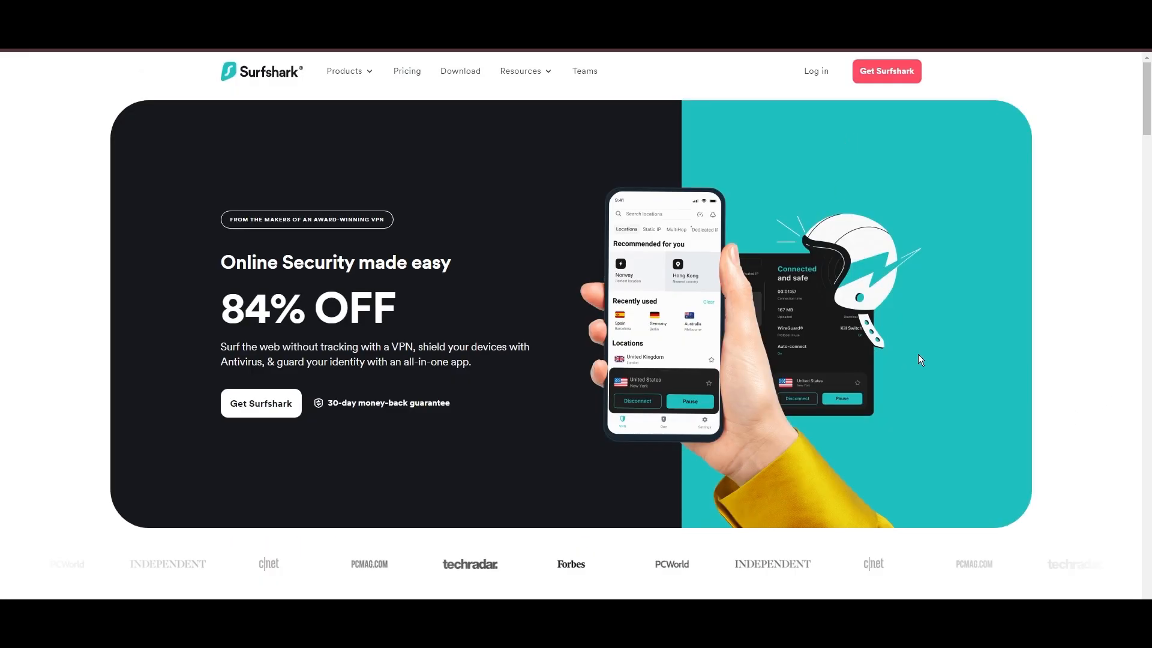
# Scroll down the Surfshark homepage and highlight the '30 days risk-free' phrase
pyautogui.scroll(-3)
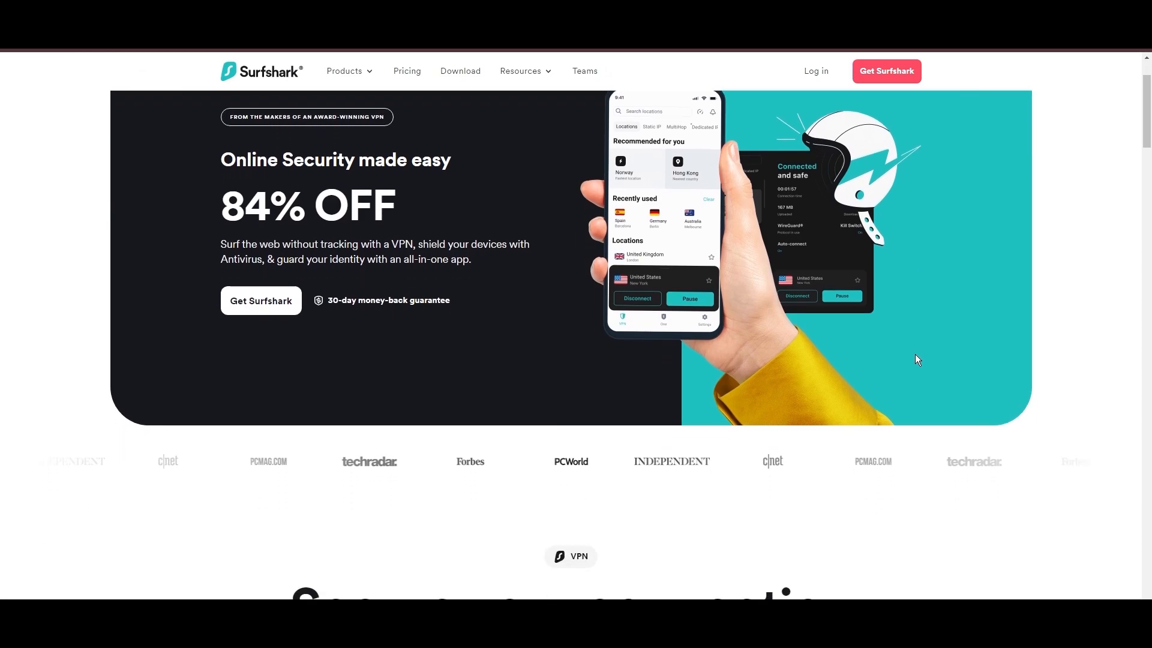
pyautogui.scroll(-3)
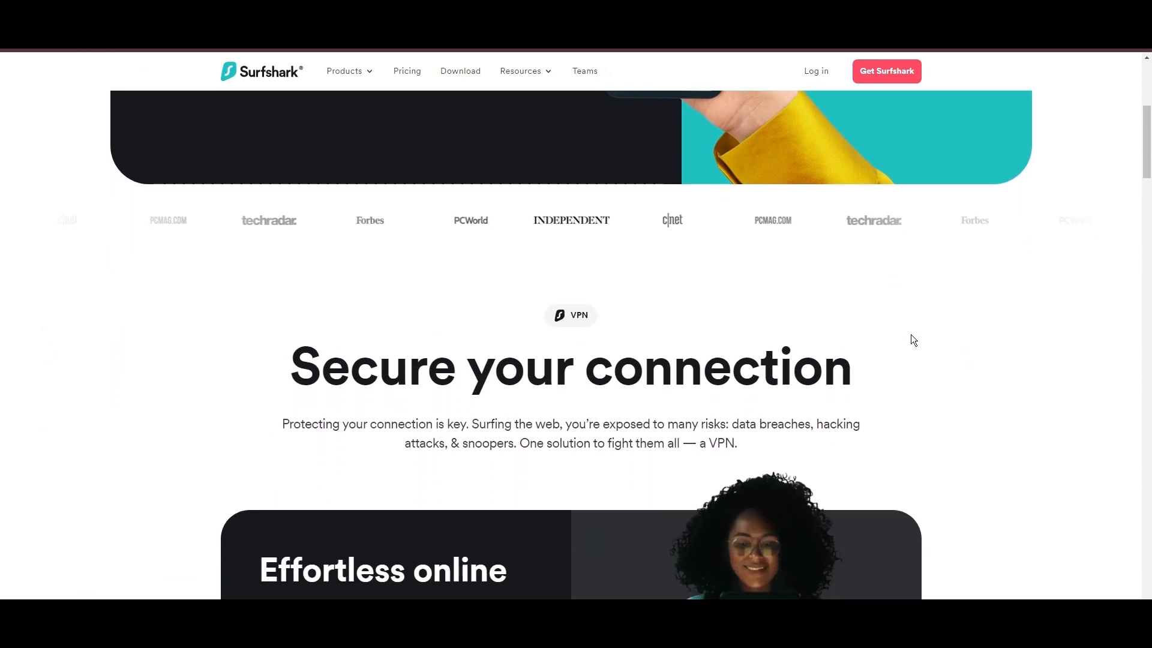
pyautogui.scroll(-3)
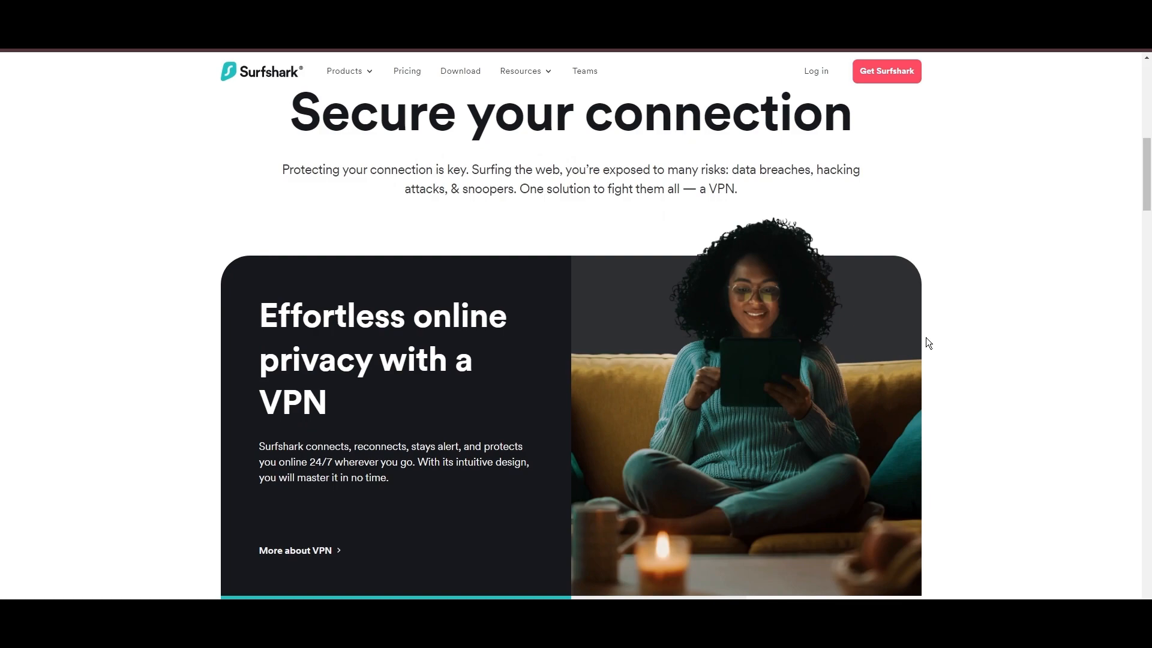
pyautogui.scroll(-3)
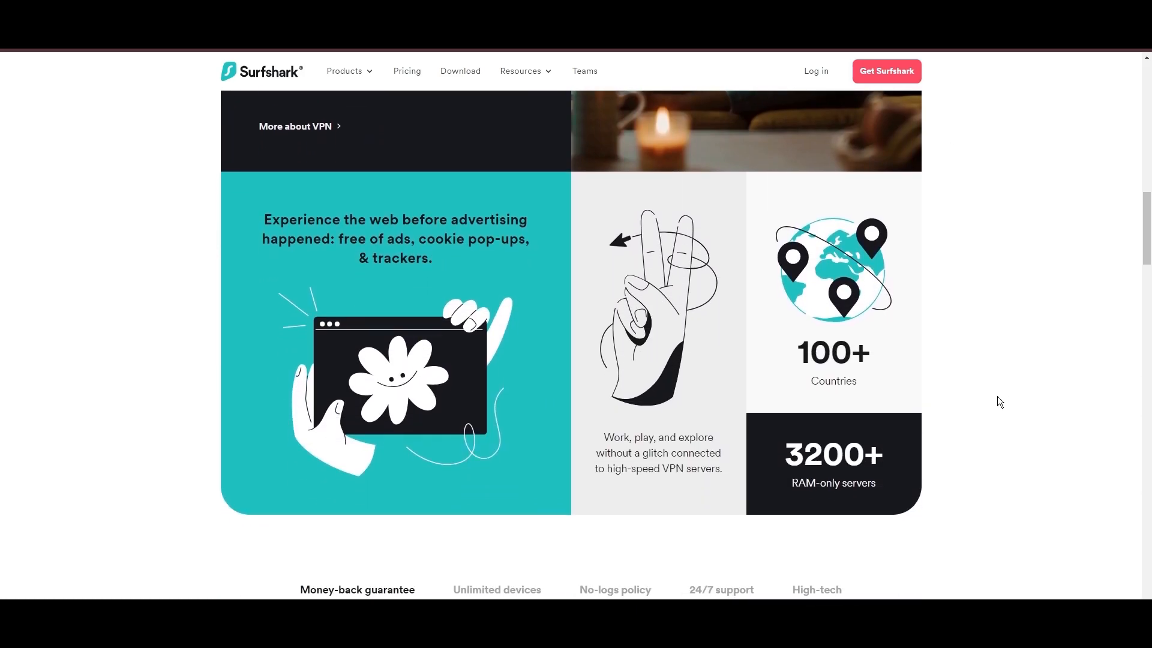
pyautogui.scroll(-3)
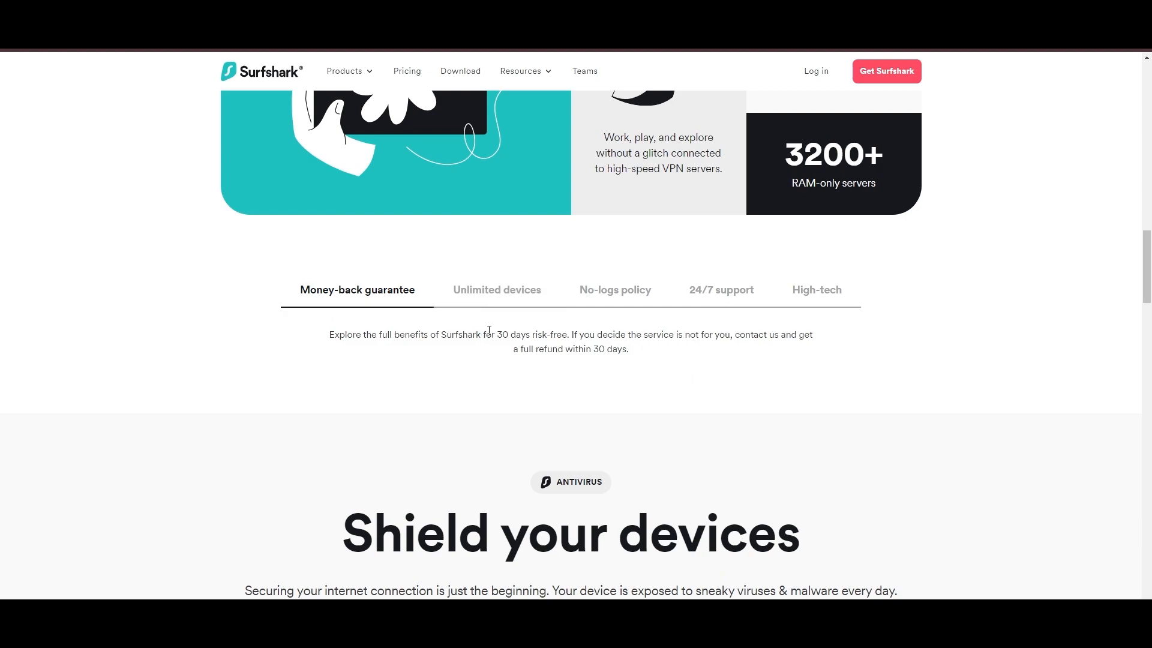
pyautogui.moveTo(497, 335); pyautogui.dragTo(567, 335)
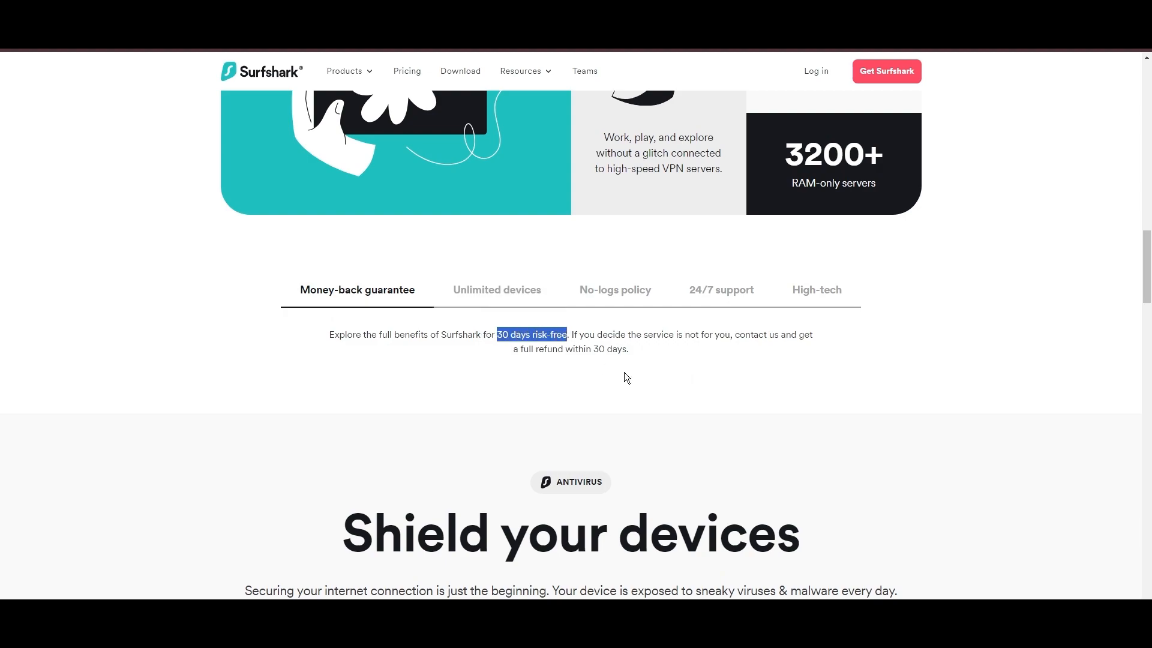
# View the Unlimited devices, No-logs policy and 24/7 support feature descriptions
pyautogui.click(495, 289)
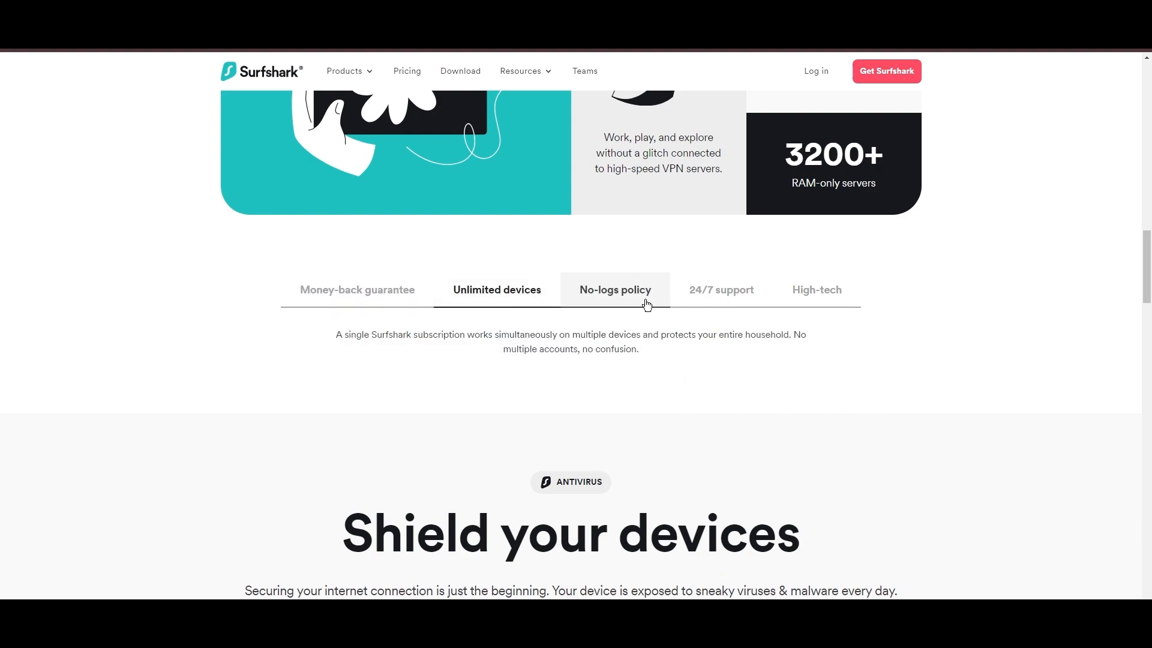
pyautogui.click(719, 289)
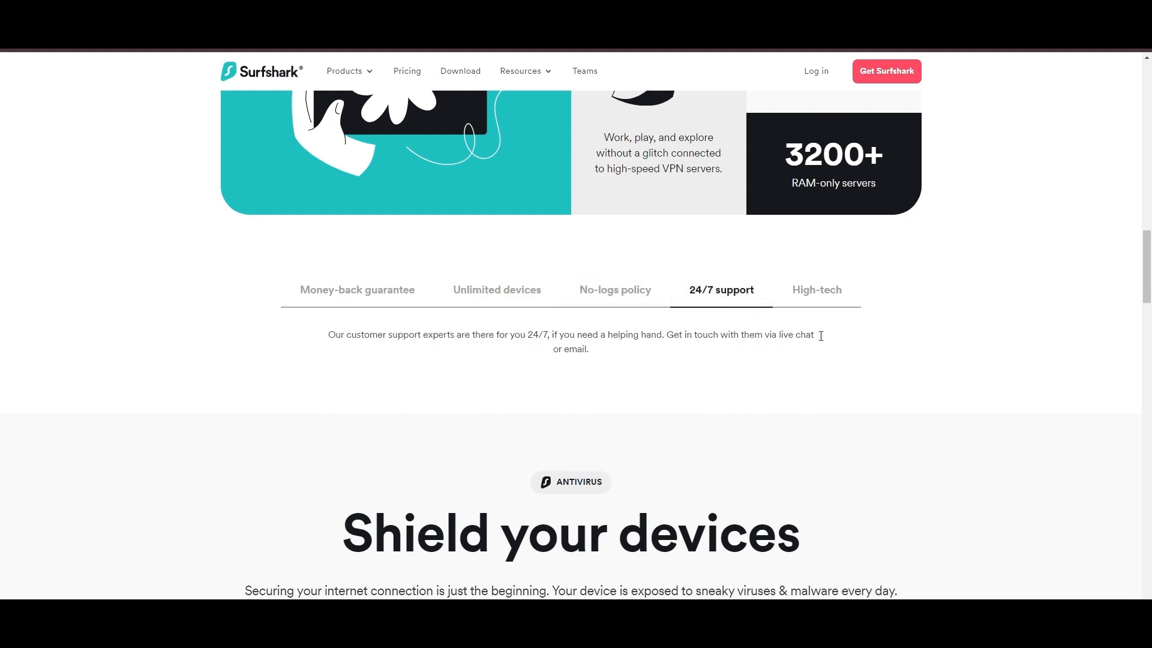
pyautogui.click(816, 289)
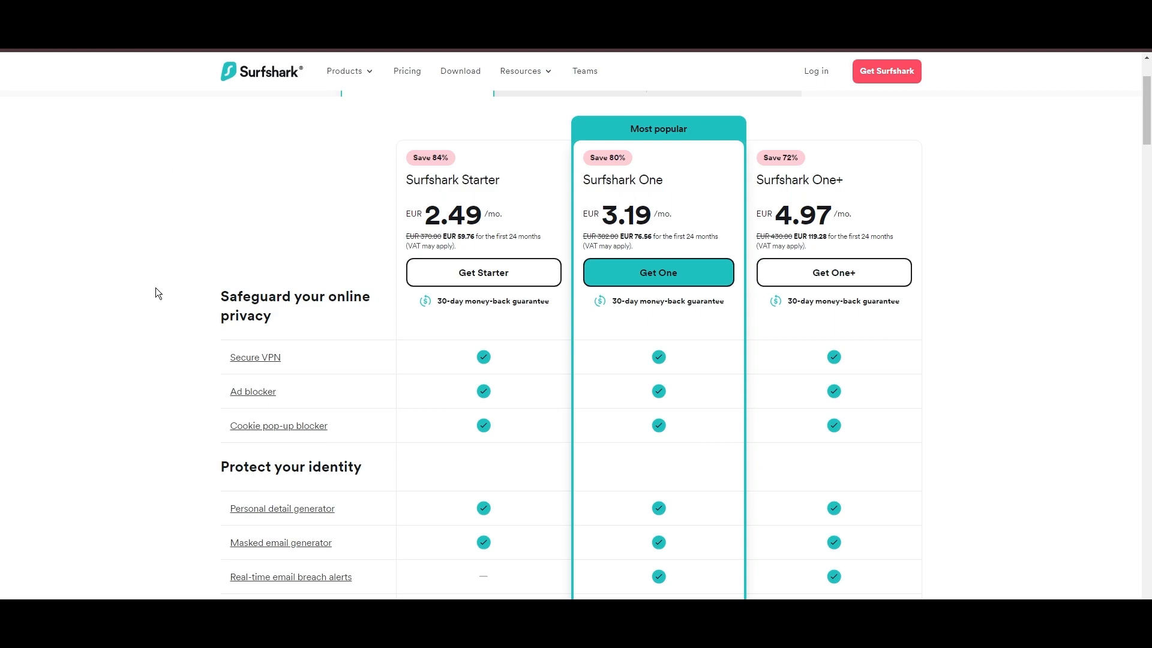
pyautogui.moveTo(456, 348)
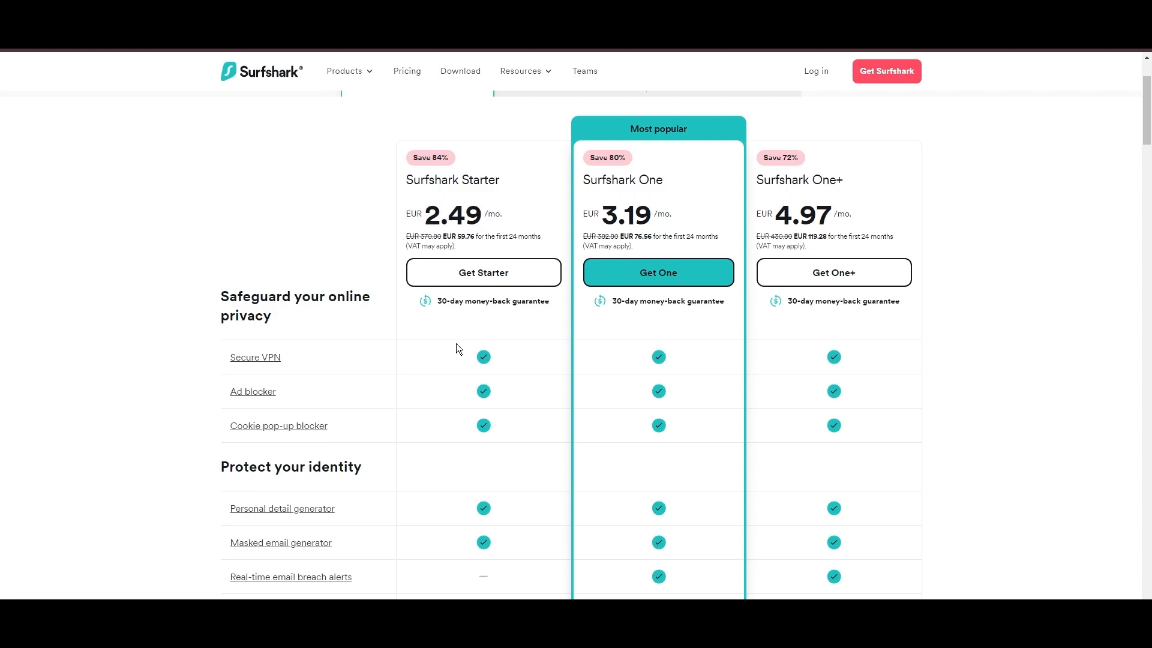
pyautogui.moveTo(979, 319)
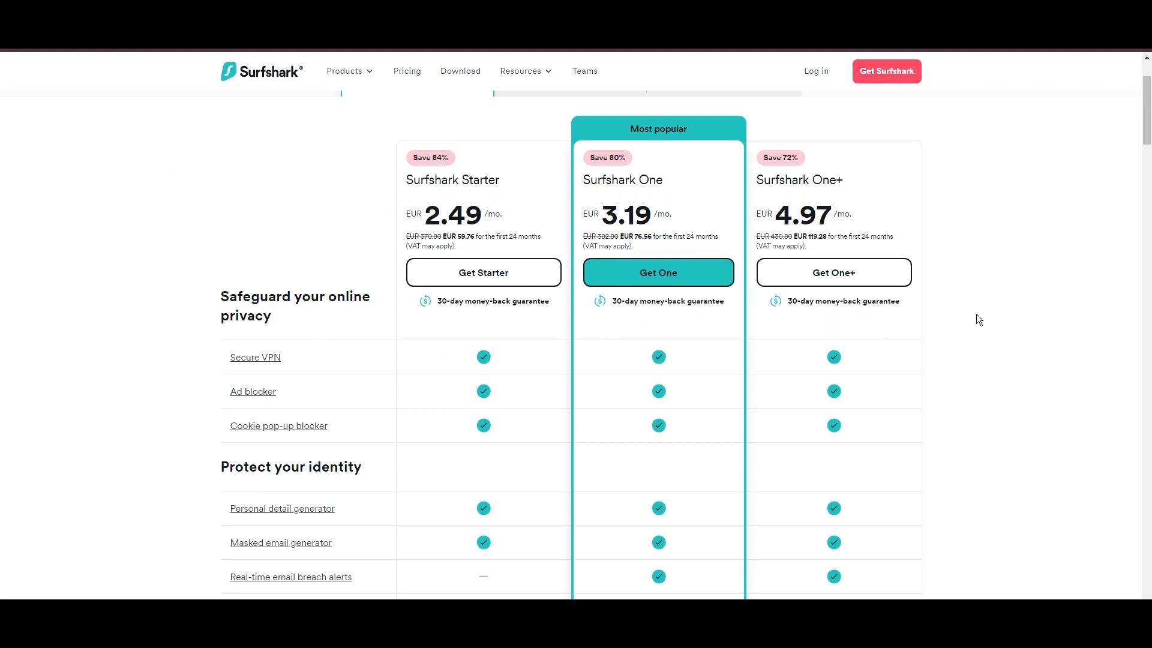
# Scroll through Surfshark's Starter, One and One+ plan comparison table
pyautogui.scroll(-3)
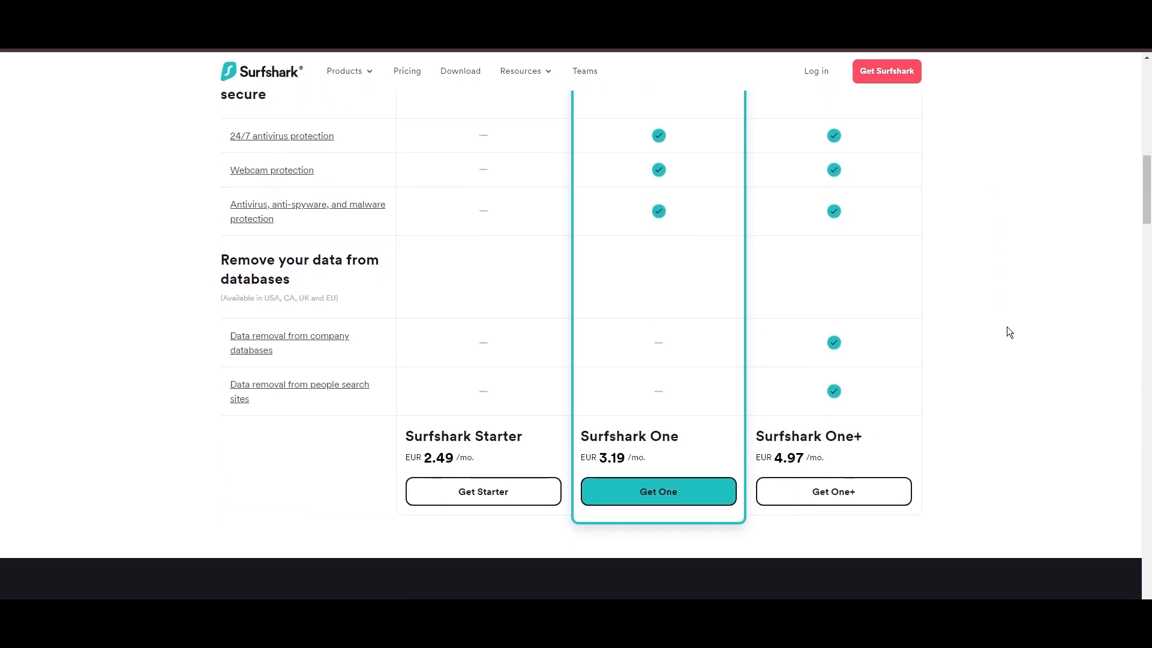
pyautogui.scroll(-3)
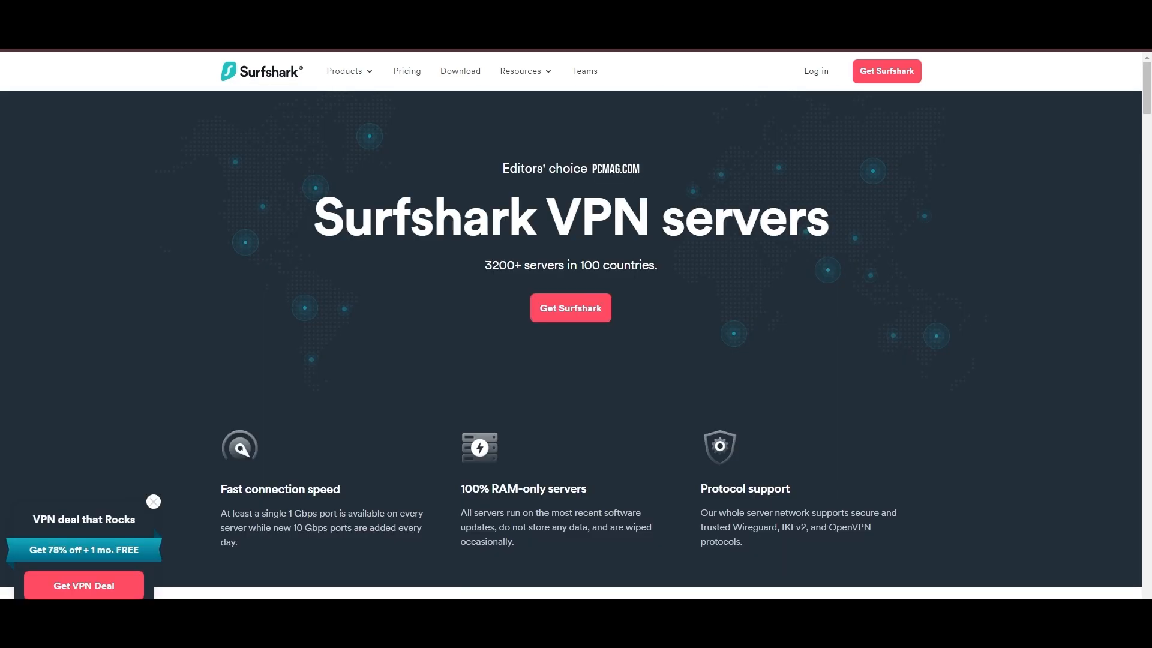
# Scroll through Surfshark's Europe server location table
pyautogui.scroll(-3)
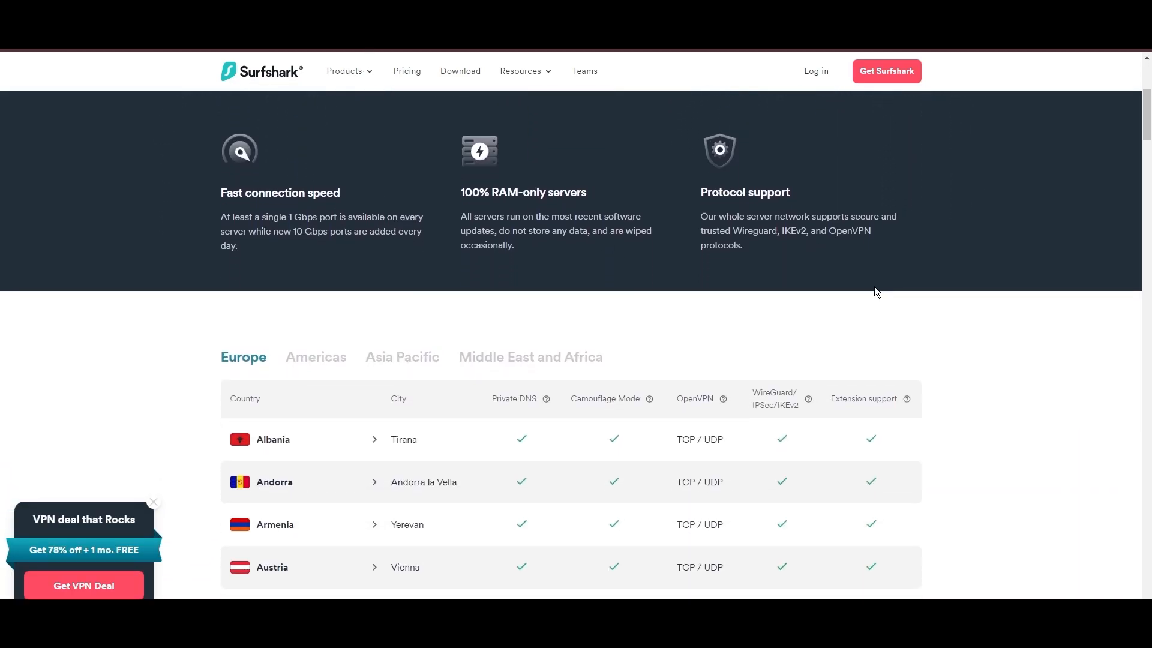
pyautogui.scroll(-3)
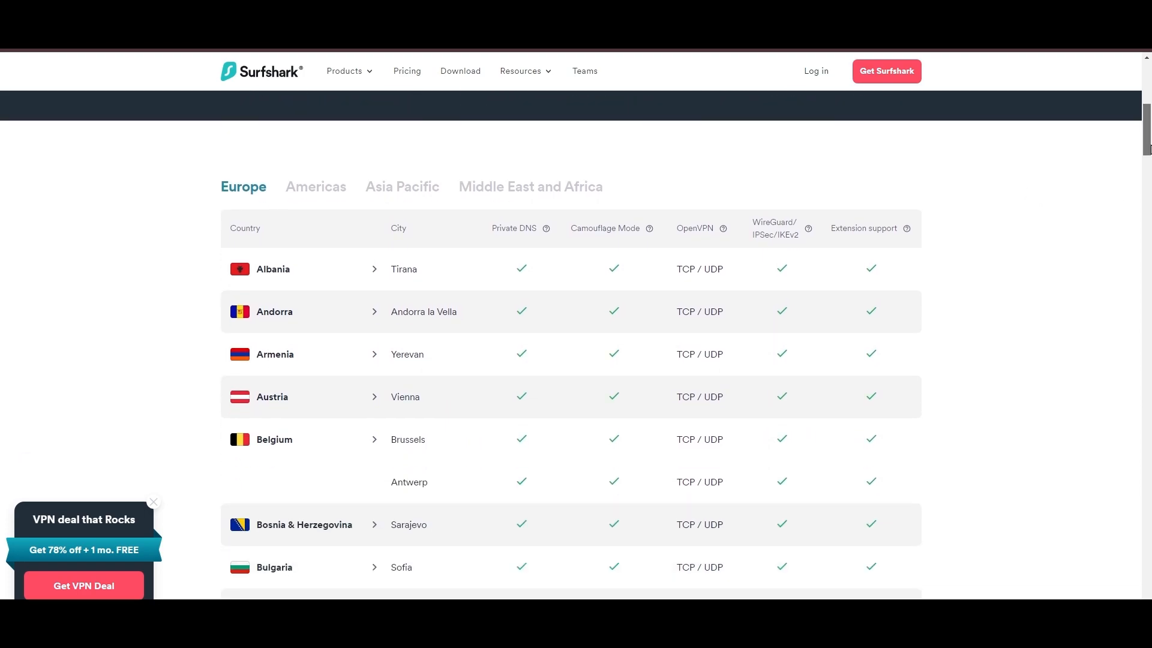
pyautogui.scroll(-3)
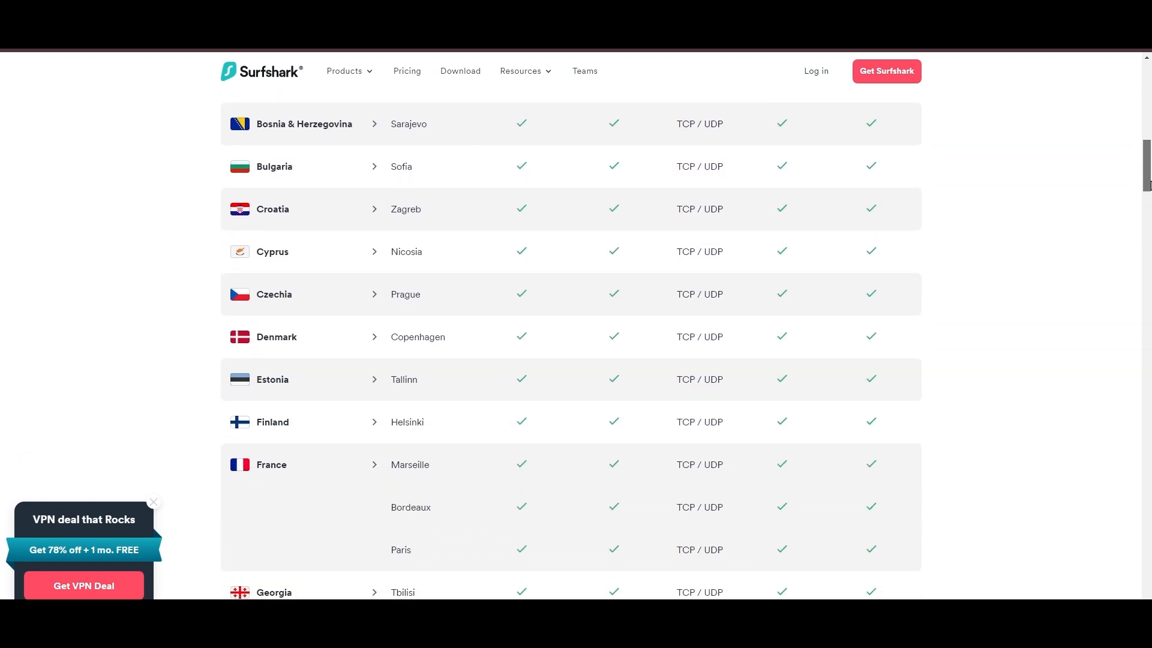
pyautogui.scroll(-3)
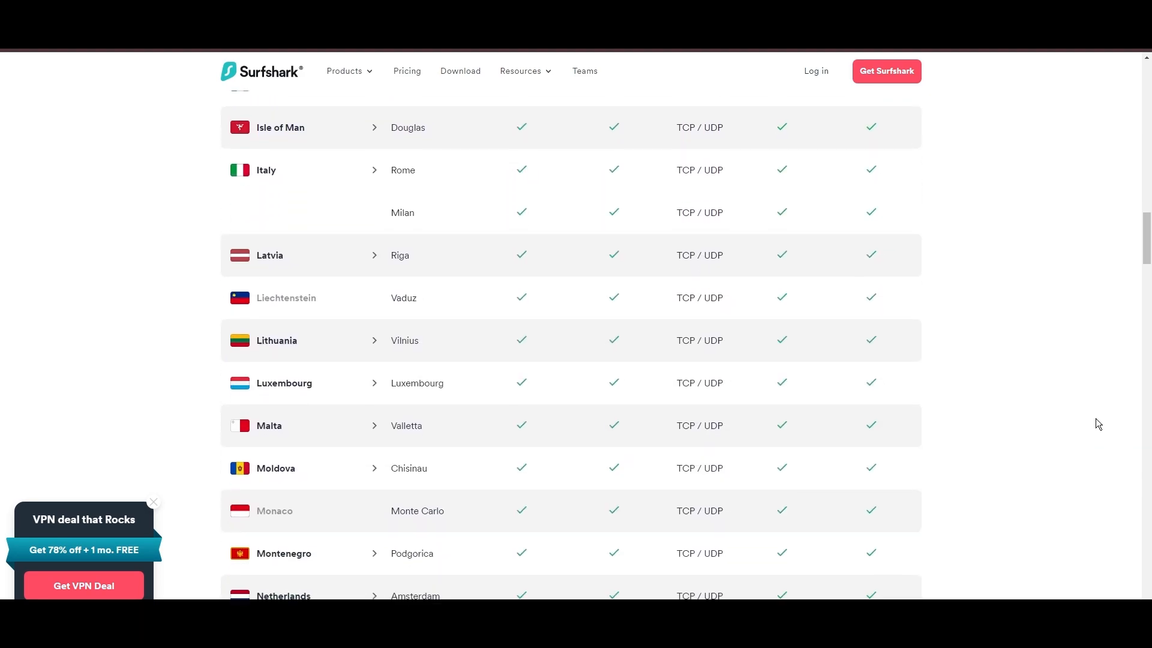
pyautogui.scroll(-3)
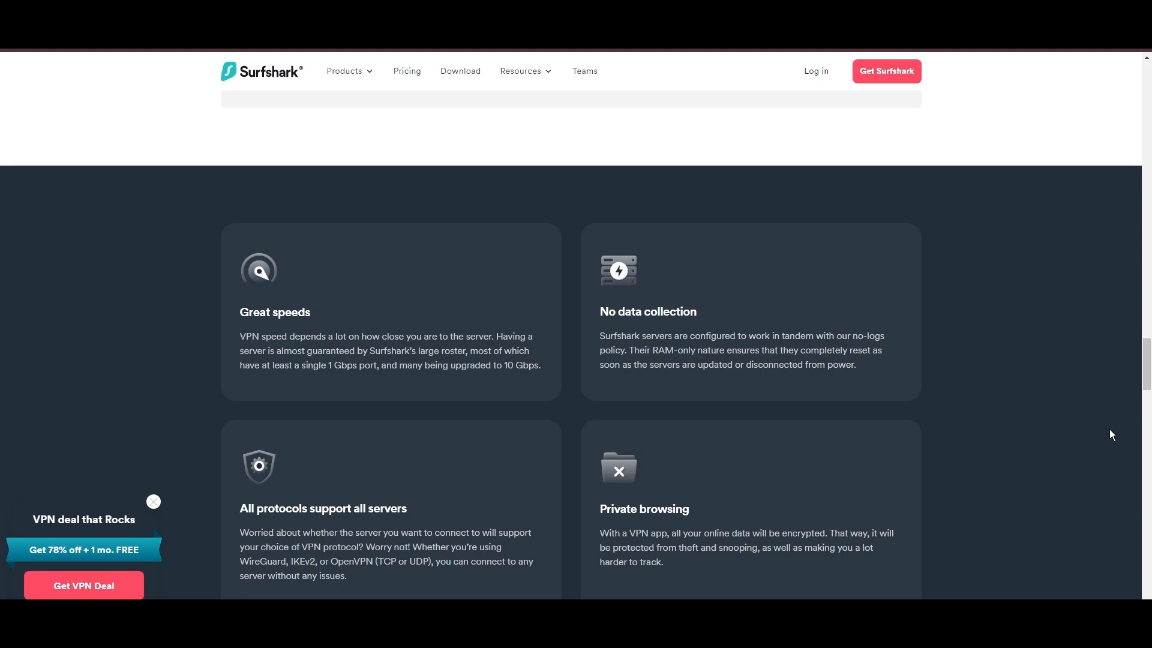
pyautogui.scroll(-3)
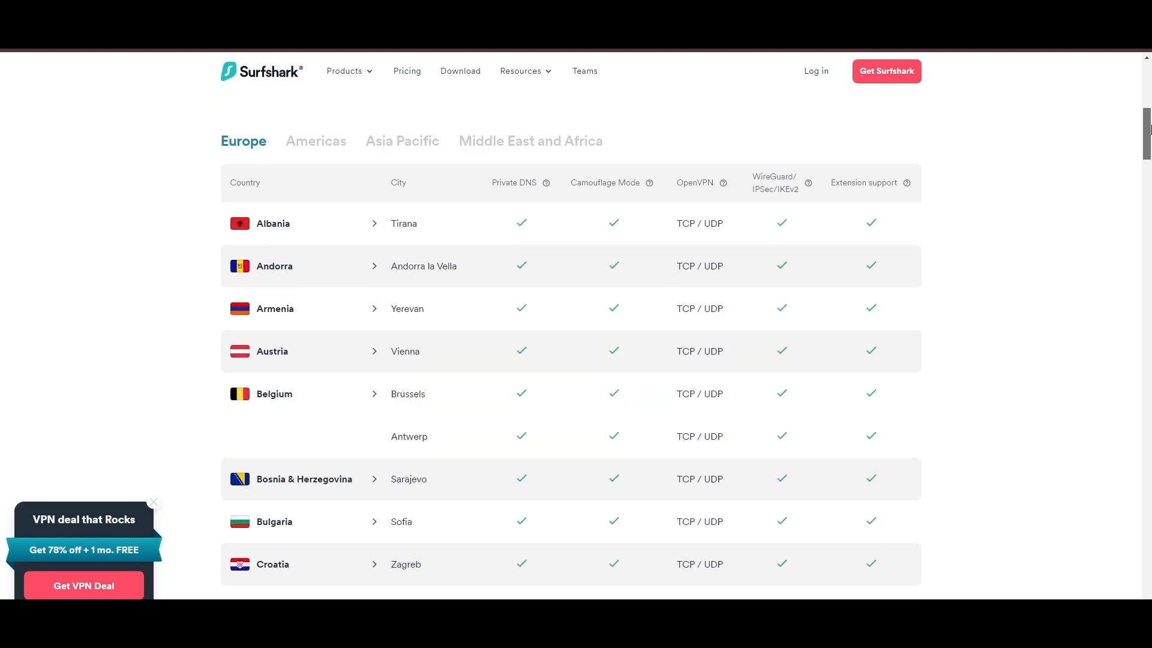
# Switch to the Americas server list and scroll through it toward Asia Pacific
pyautogui.click(316, 358)
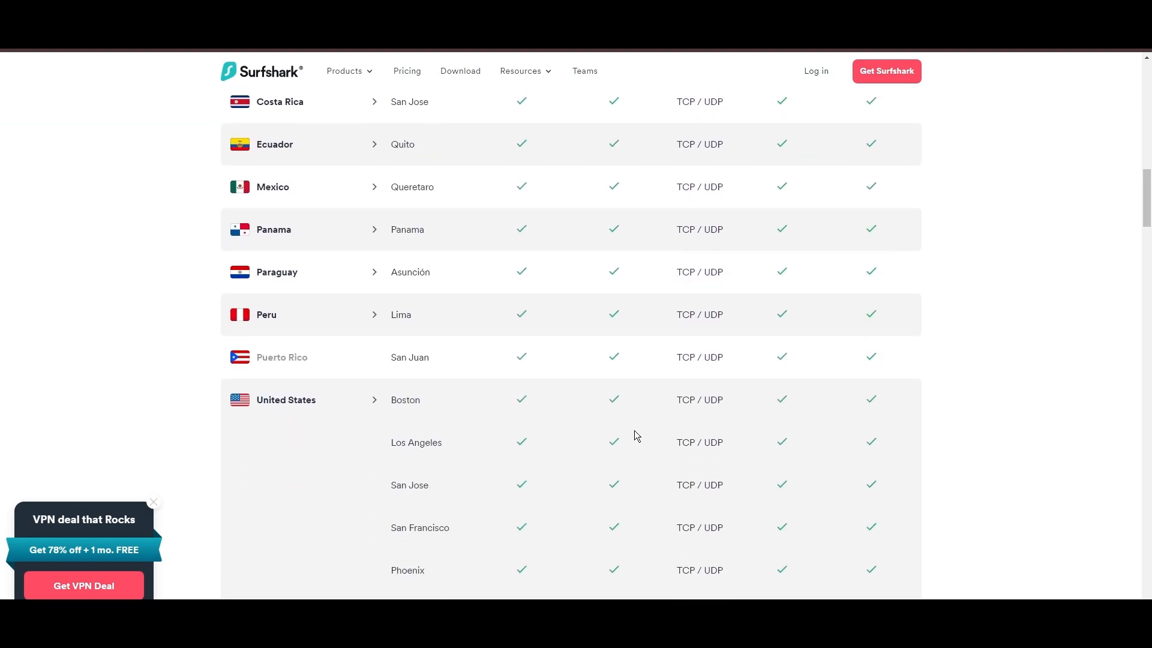
pyautogui.scroll(-3)
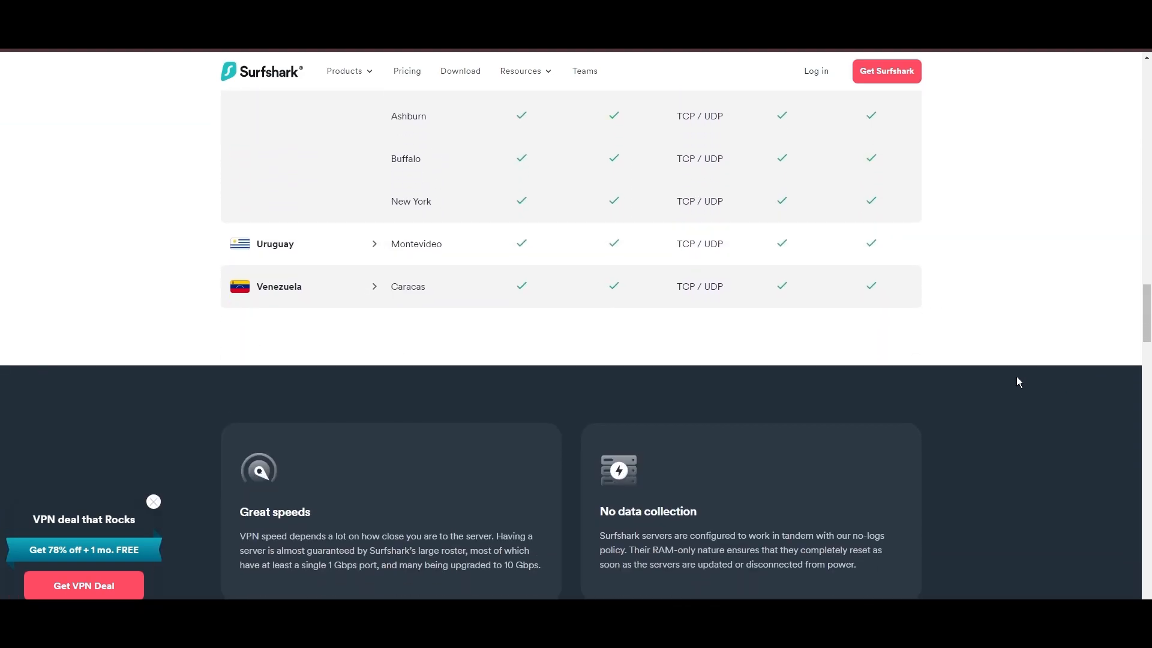
pyautogui.scroll(3)
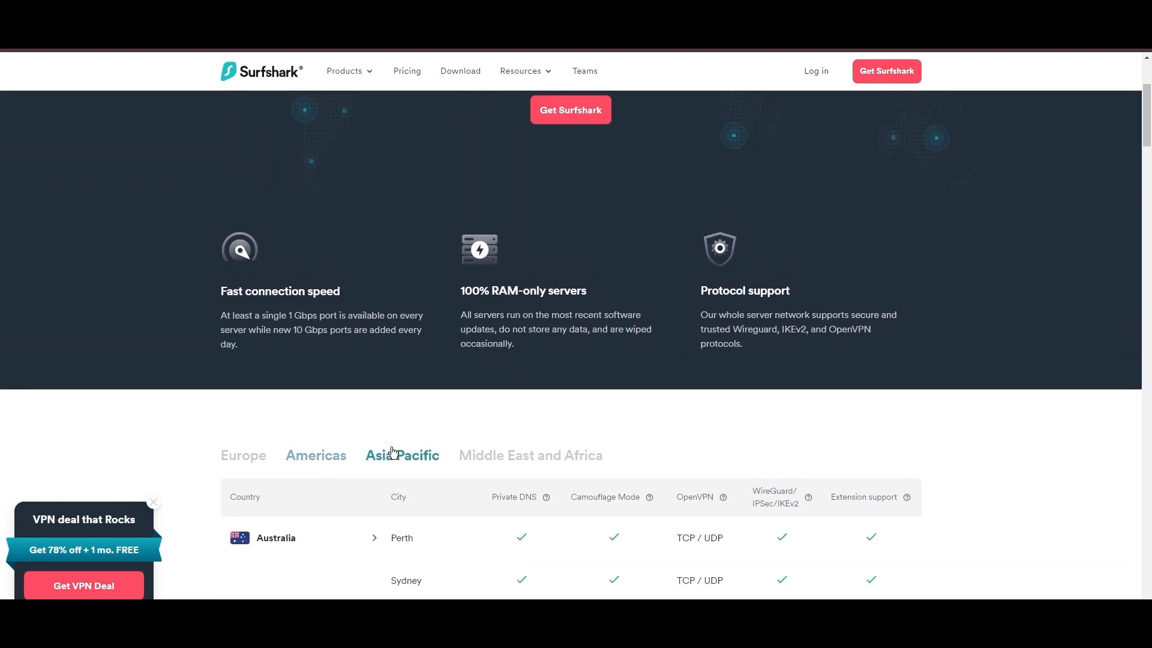
pyautogui.scroll(-3)
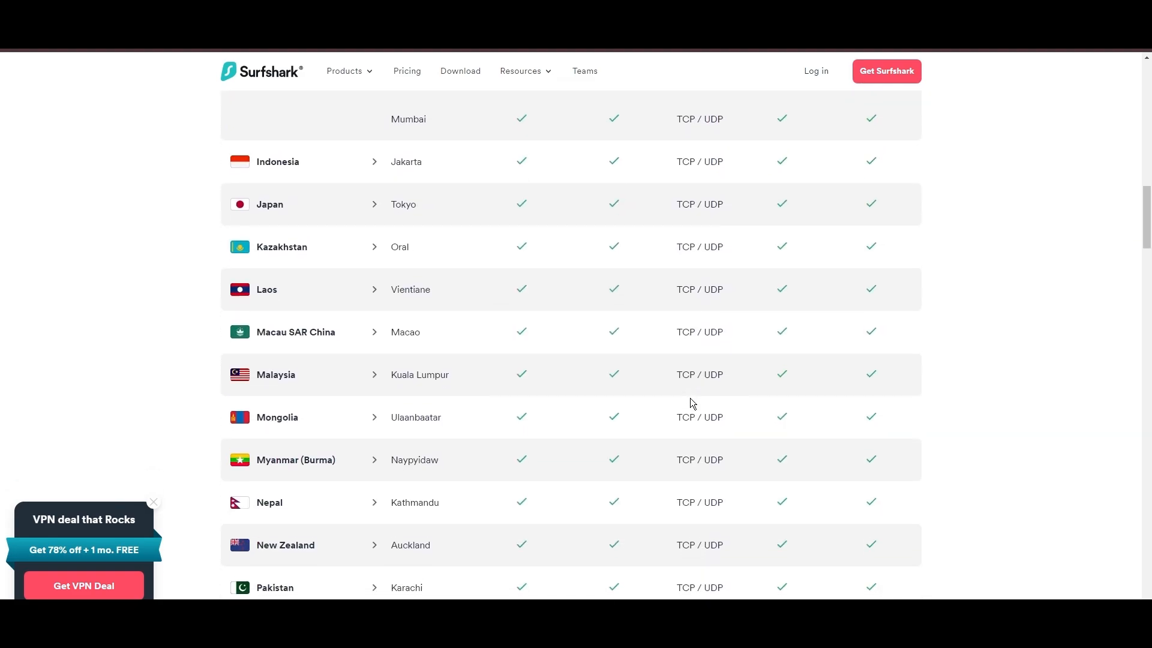
pyautogui.scroll(-3)
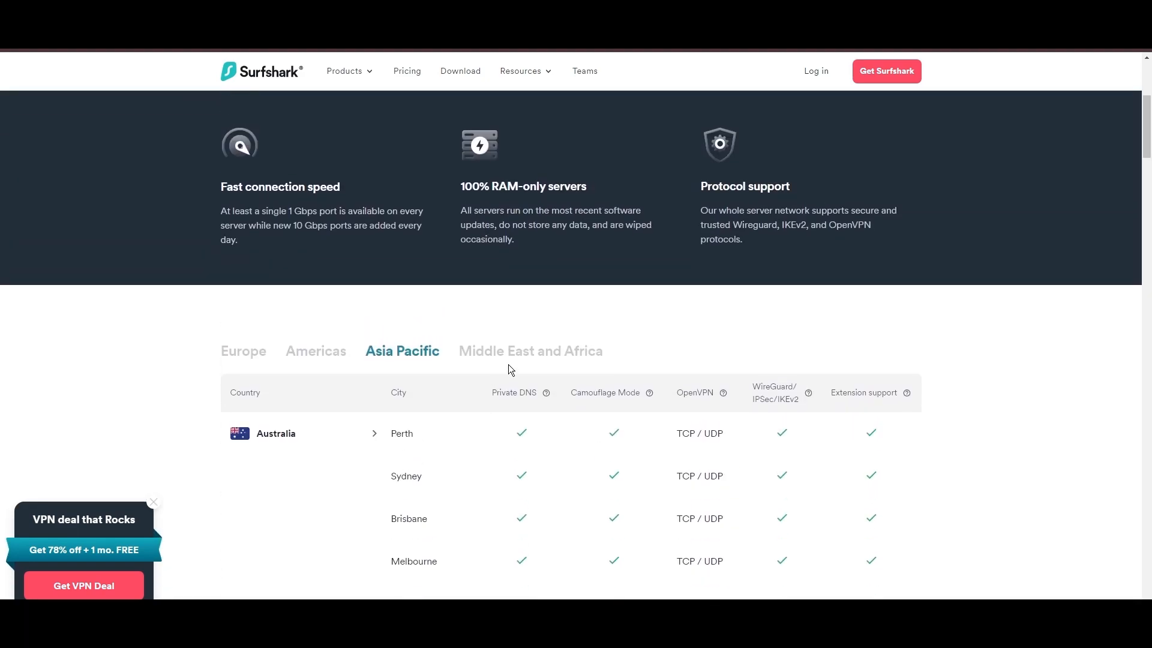
pyautogui.scroll(-3)
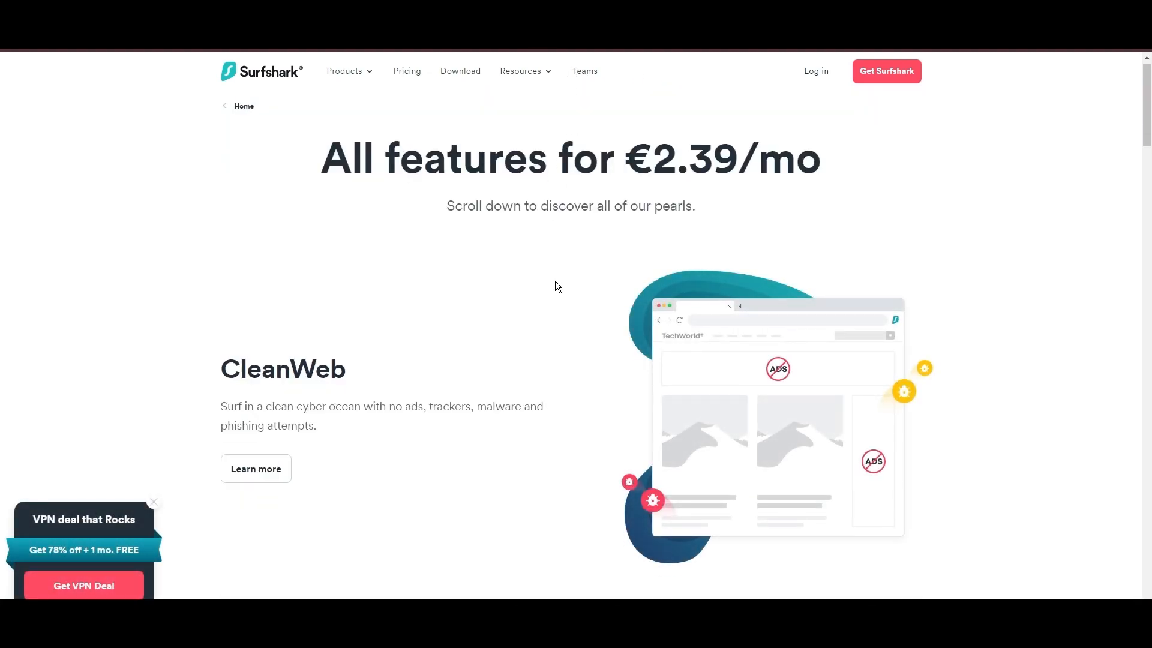
# Scroll the Surfshark features page past CleanWeb, Bypasser, the feature grid and comparison table to 24/7 expert support
pyautogui.scroll(-3)
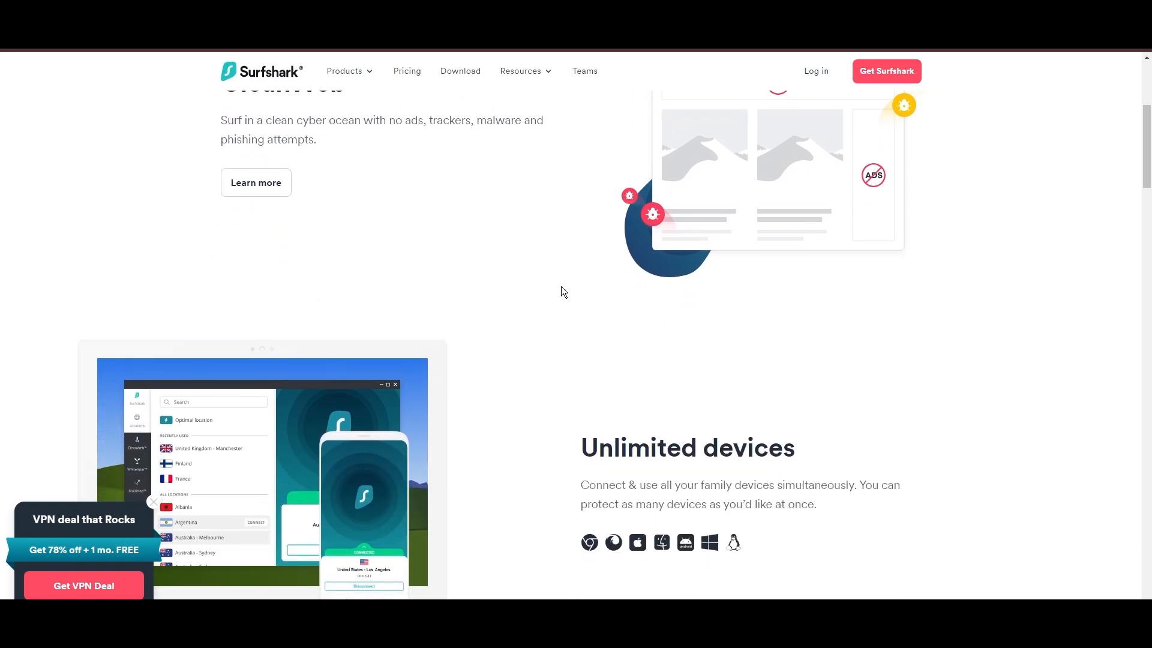
pyautogui.scroll(-3)
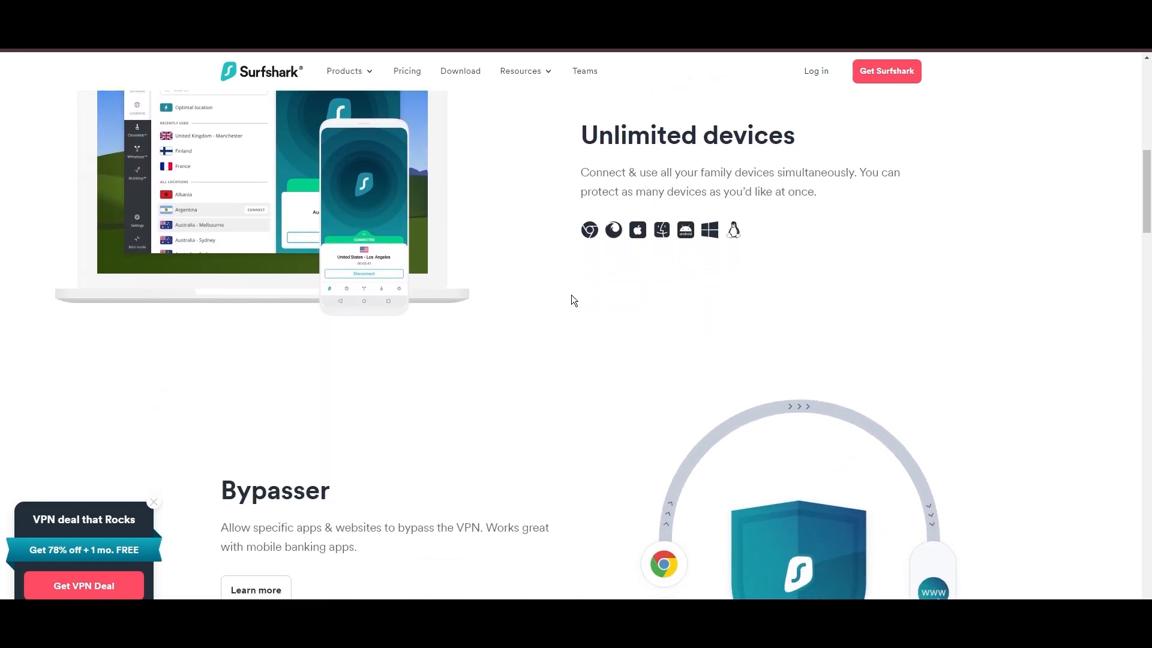
pyautogui.scroll(-3)
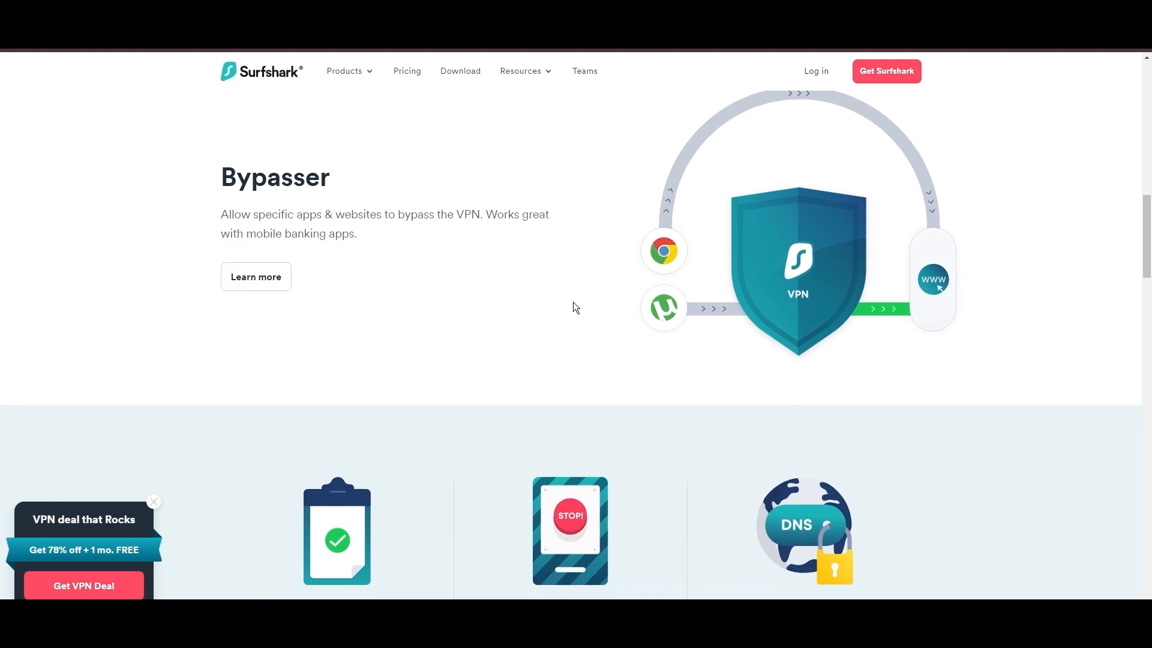
pyautogui.scroll(-3)
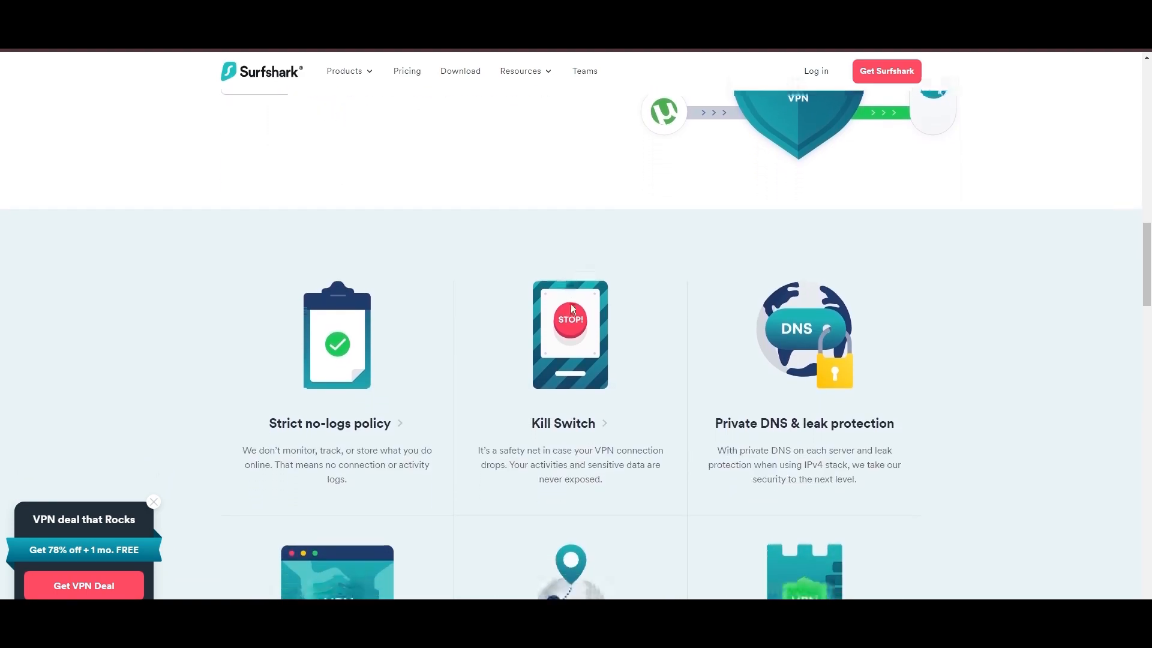
pyautogui.scroll(-3)
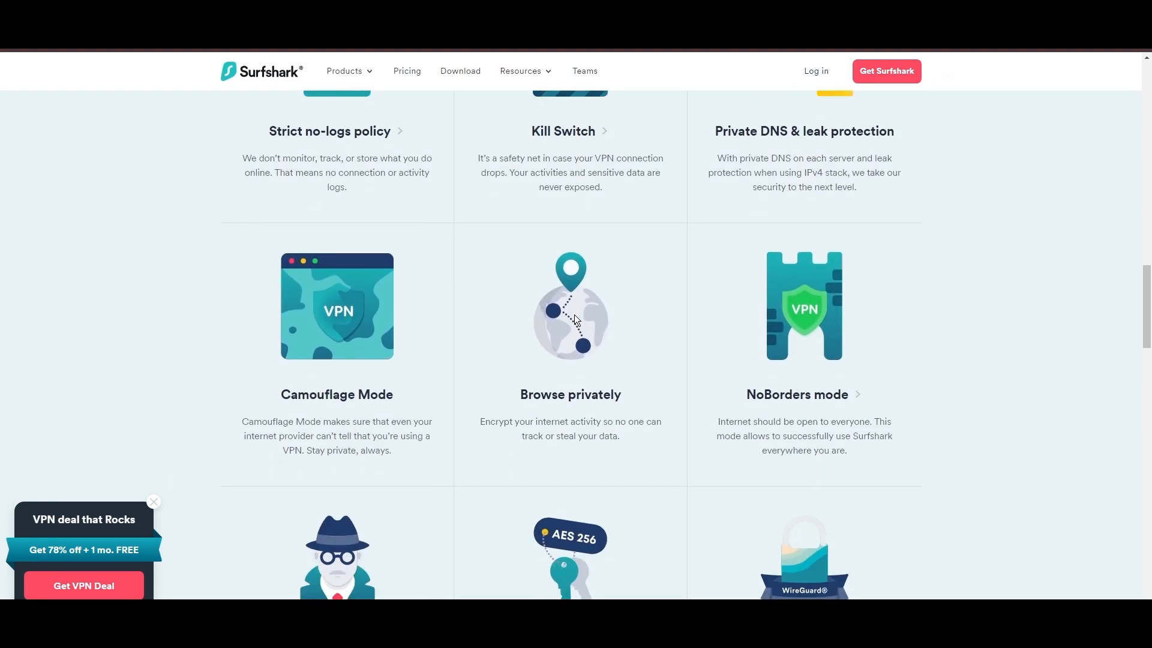
pyautogui.scroll(-3)
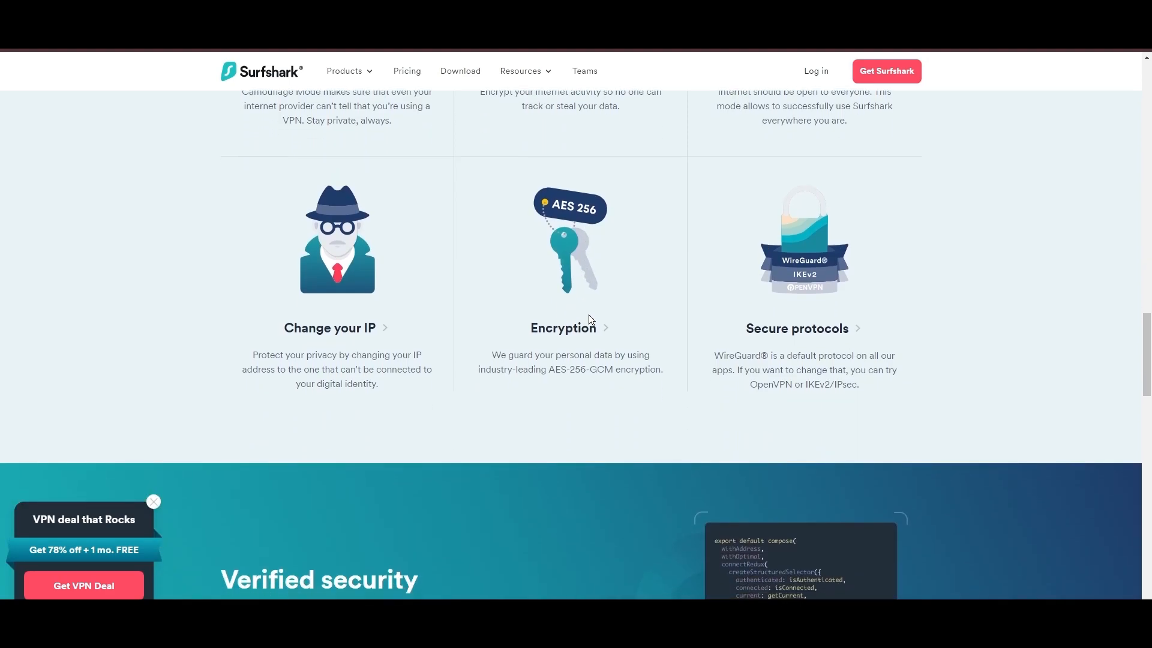
pyautogui.scroll(-3)
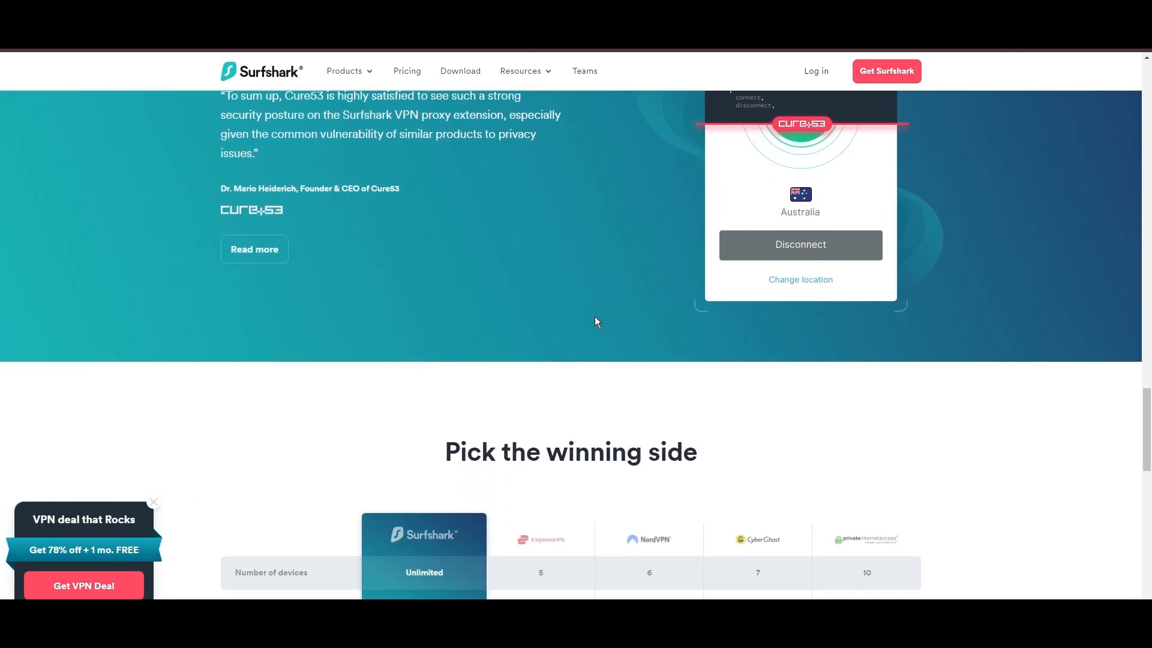
pyautogui.scroll(-3)
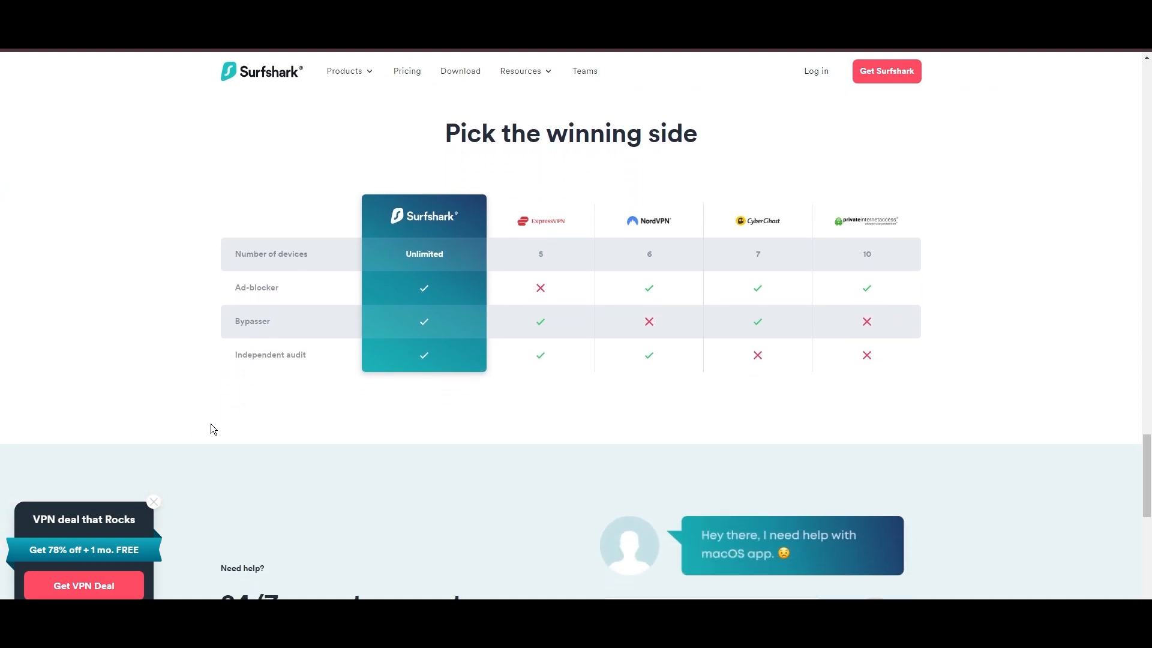
pyautogui.scroll(-3)
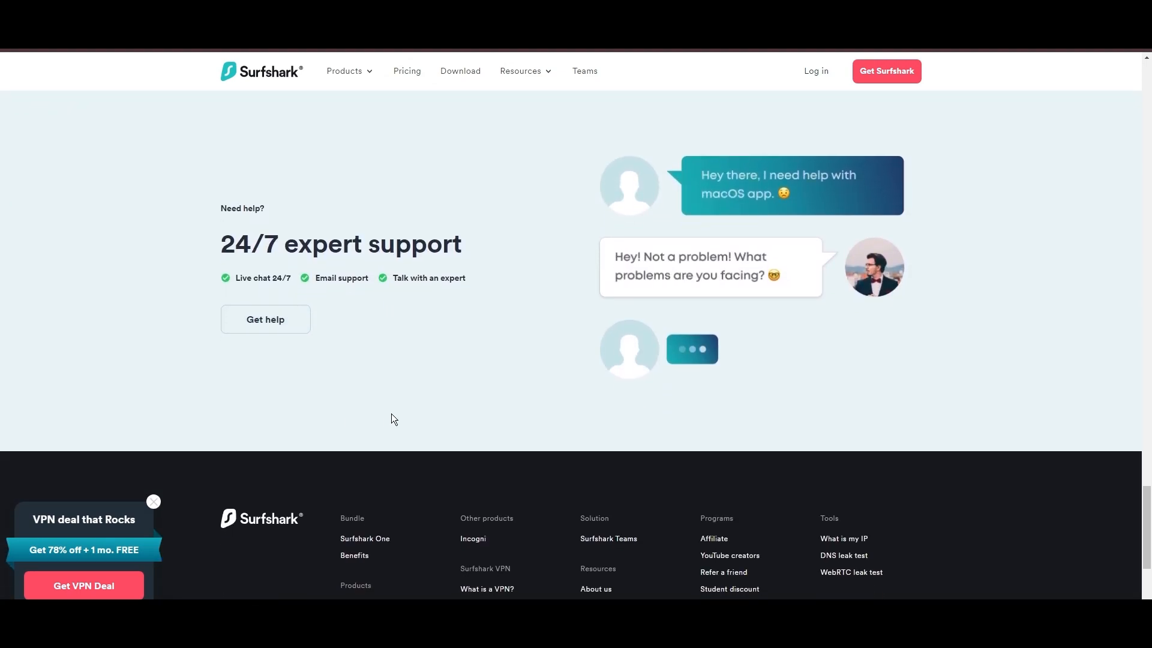